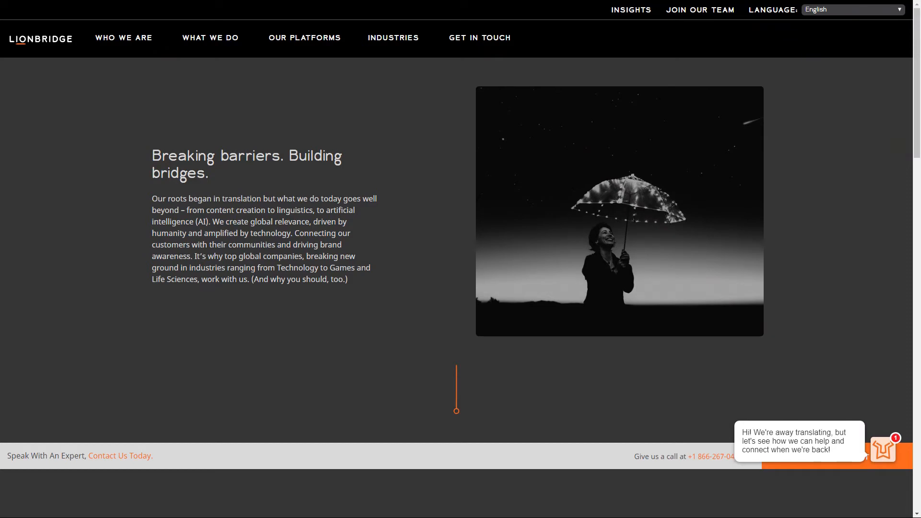
# Browse down through the Lionbridge homepage content and back up toward the top bar.
pyautogui.scroll(-3)
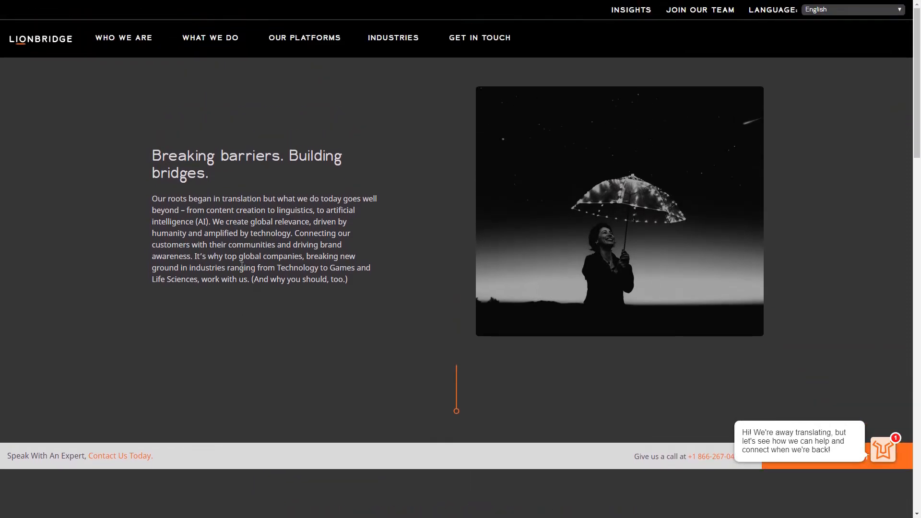
pyautogui.scroll(-3)
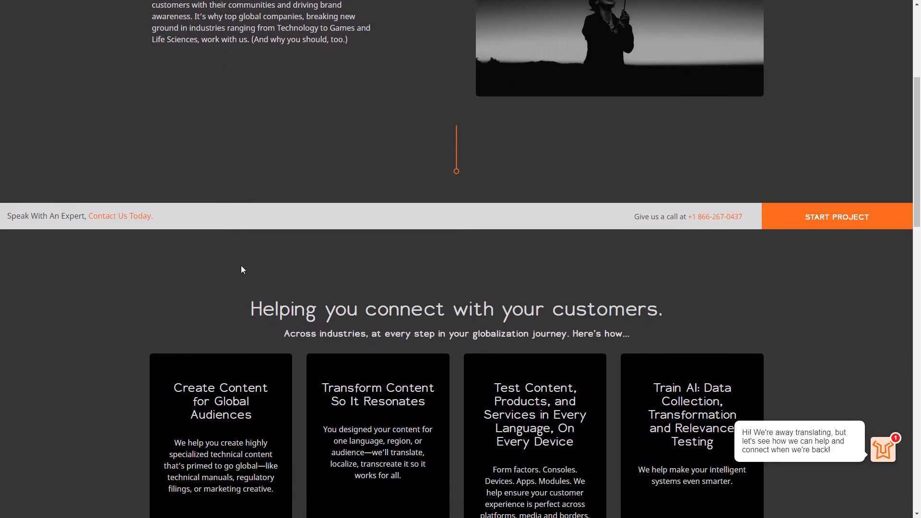
pyautogui.scroll(-3)
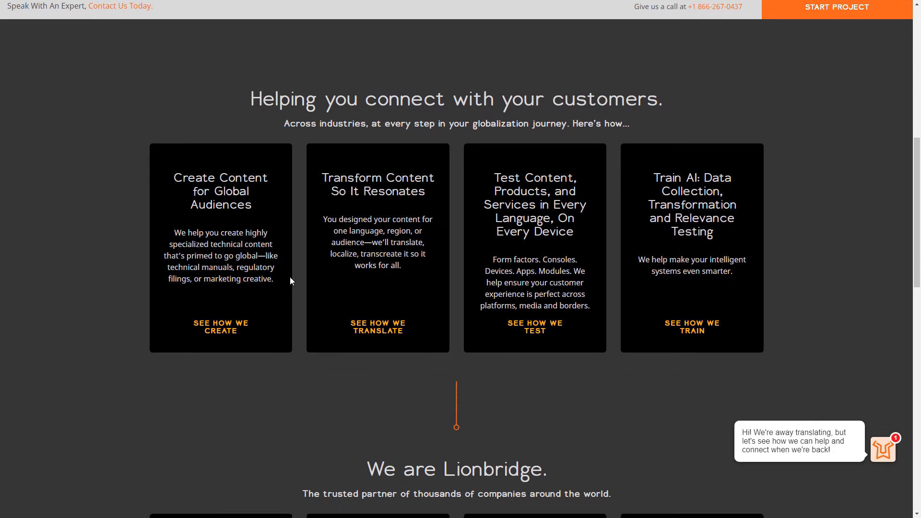
pyautogui.scroll(-3)
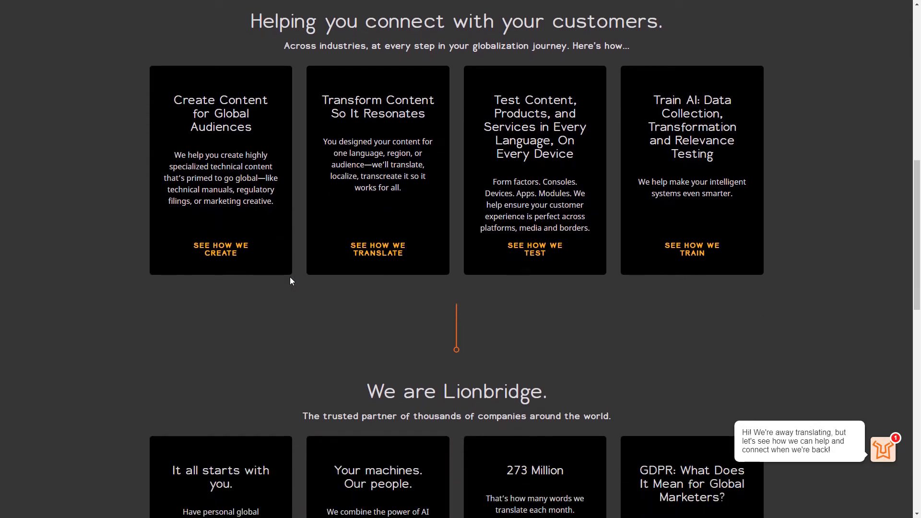
pyautogui.scroll(-3)
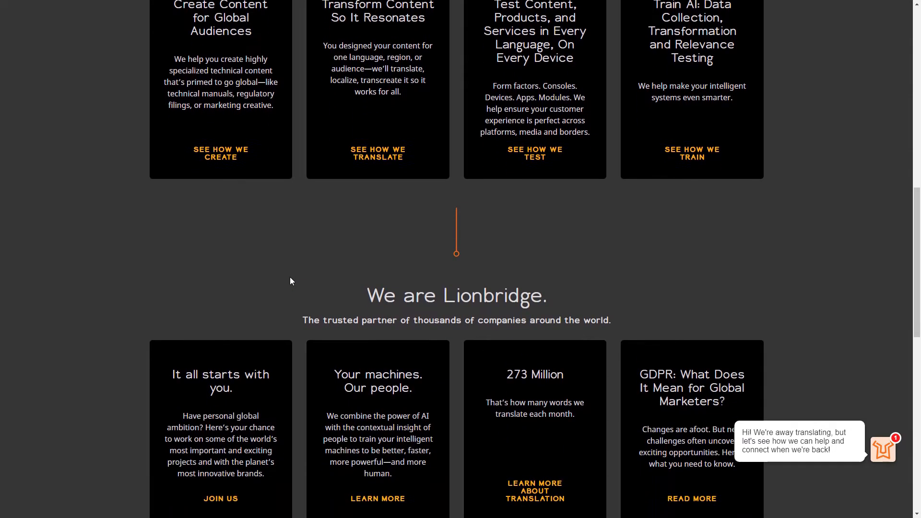
pyautogui.scroll(-3)
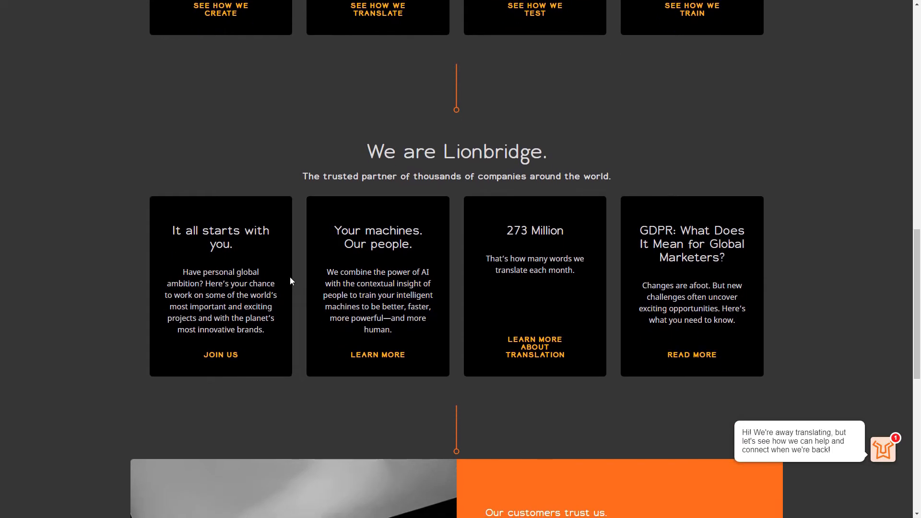
pyautogui.scroll(-3)
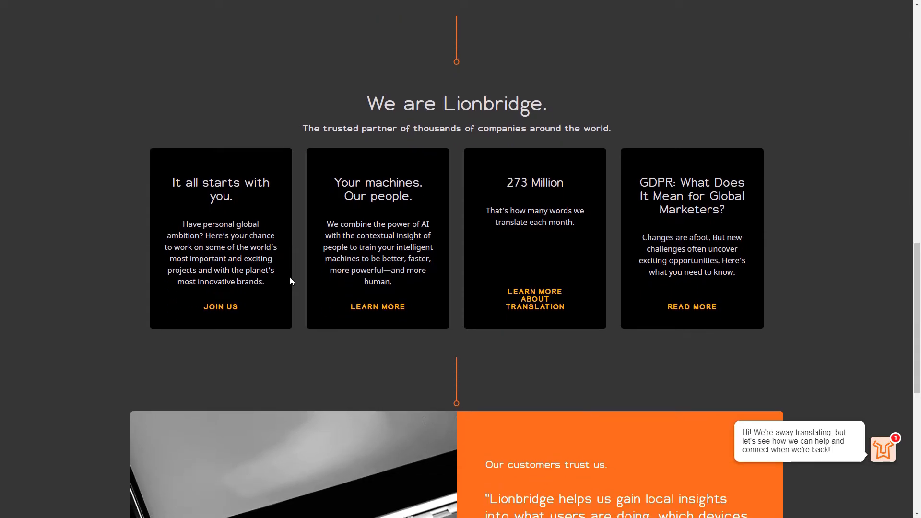
pyautogui.scroll(-3)
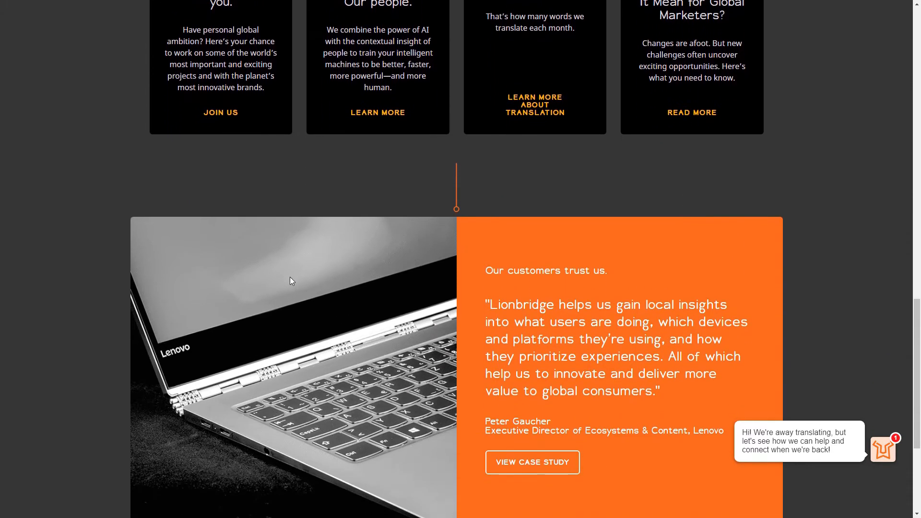
pyautogui.scroll(-3)
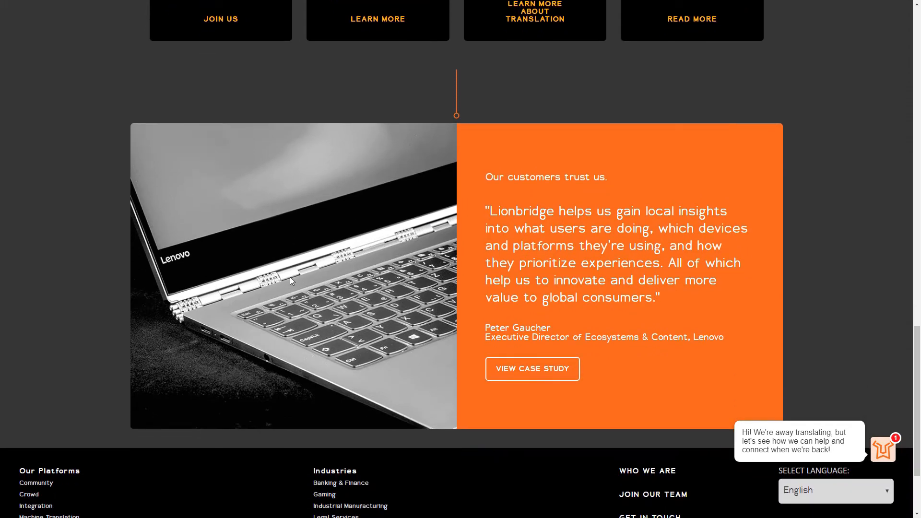
pyautogui.scroll(-3)
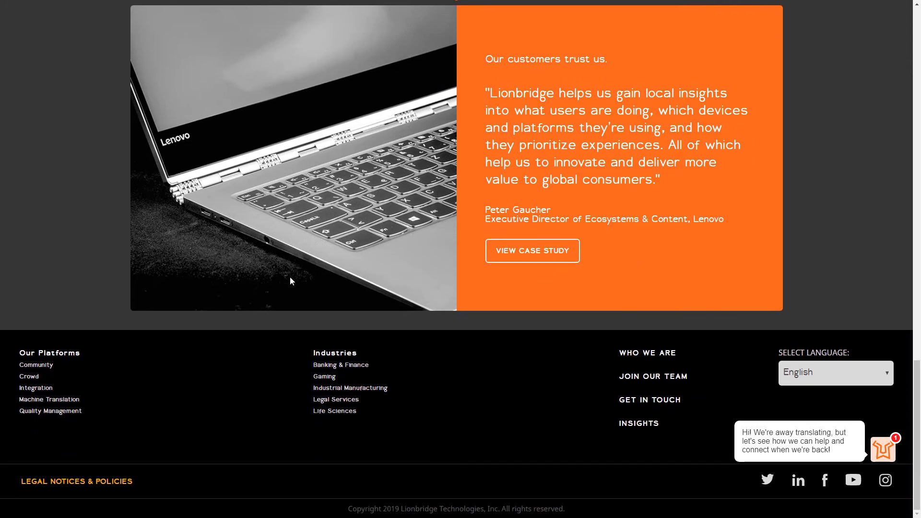
pyautogui.scroll(3)
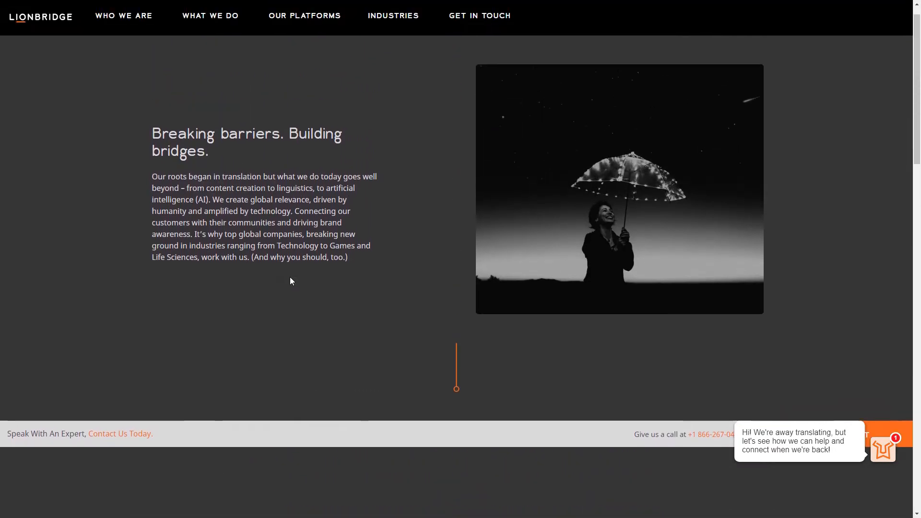
pyautogui.scroll(3)
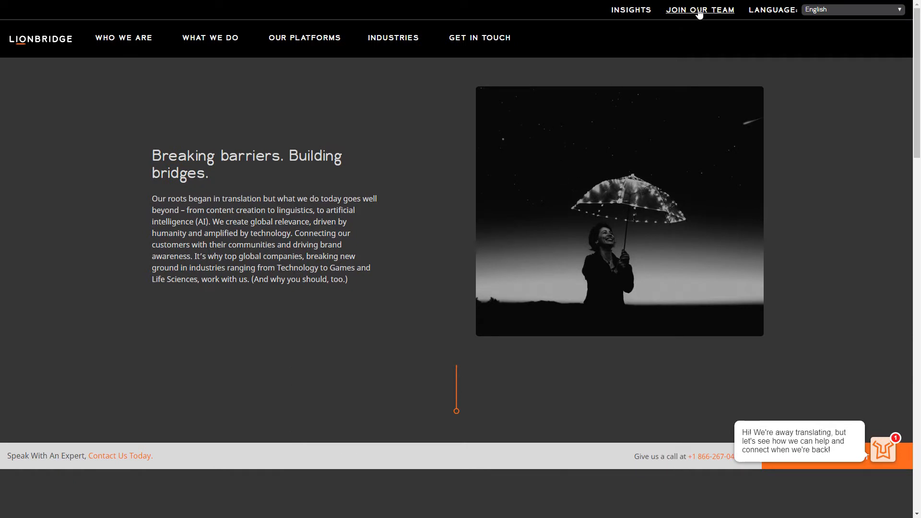
# Go to the Jobs at Lionbridge careers page and bring Current Job Openings into view.
pyautogui.click(700, 10)
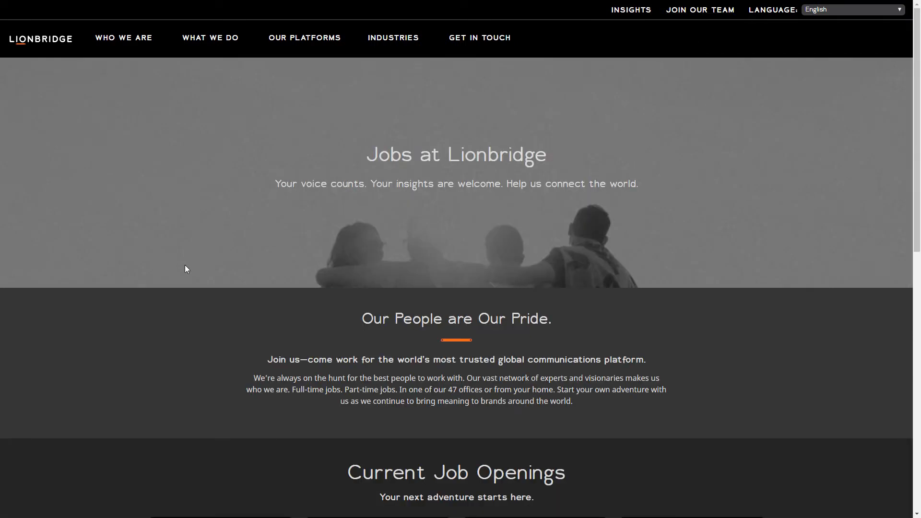
pyautogui.scroll(-3)
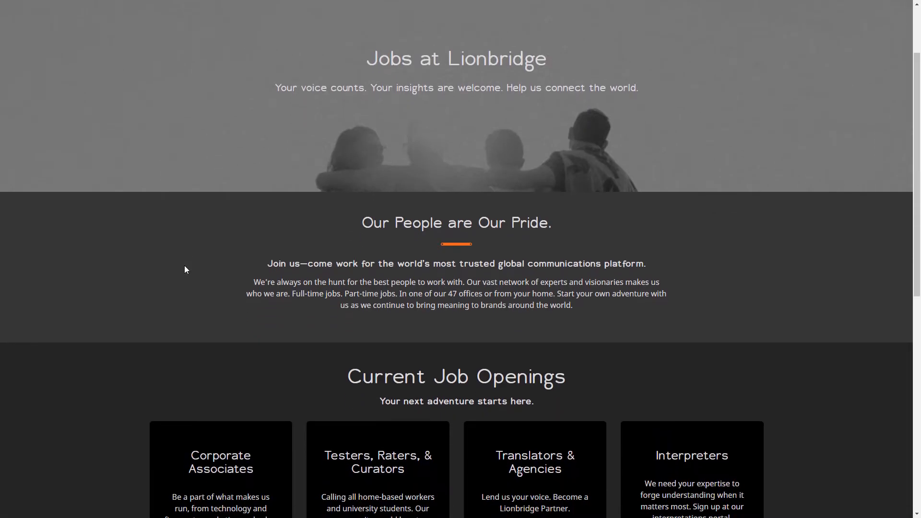
pyautogui.scroll(-3)
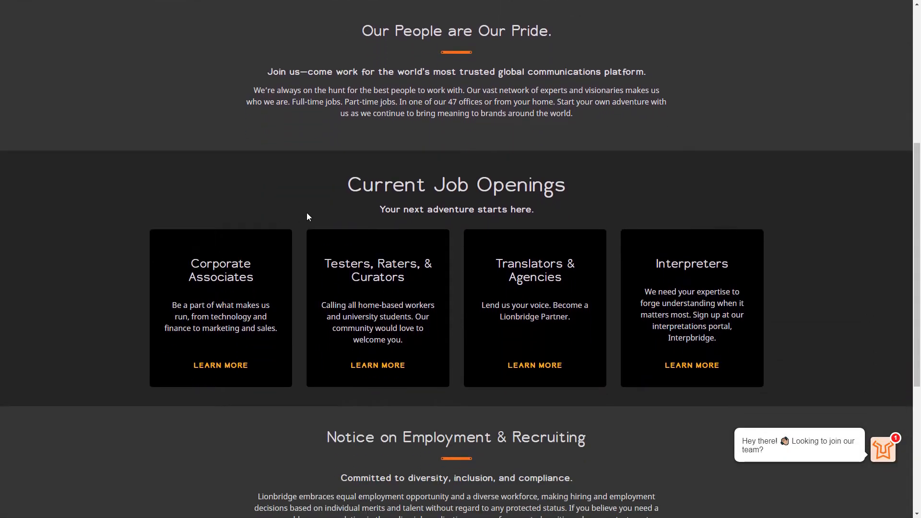
pyautogui.scroll(-3)
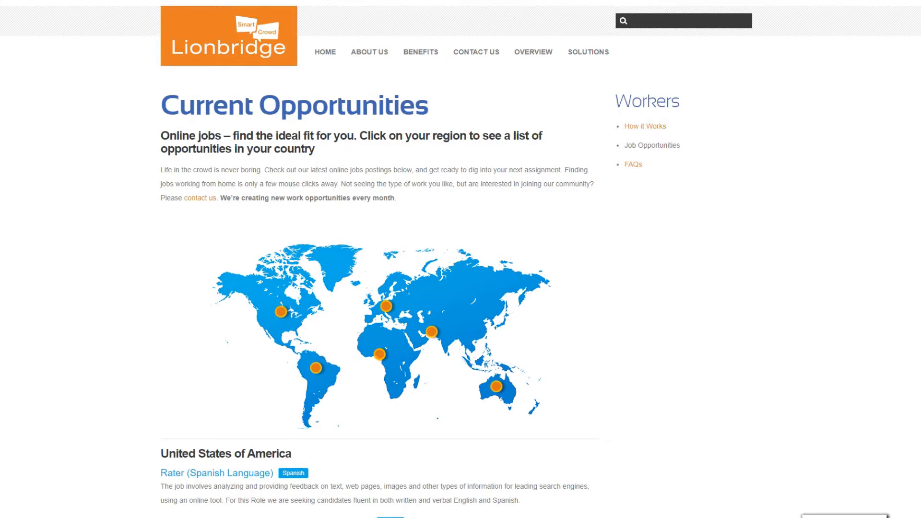
# Scroll through the United States job listings down to the final English Rater posting.
pyautogui.scroll(-3)
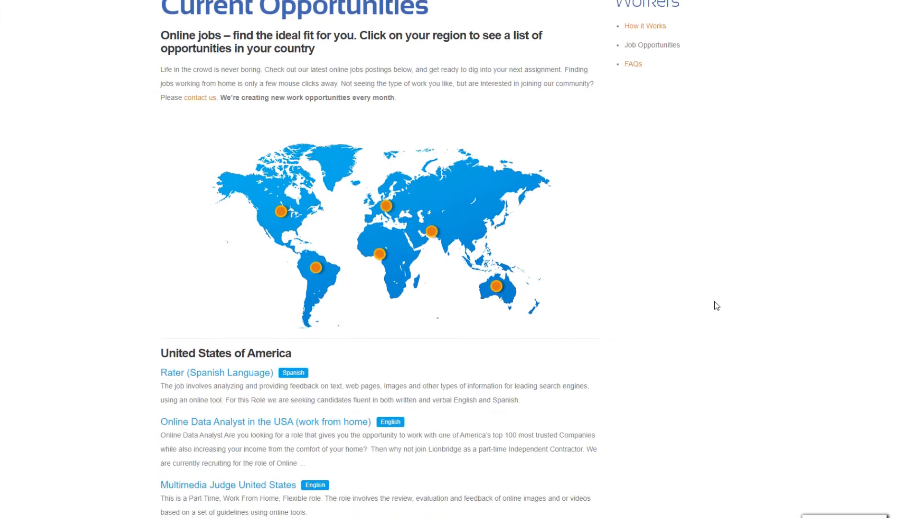
pyautogui.scroll(-3)
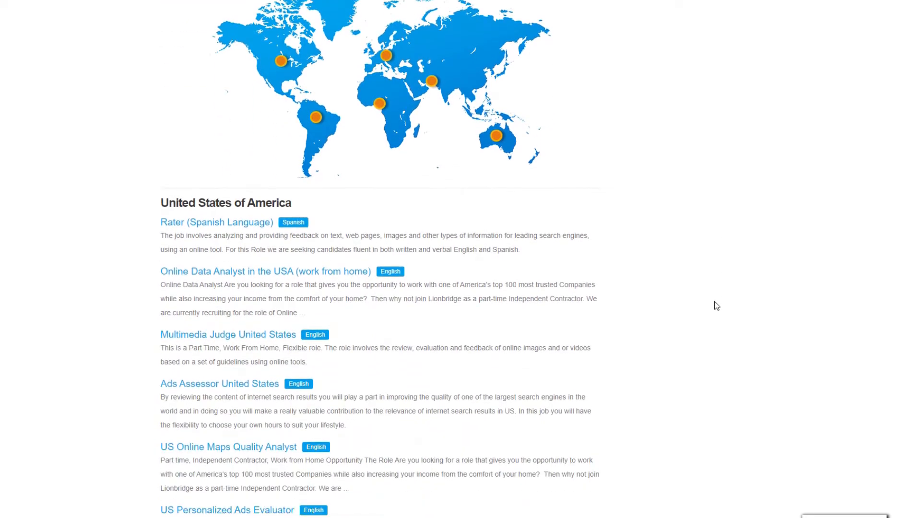
pyautogui.scroll(-3)
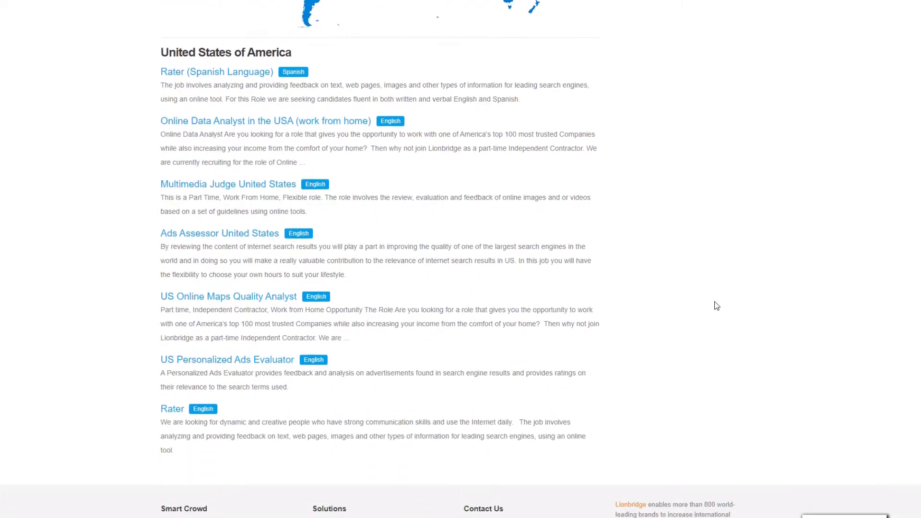
pyautogui.scroll(-3)
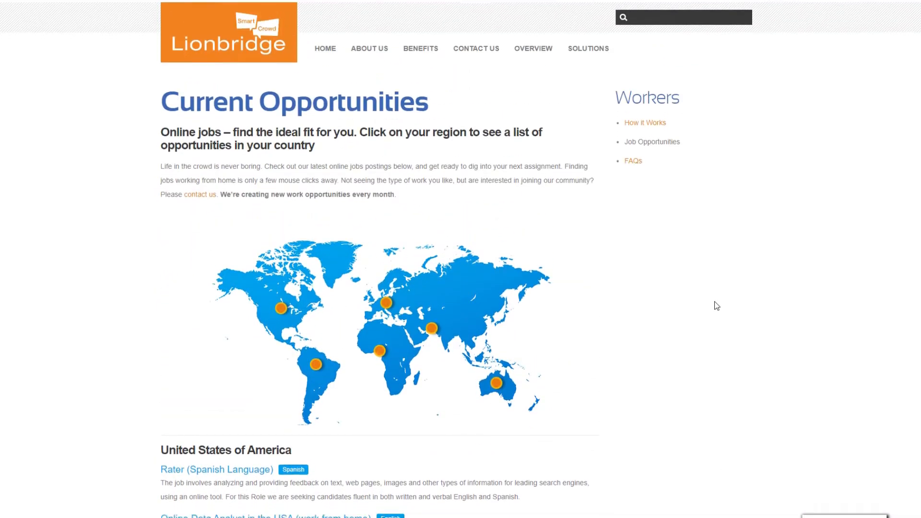
pyautogui.scroll(-3)
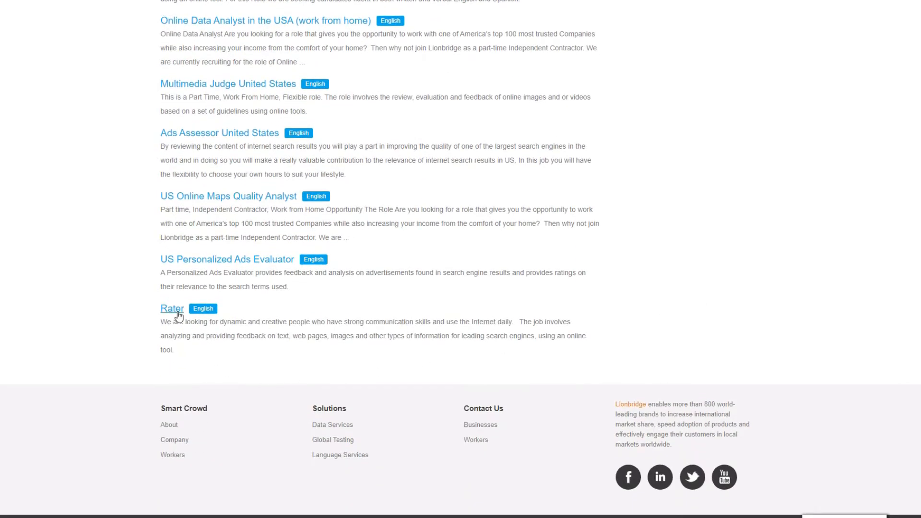
pyautogui.click(172, 308)
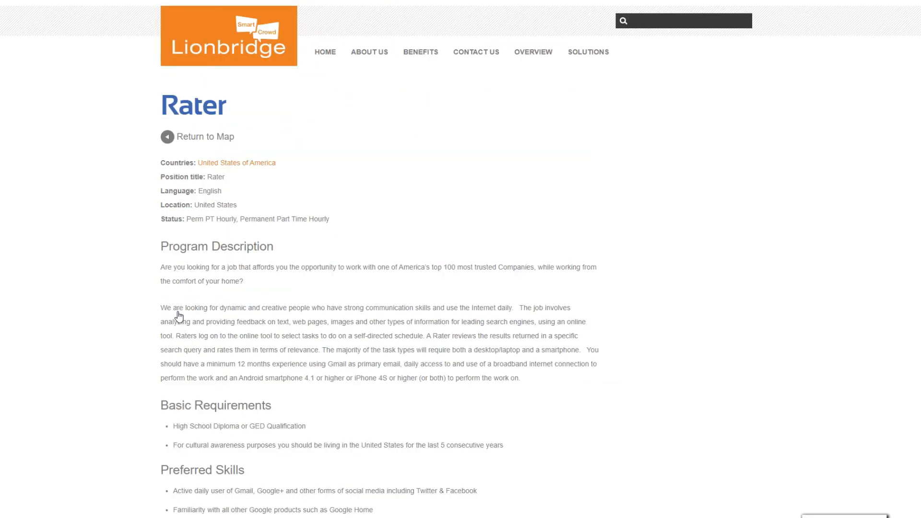
pyautogui.moveTo(681, 264)
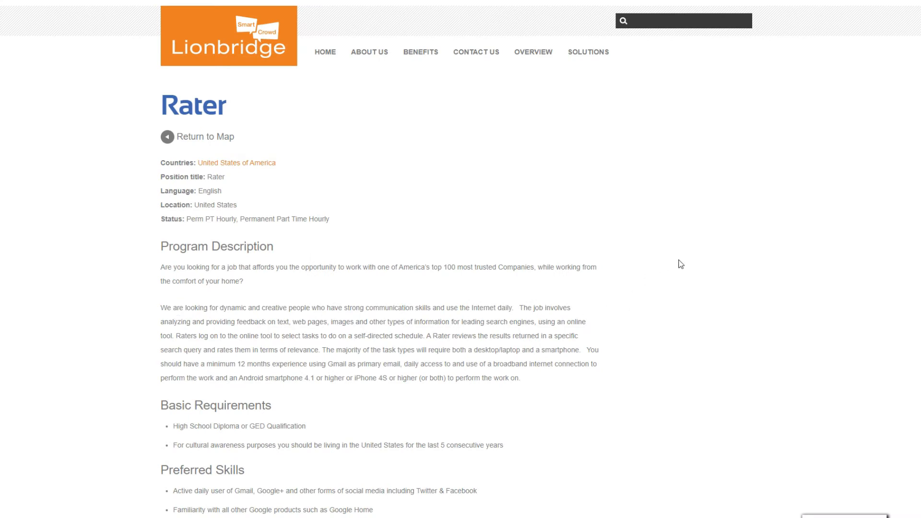
pyautogui.scroll(-3)
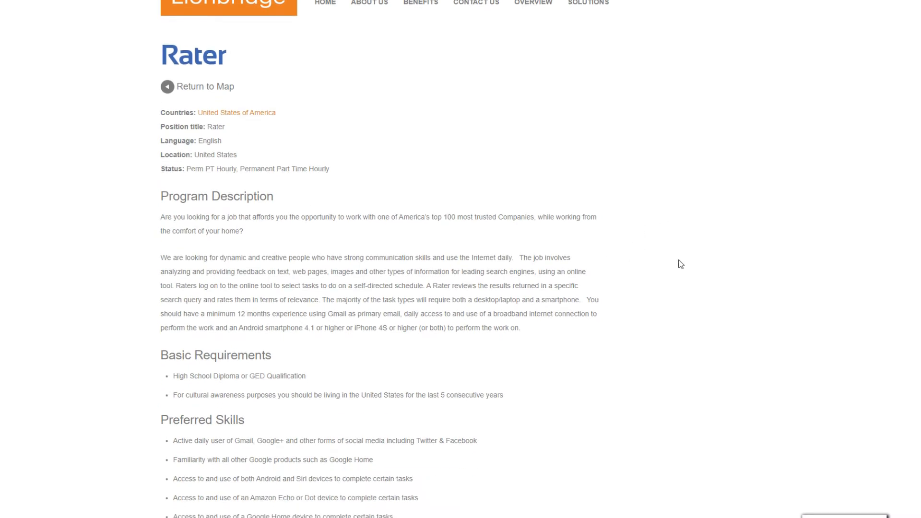
pyautogui.scroll(-3)
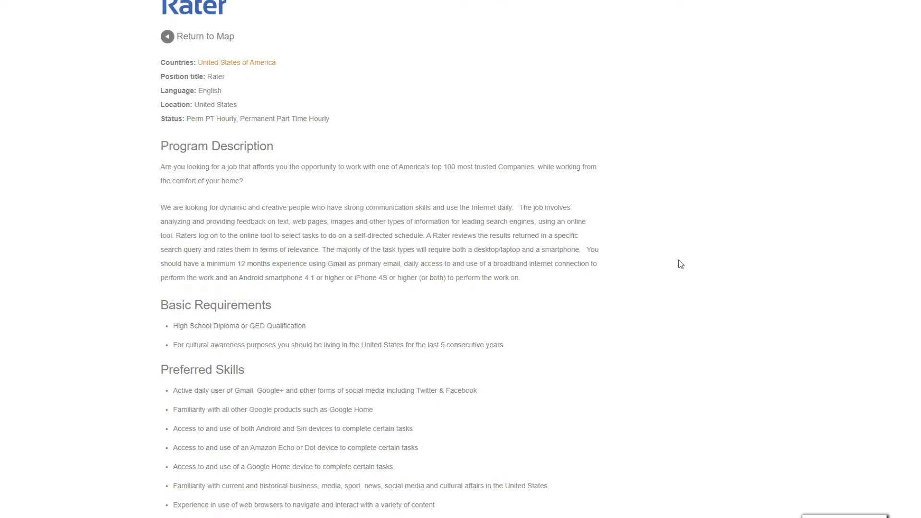
pyautogui.scroll(-3)
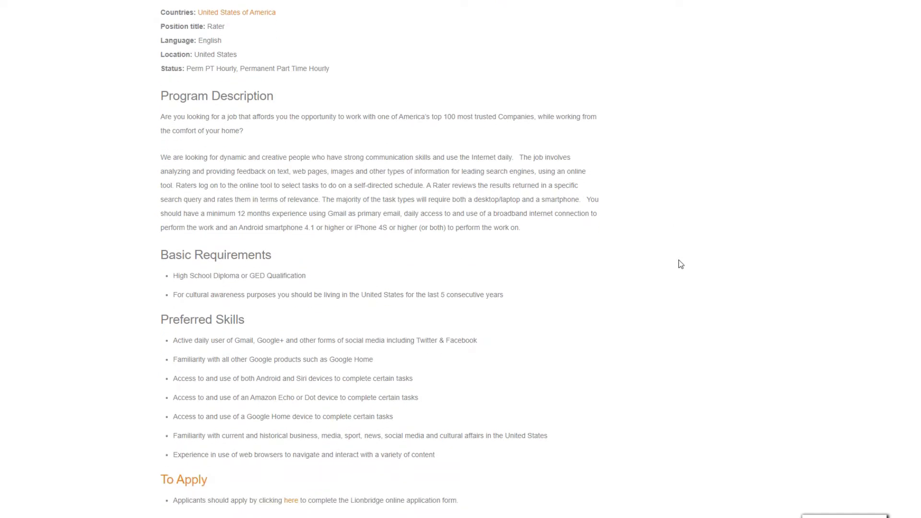
pyautogui.scroll(-3)
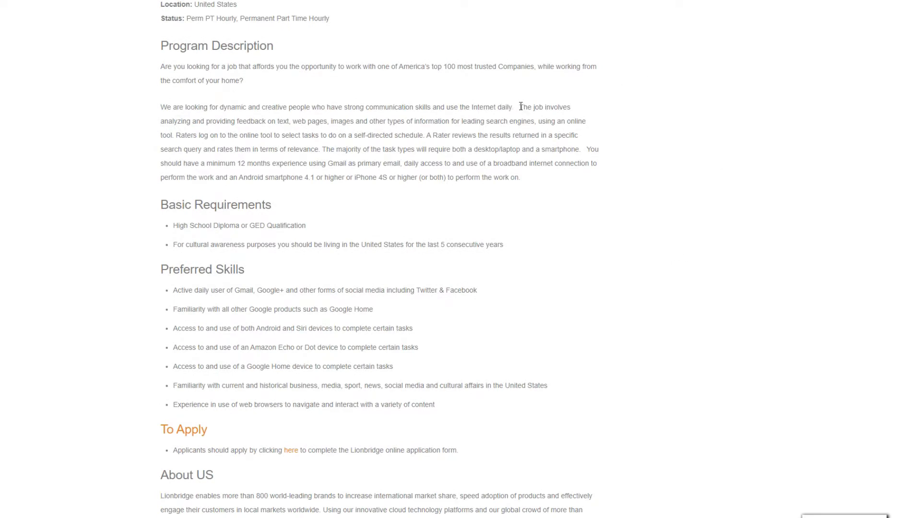
pyautogui.moveTo(519, 107); pyautogui.dragTo(434, 136)
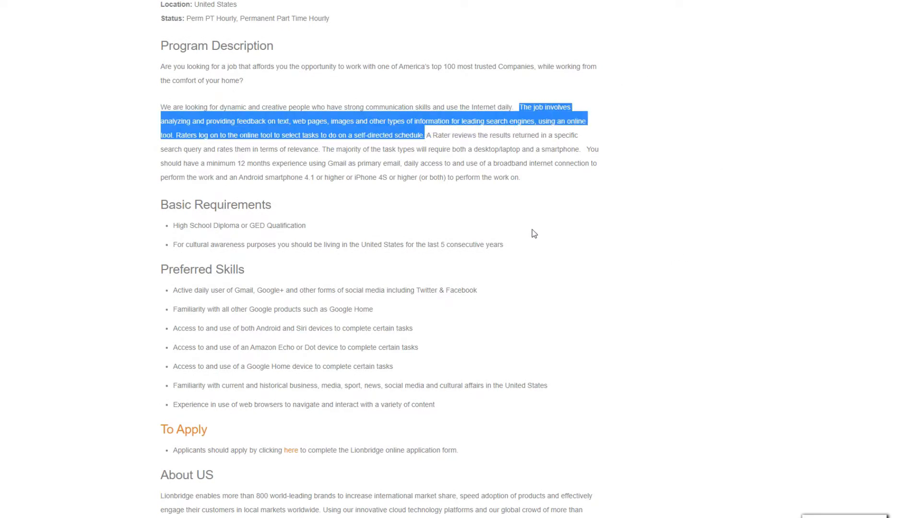
pyautogui.click(556, 232)
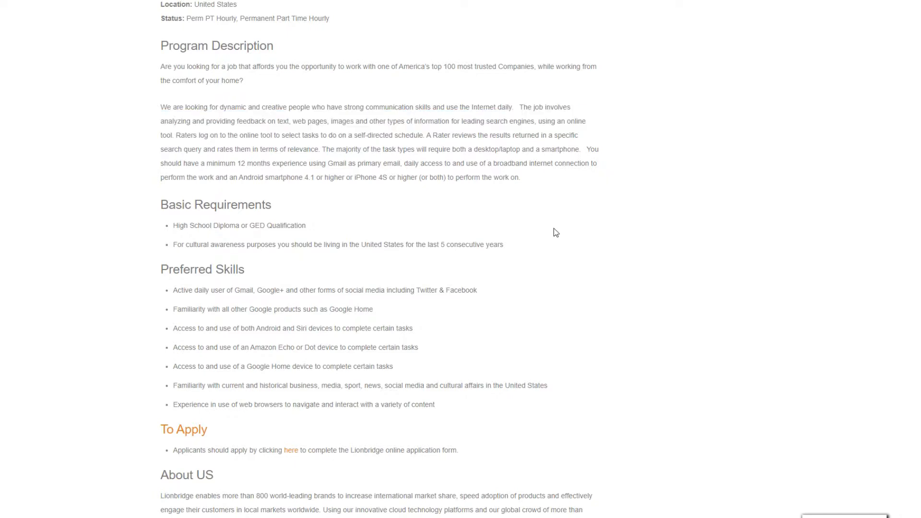
pyautogui.moveTo(171, 204); pyautogui.dragTo(244, 269)
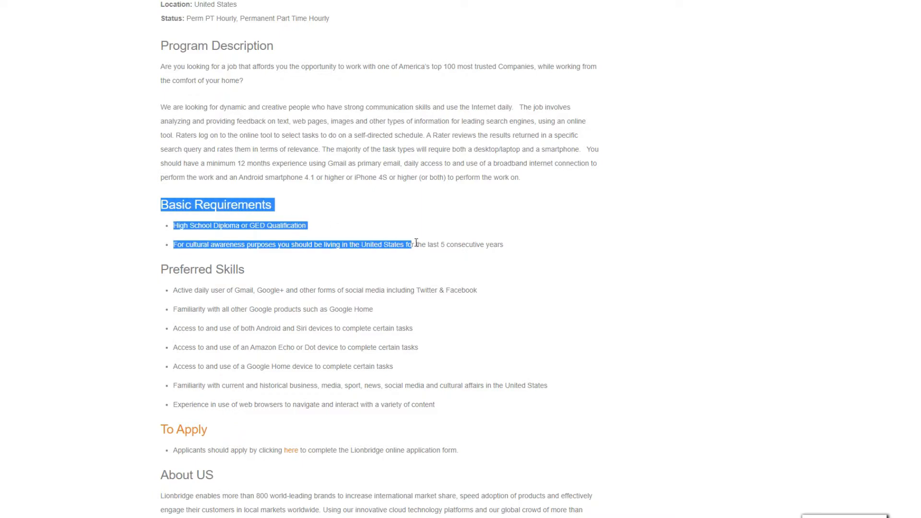
pyautogui.click(552, 288)
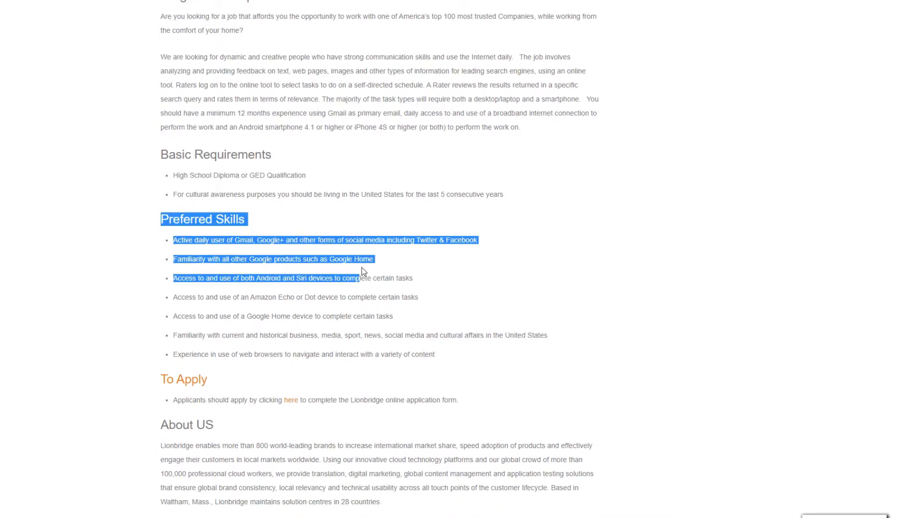
pyautogui.moveTo(362, 278); pyautogui.dragTo(435, 354)
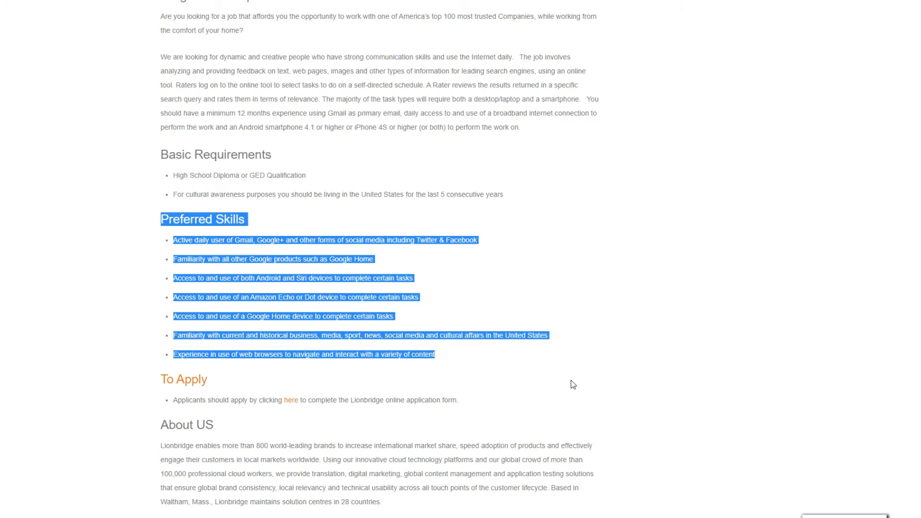
pyautogui.scroll(-3)
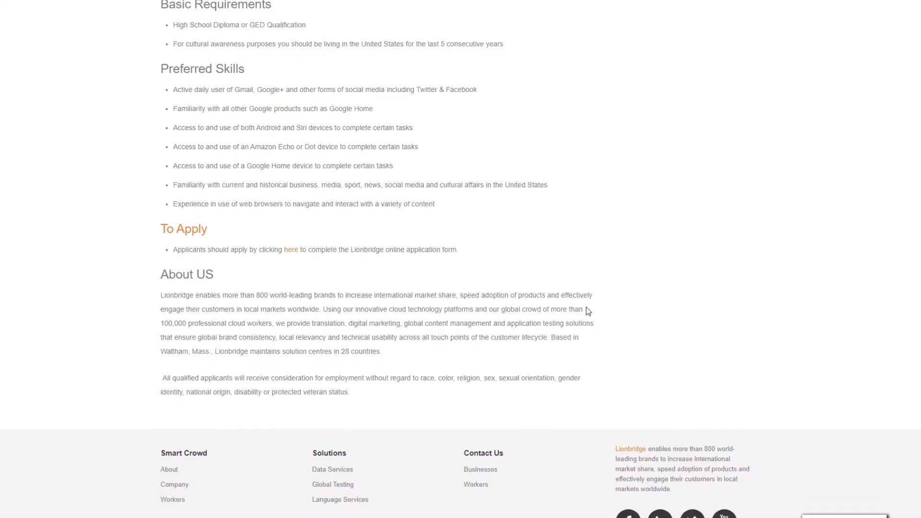
pyautogui.moveTo(584, 308)
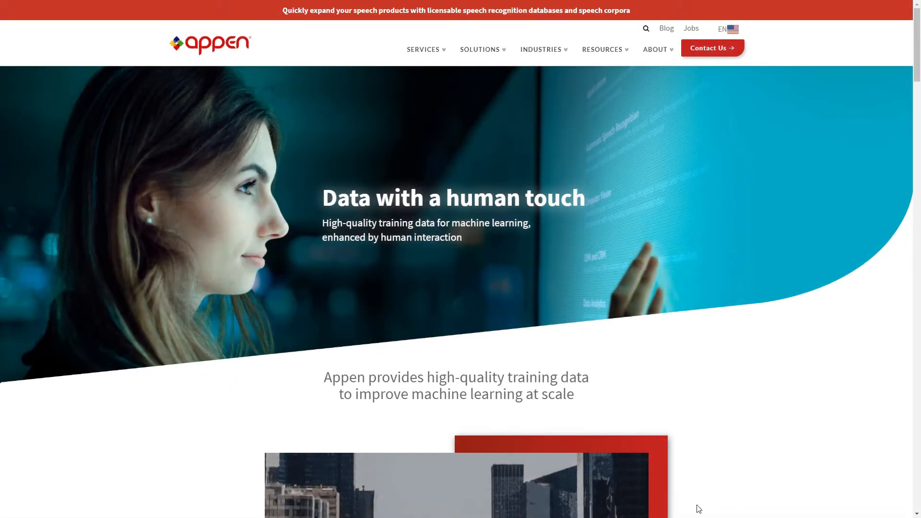
# Scroll the Appen homepage through its services and The Appen difference sections.
pyautogui.scroll(-3)
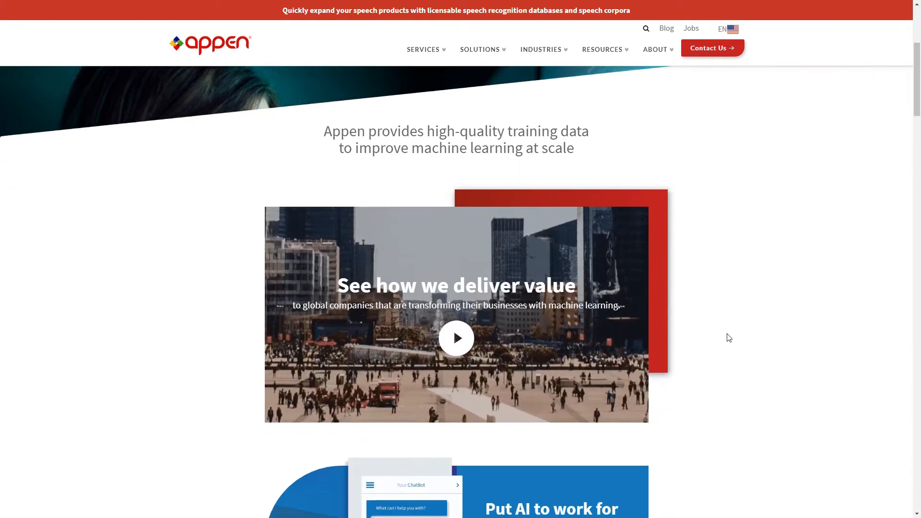
pyautogui.scroll(-3)
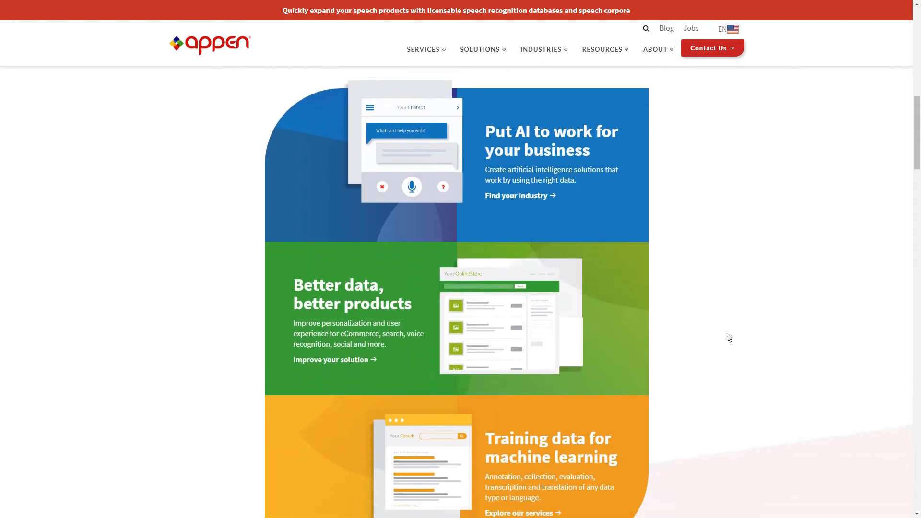
pyautogui.scroll(-3)
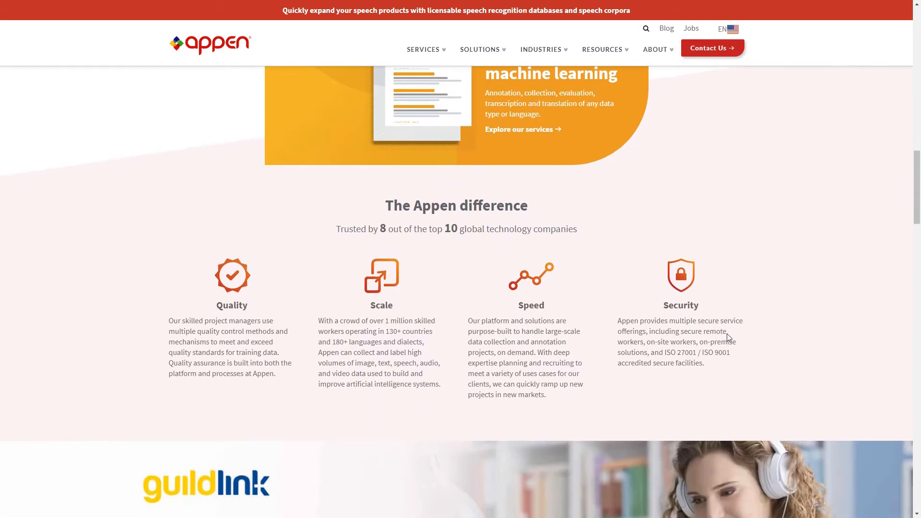
pyautogui.scroll(-3)
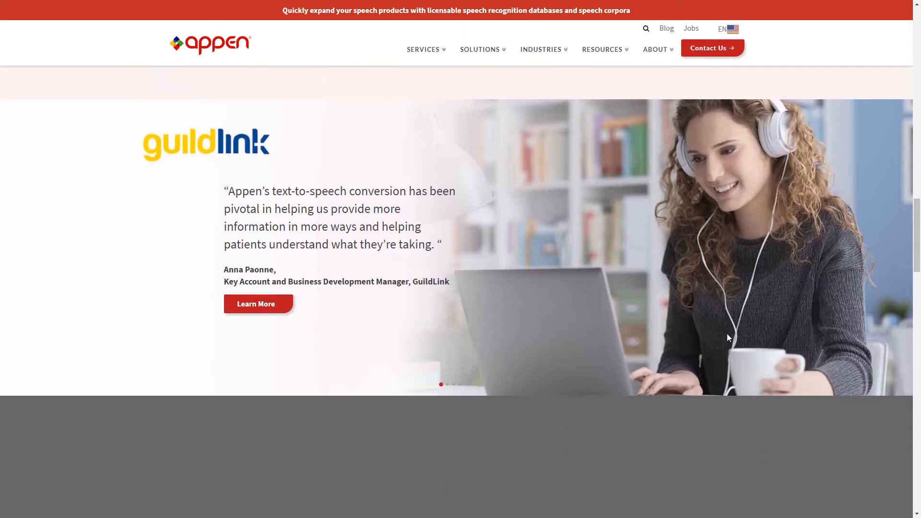
pyautogui.scroll(-3)
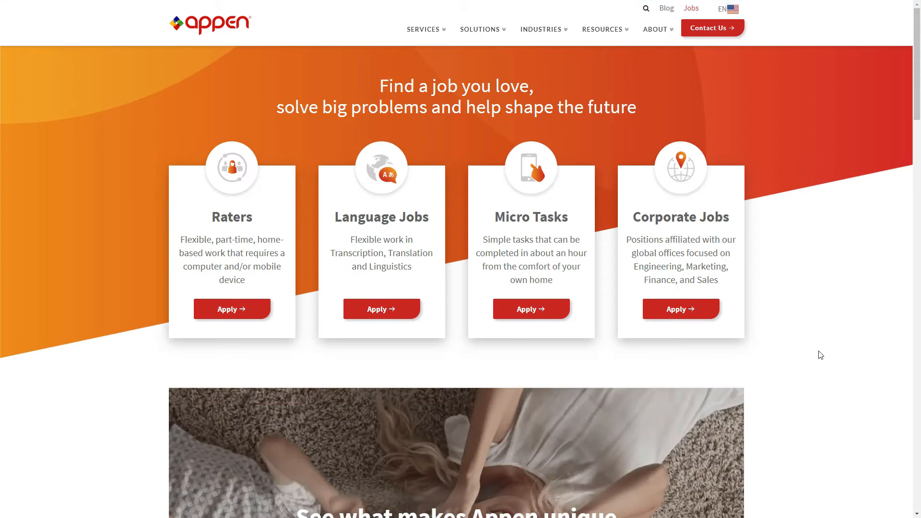
pyautogui.moveTo(317, 367)
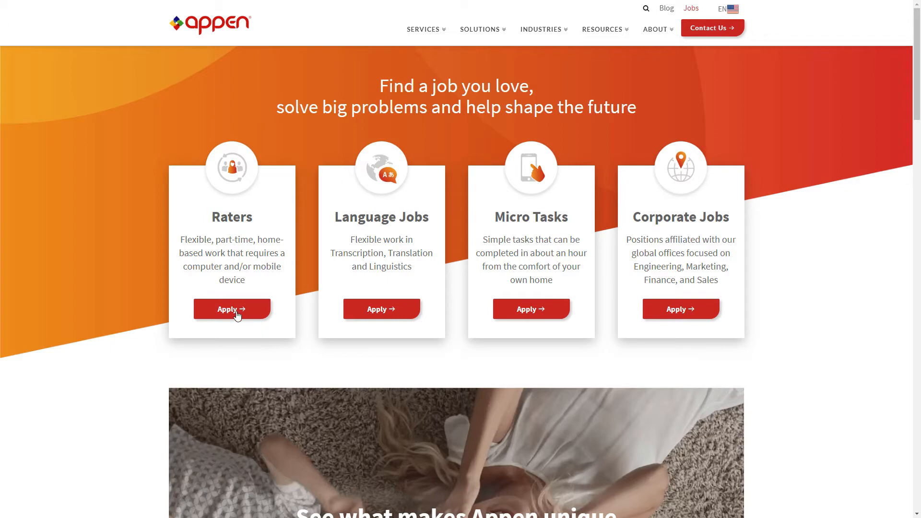
# Scroll down the Appen Jobs page past the Raters, Language Jobs, Micro Tasks and Corporate Jobs categories.
pyautogui.scroll(-3)
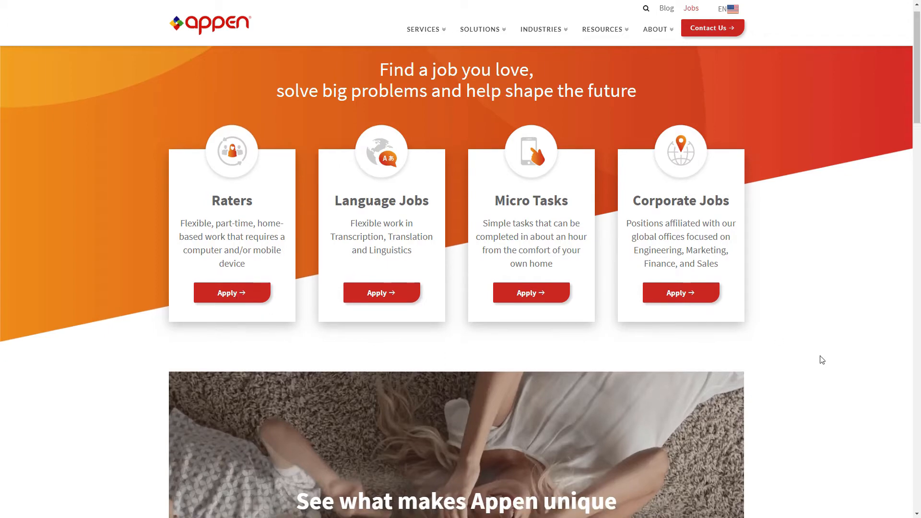
pyautogui.scroll(-3)
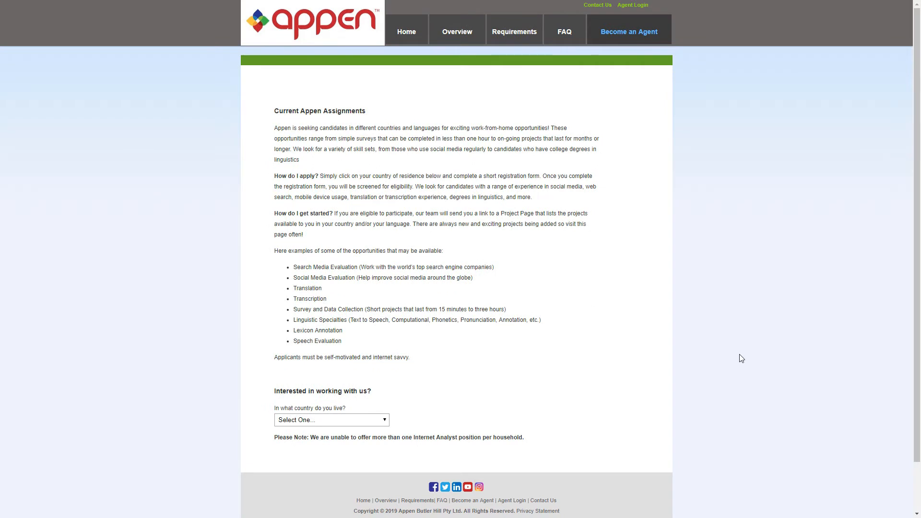
# Scroll the Current Appen Assignments page to the country-of-residence selector.
pyautogui.scroll(-3)
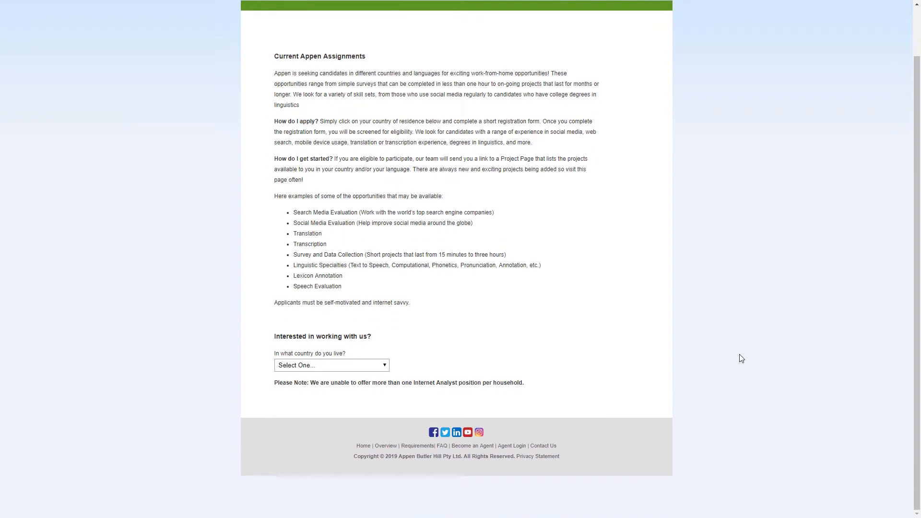
pyautogui.scroll(3)
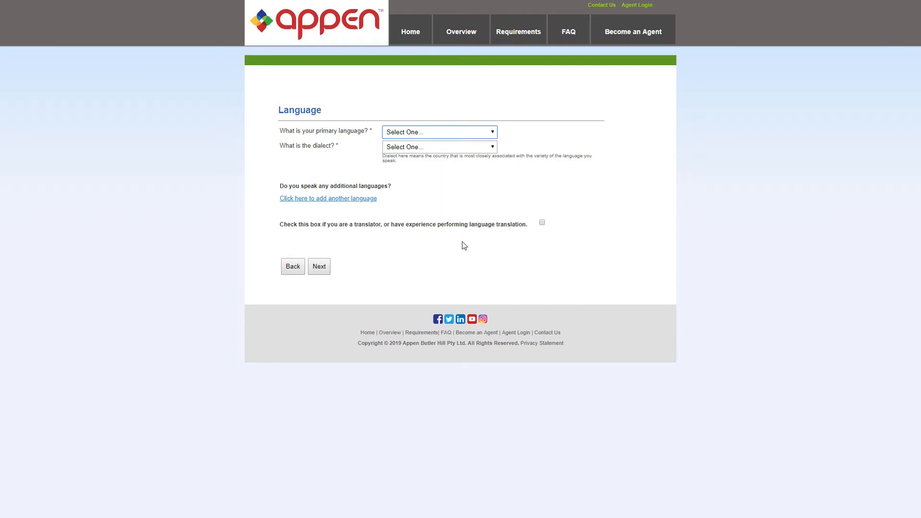
pyautogui.moveTo(452, 287)
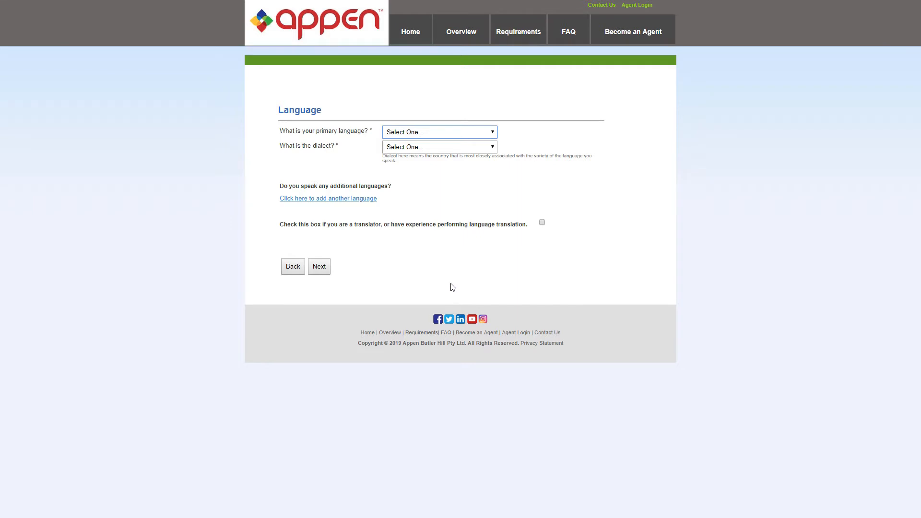
# Set primary language English, dialect United States of America, continue and review the application details form.
pyautogui.click(439, 131)
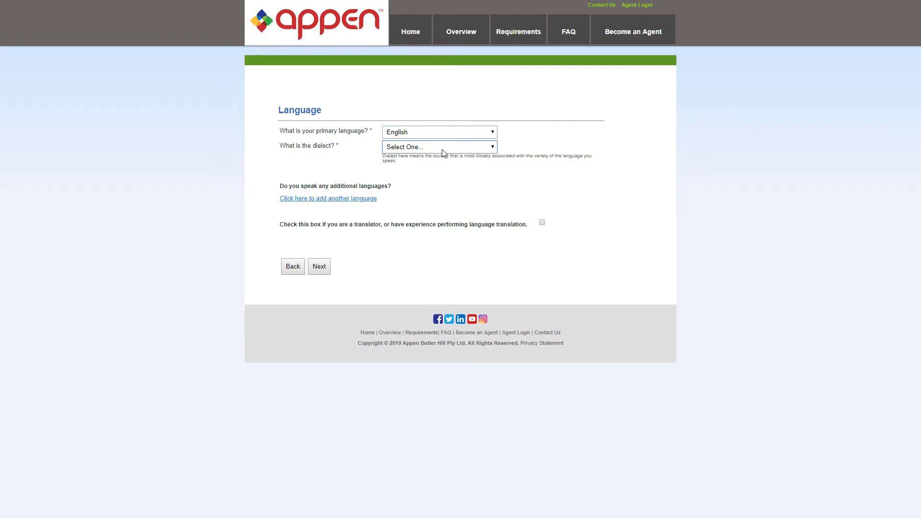
pyautogui.click(439, 147)
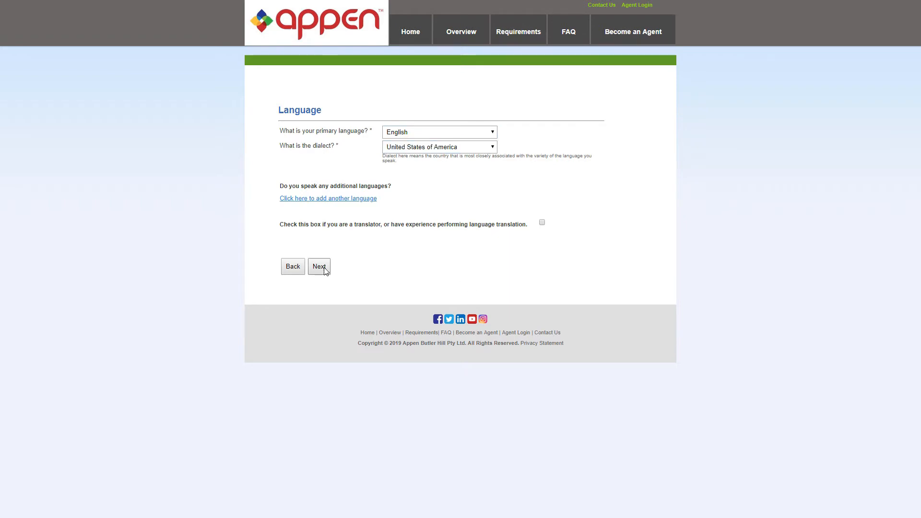
pyautogui.click(318, 265)
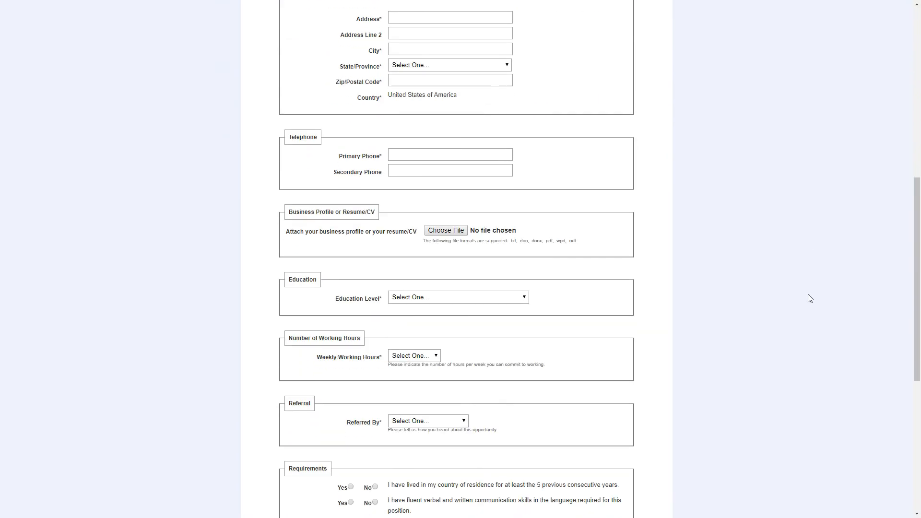
pyautogui.scroll(-3)
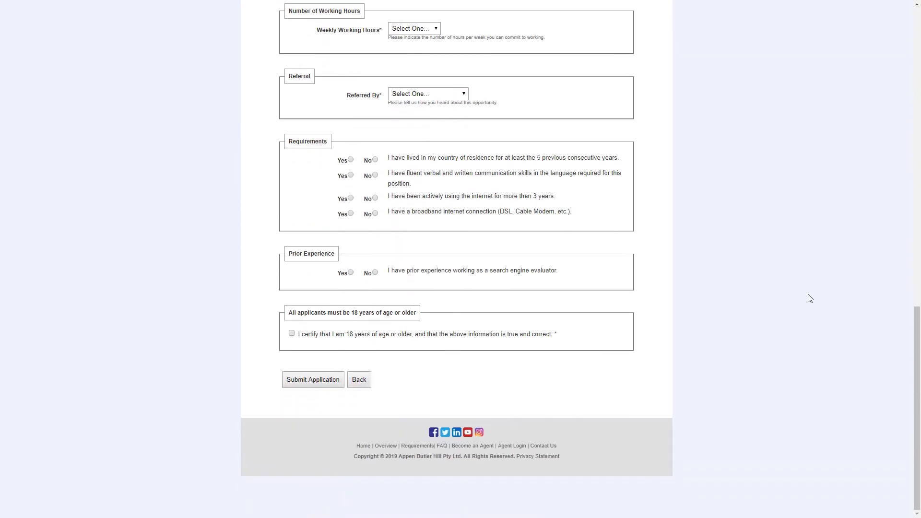
pyautogui.scroll(3)
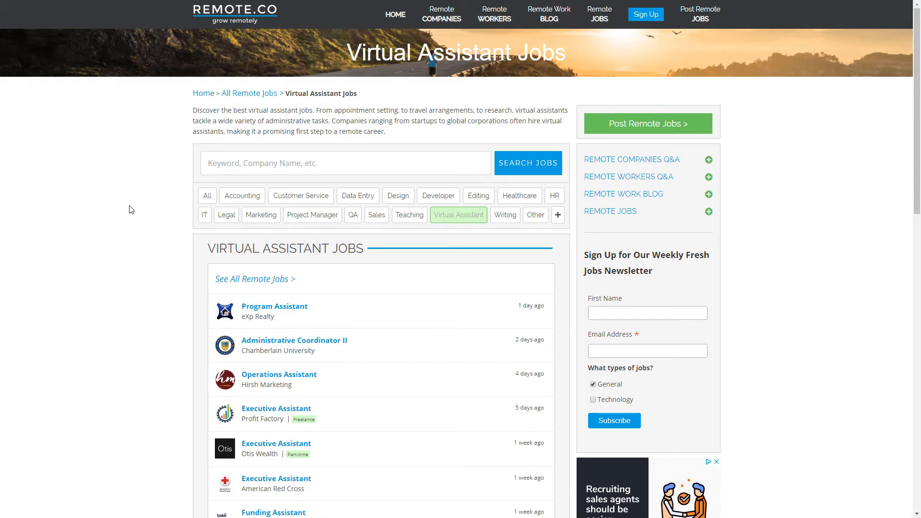
pyautogui.moveTo(132, 197)
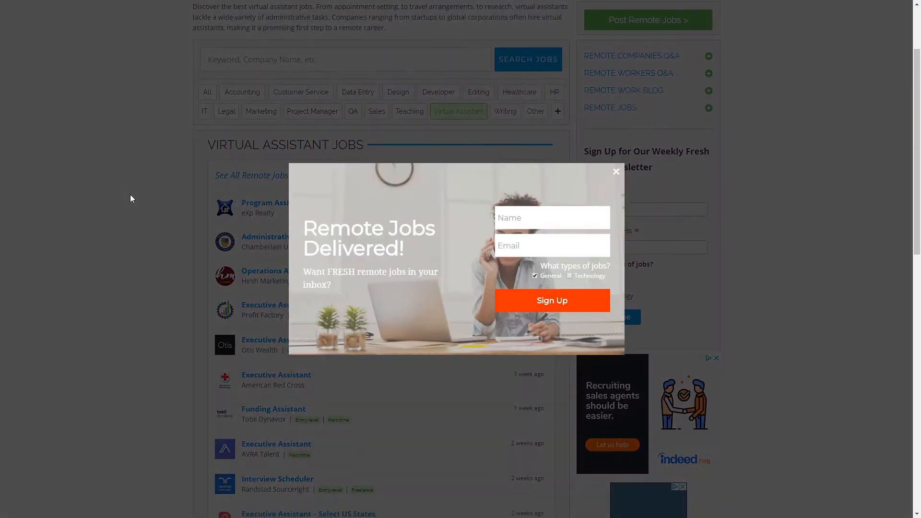
pyautogui.click(616, 171)
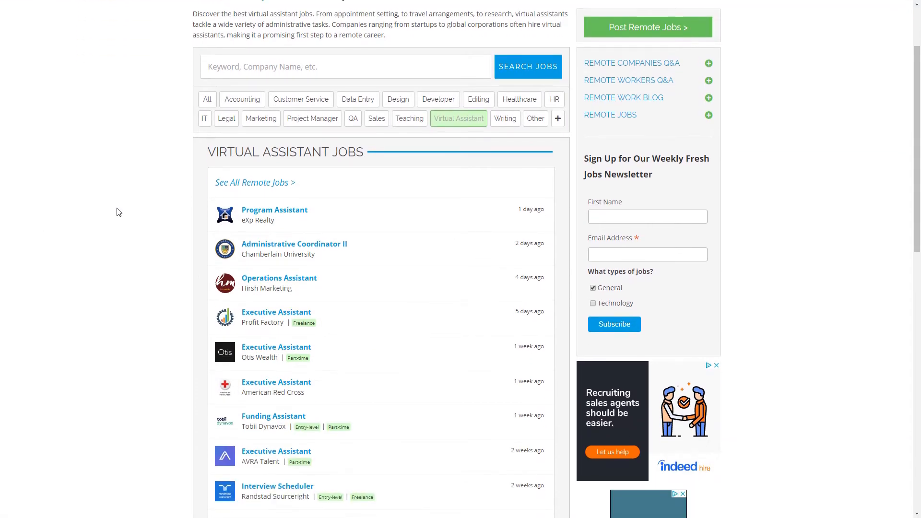
pyautogui.scroll(-3)
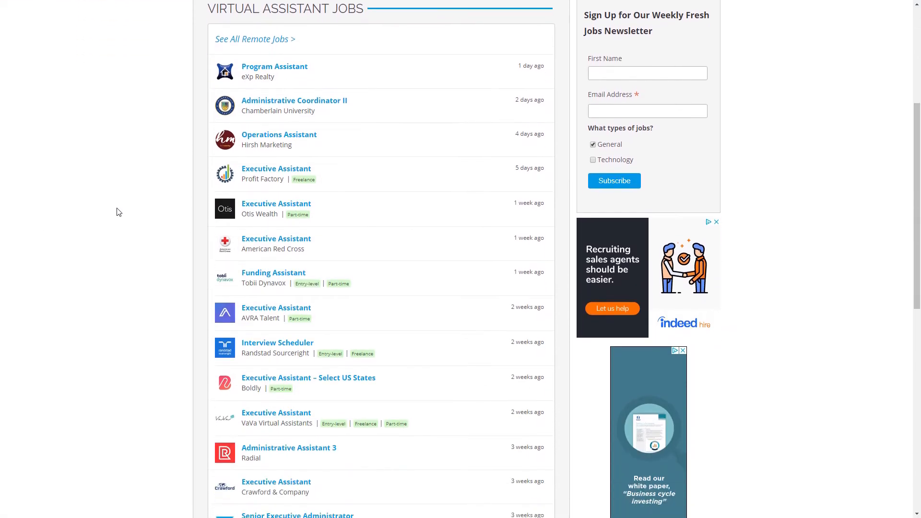
pyautogui.scroll(-3)
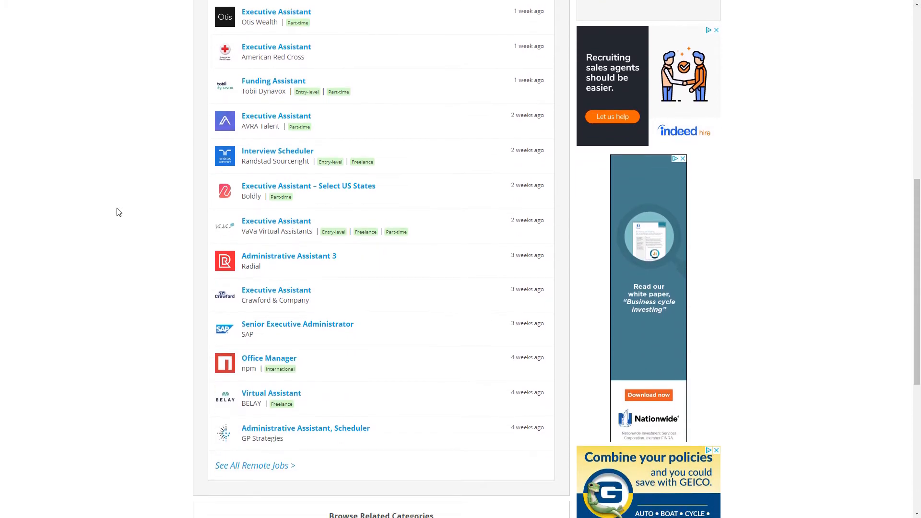
pyautogui.scroll(-3)
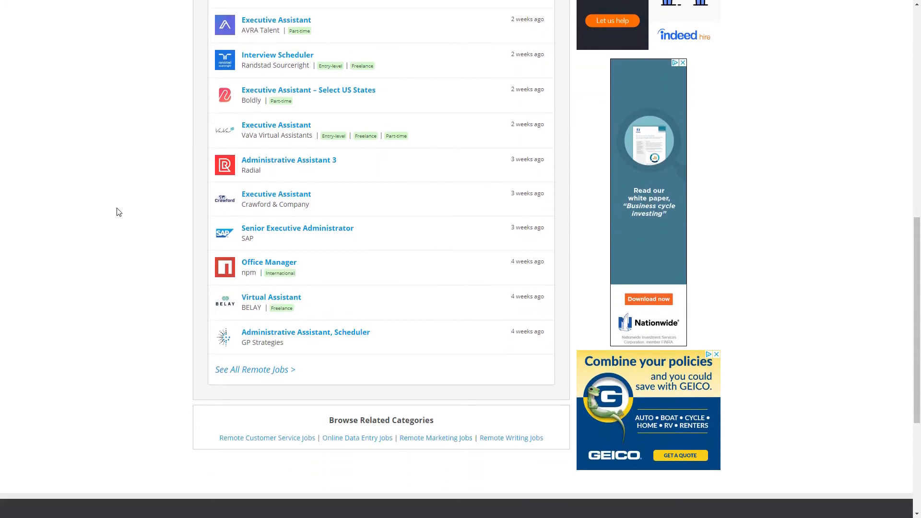
pyautogui.scroll(3)
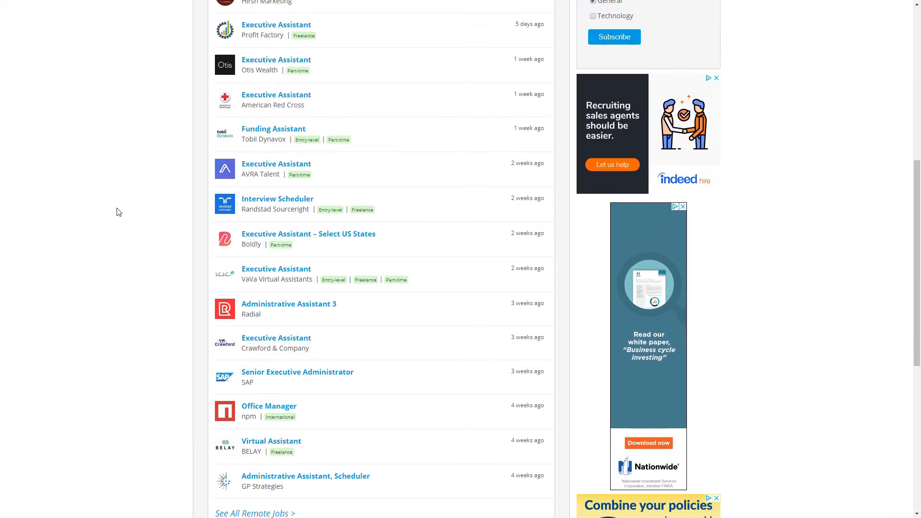
pyautogui.scroll(-3)
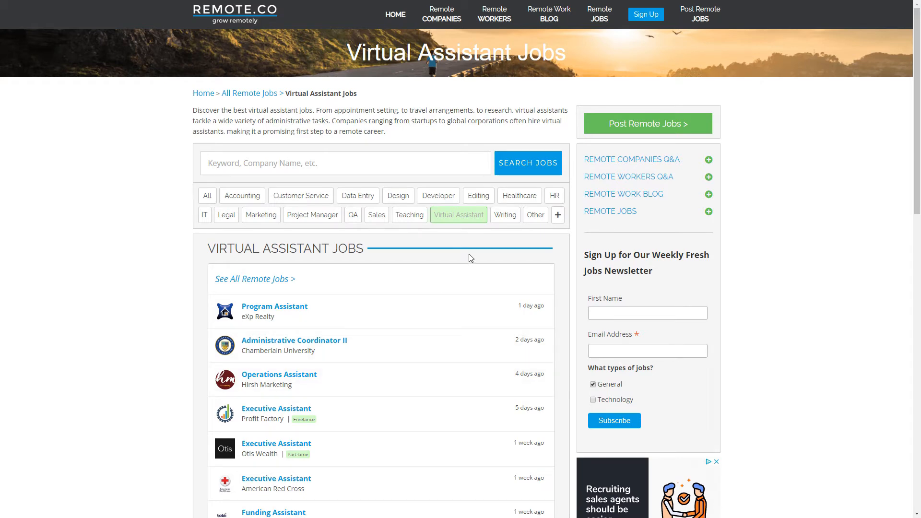
pyautogui.scroll(-3)
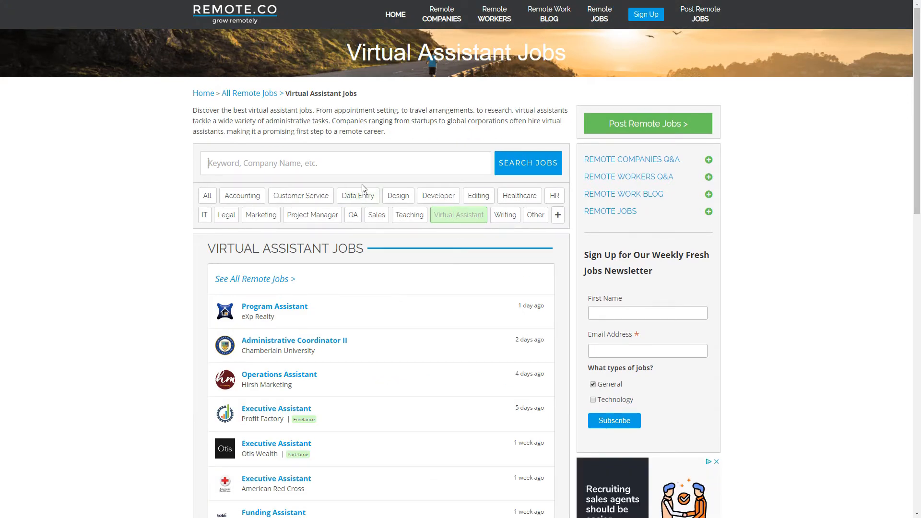
pyautogui.scroll(-3)
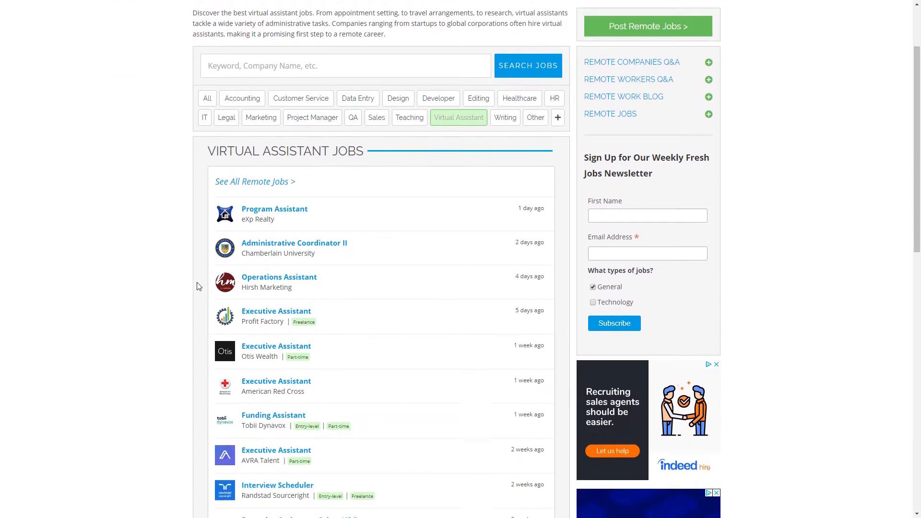
pyautogui.scroll(-3)
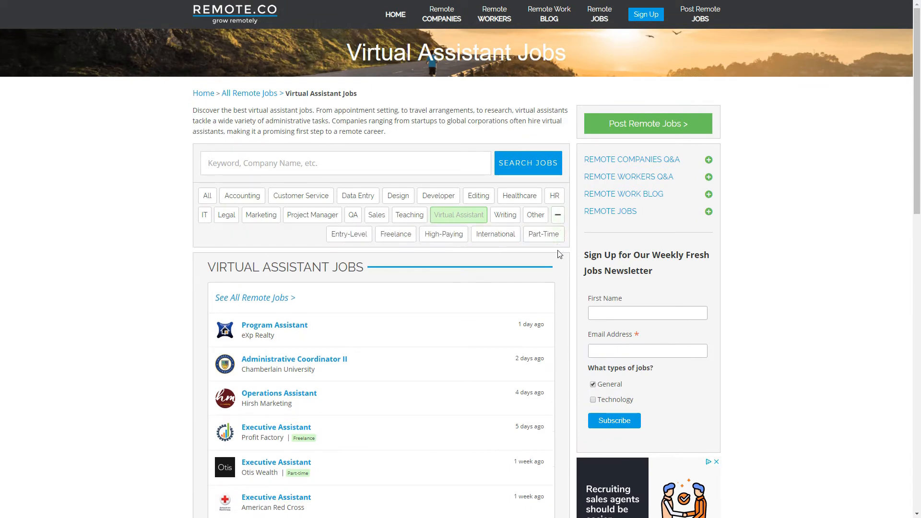
pyautogui.click(543, 232)
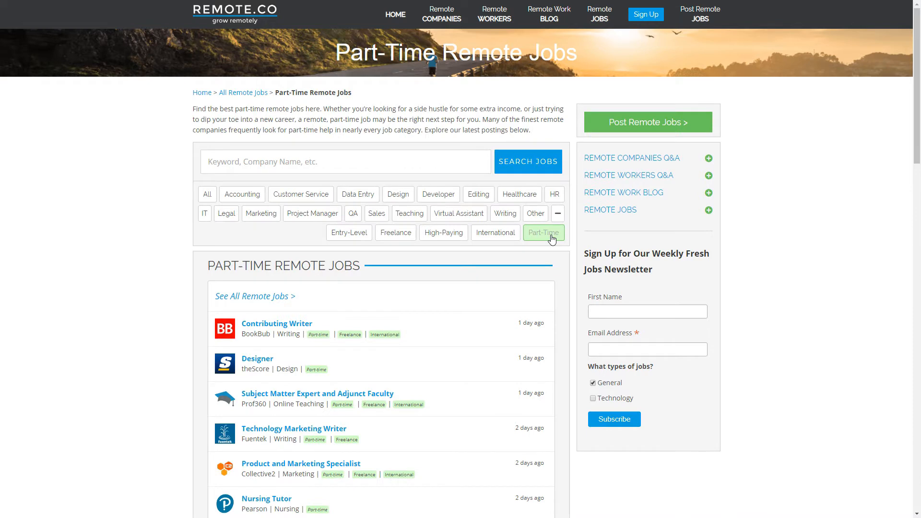
pyautogui.click(598, 15)
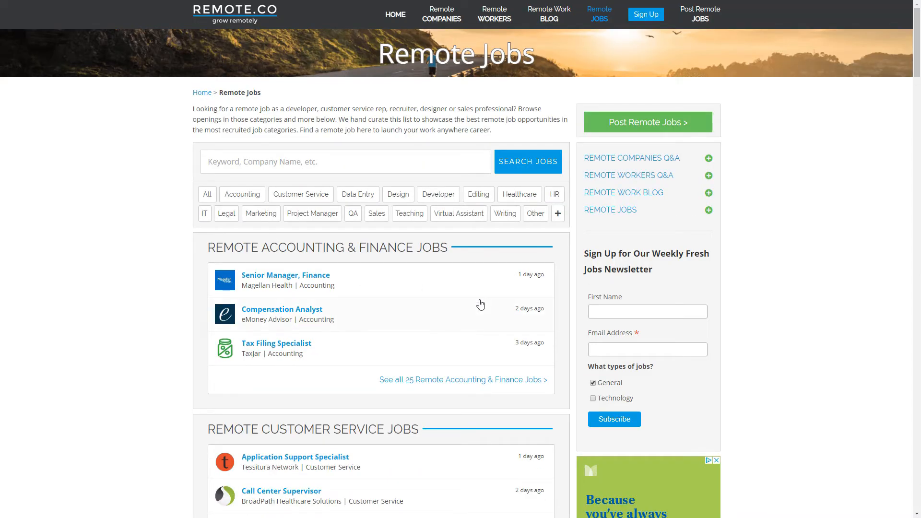
pyautogui.scroll(-3)
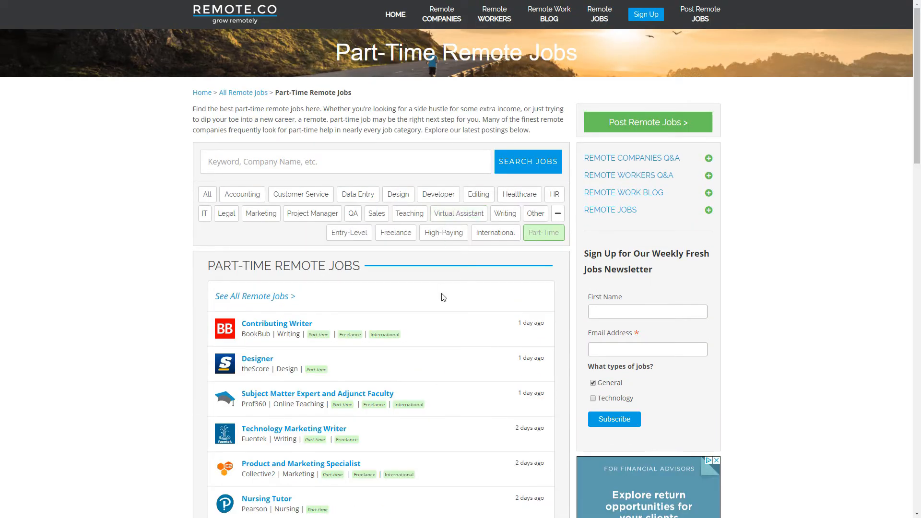
pyautogui.click(459, 213)
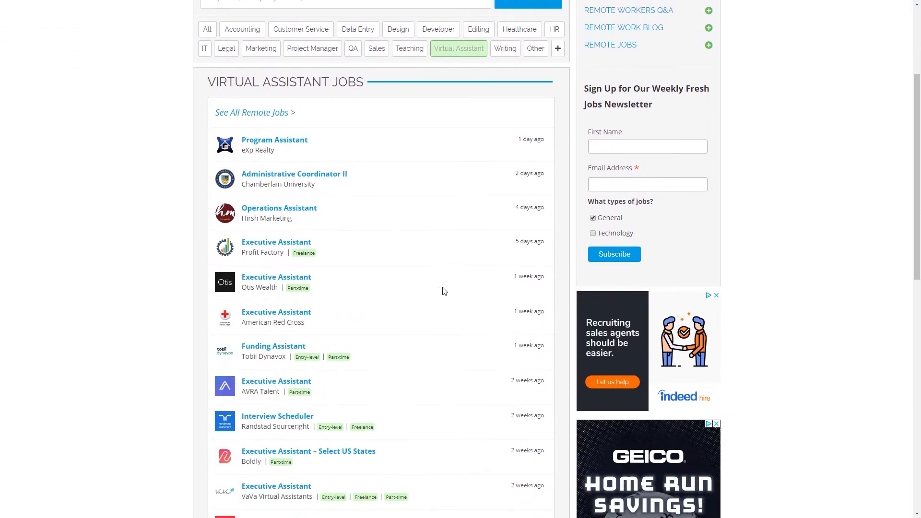
pyautogui.scroll(-3)
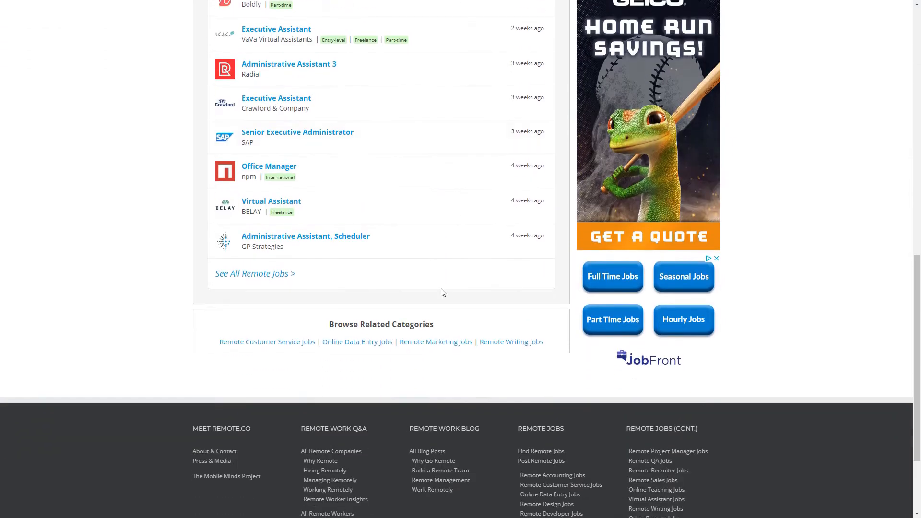
pyautogui.moveTo(578, 365)
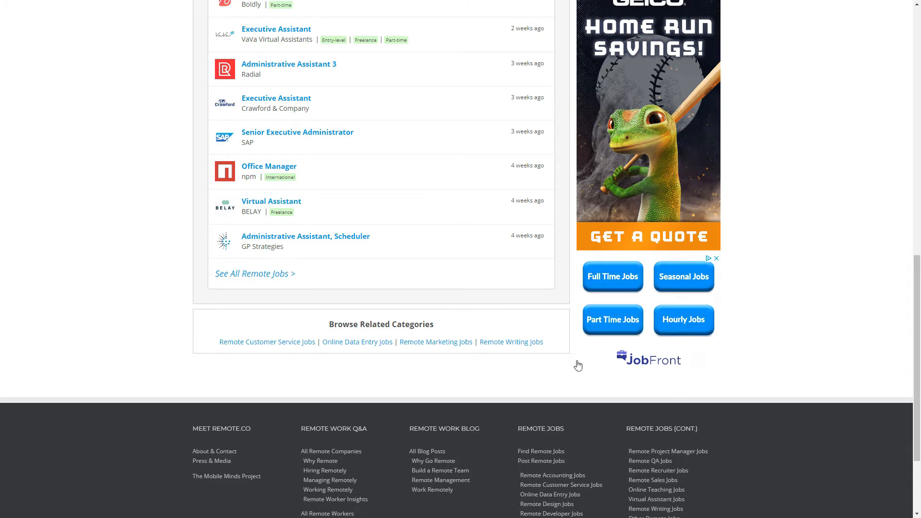
pyautogui.scroll(-3)
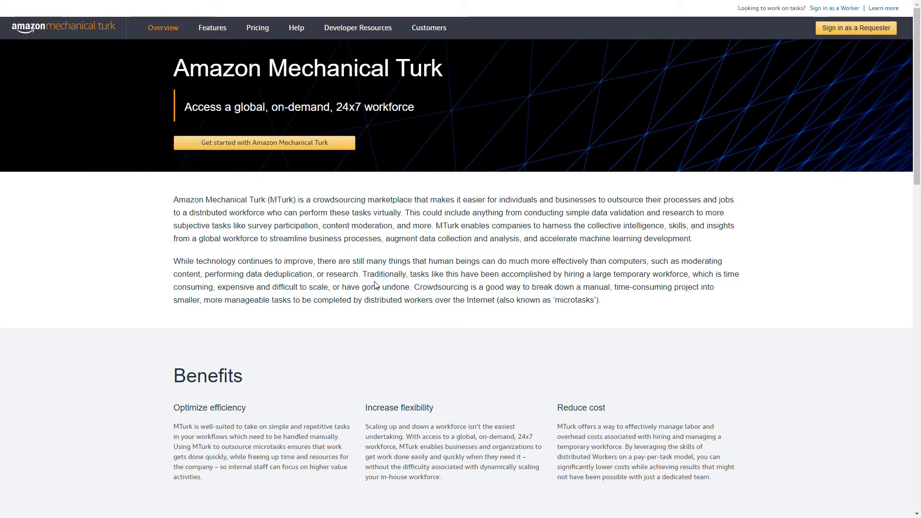
pyautogui.moveTo(358, 252)
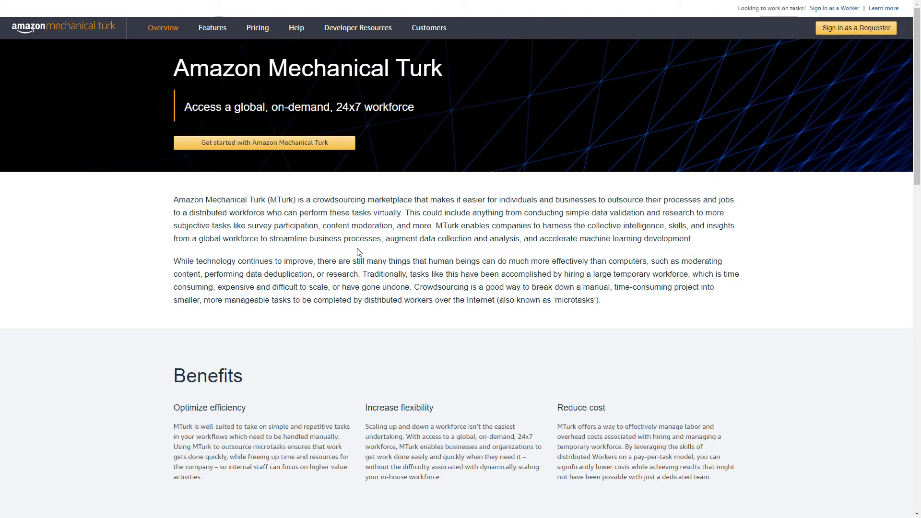
# Read down the Mechanical Turk overview through its benefits and How it works sections.
pyautogui.scroll(-3)
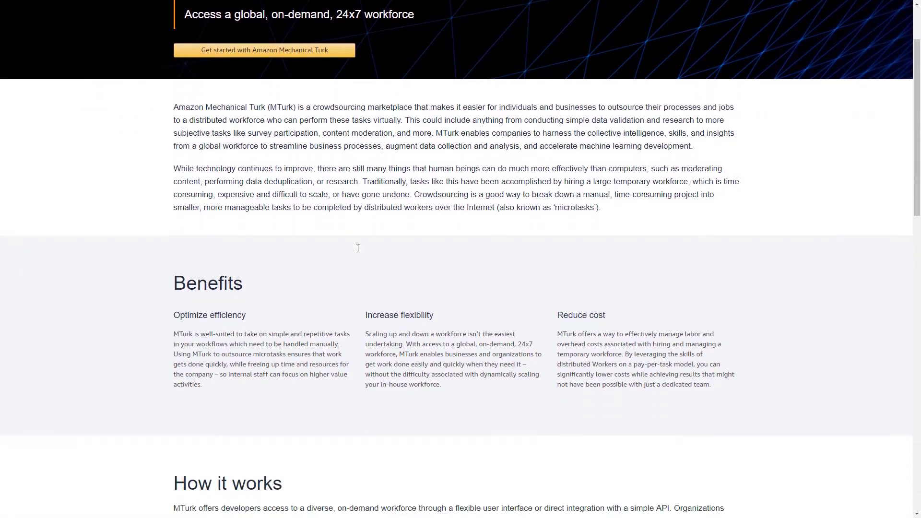
pyautogui.scroll(-3)
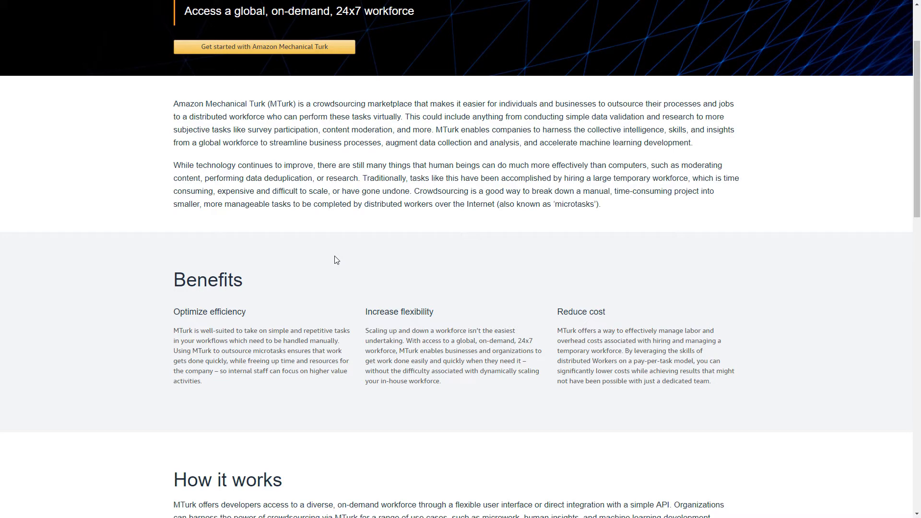
pyautogui.scroll(-3)
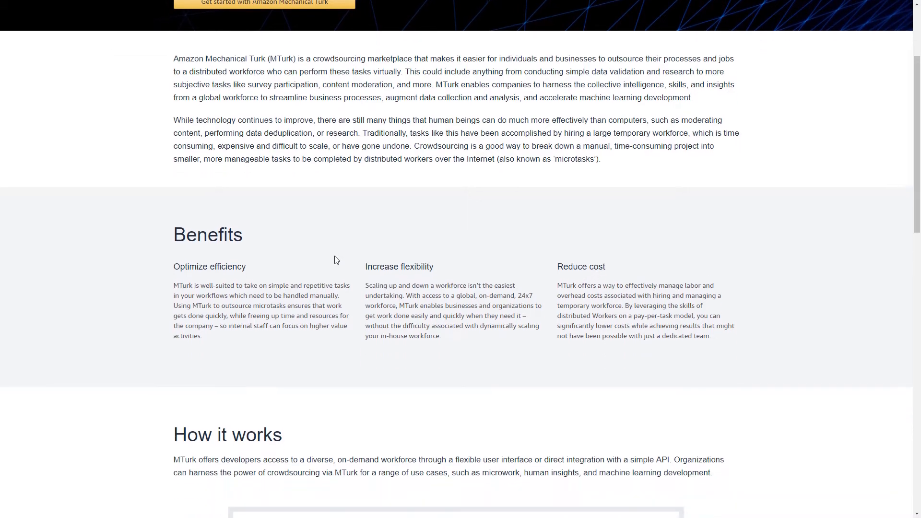
pyautogui.scroll(-3)
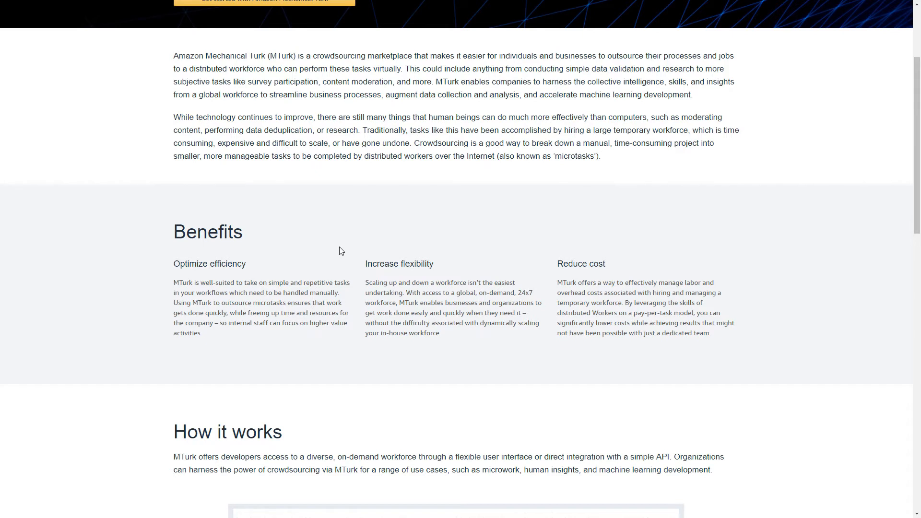
pyautogui.scroll(-3)
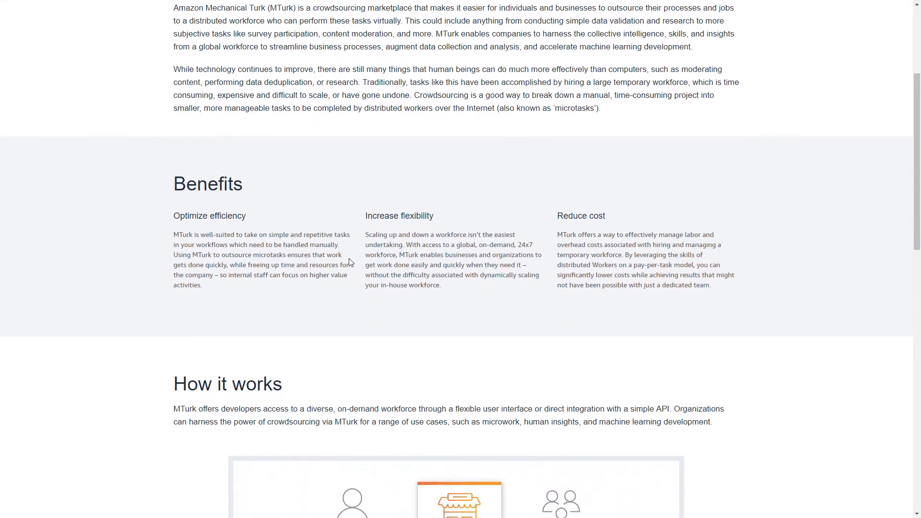
pyautogui.scroll(-3)
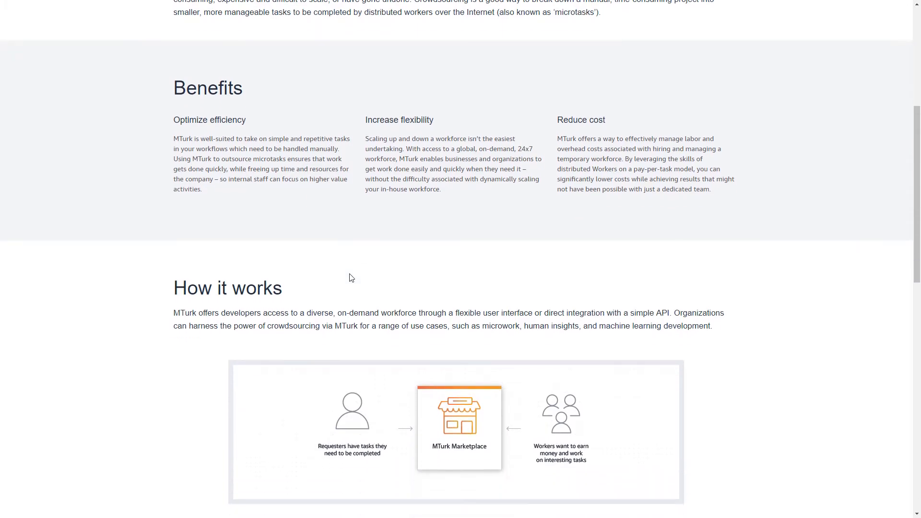
pyautogui.scroll(-3)
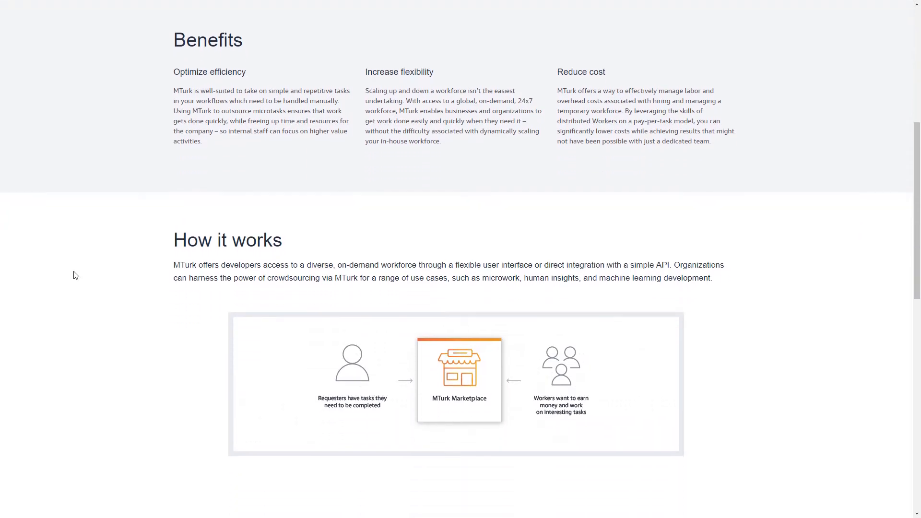
pyautogui.scroll(-3)
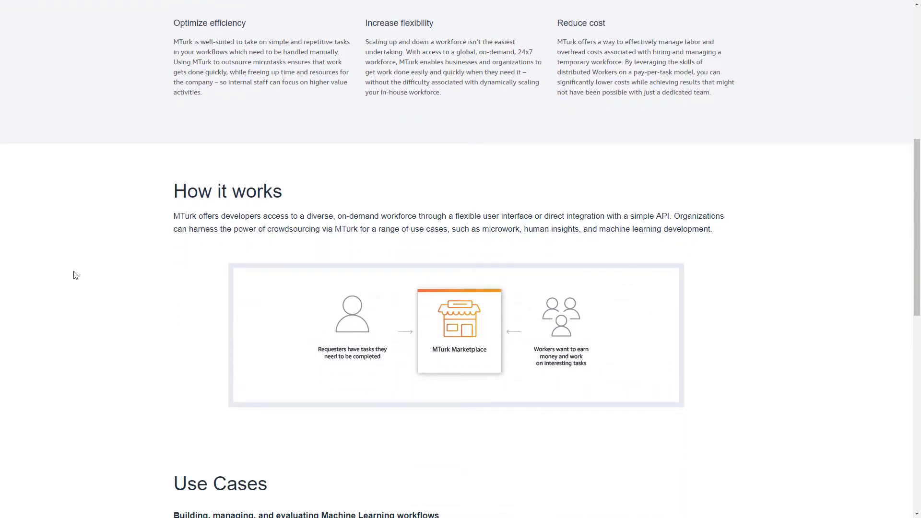
pyautogui.scroll(-3)
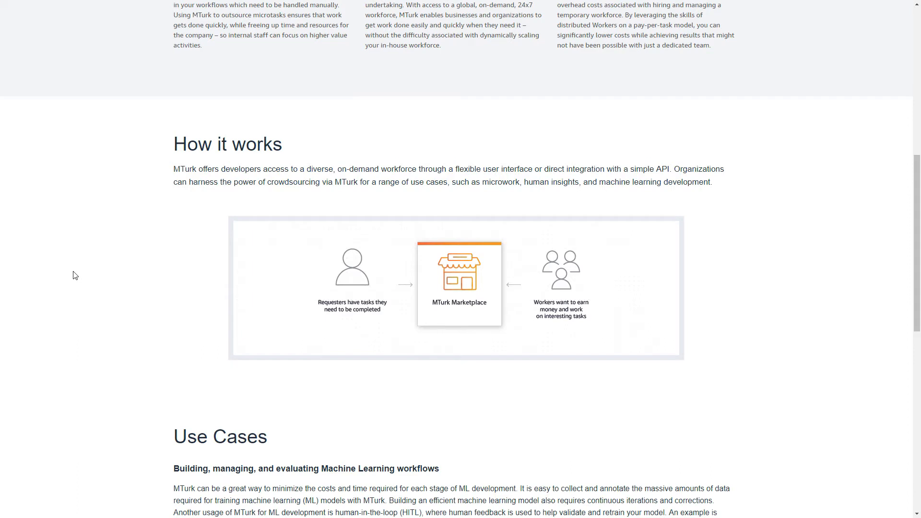
# Continue through the Use Cases to the footer, then return toward the top banner.
pyautogui.scroll(-3)
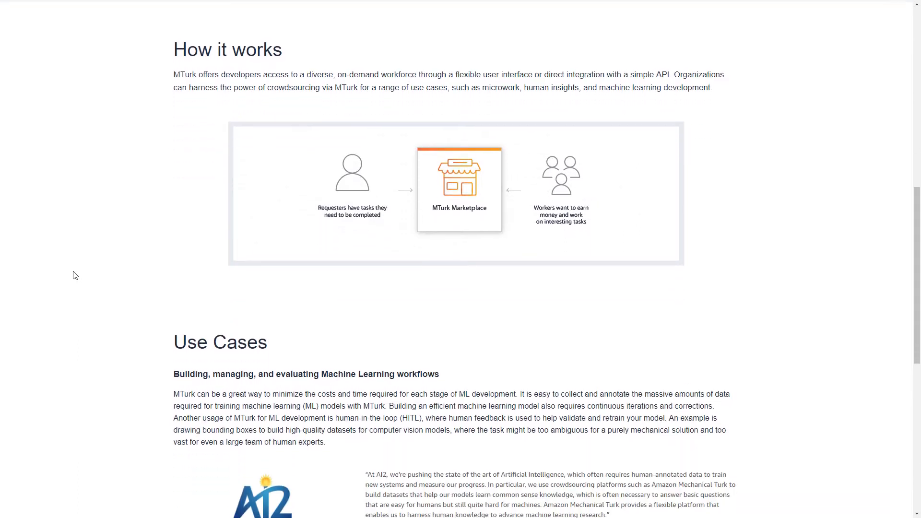
pyautogui.scroll(-3)
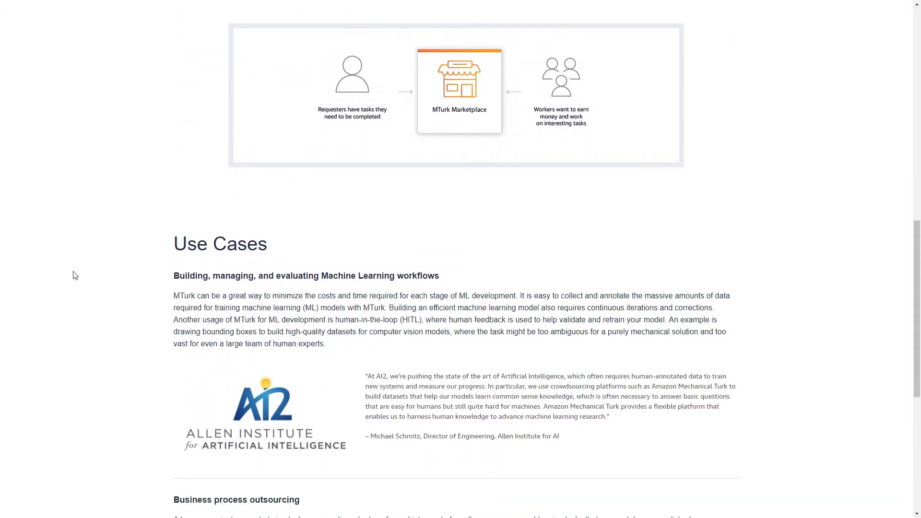
pyautogui.scroll(-3)
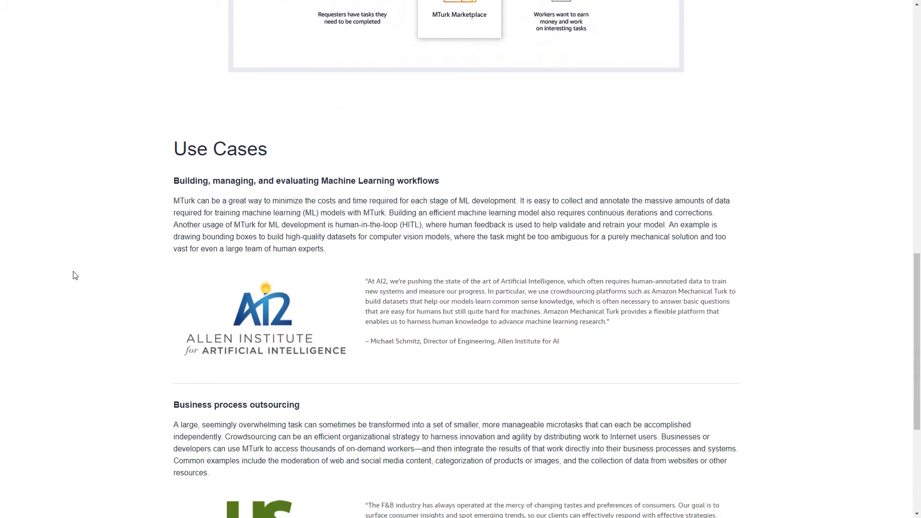
pyautogui.scroll(-3)
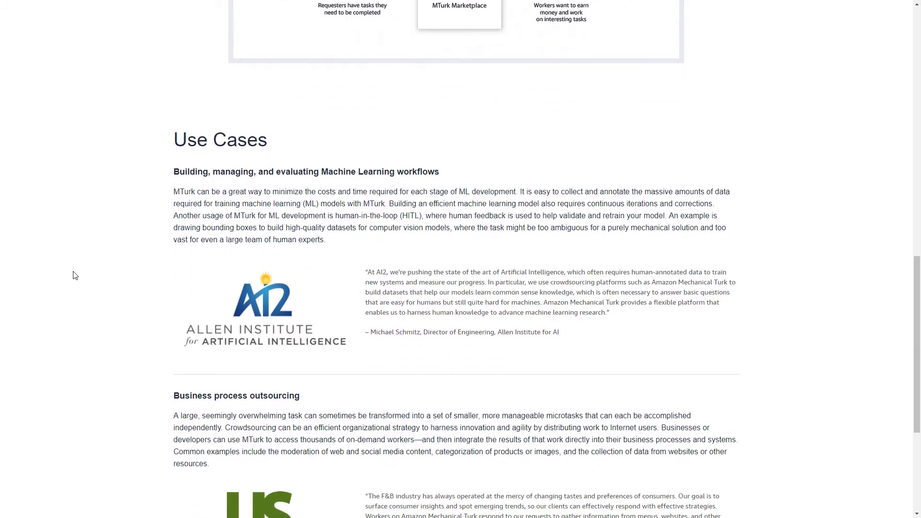
pyautogui.scroll(-3)
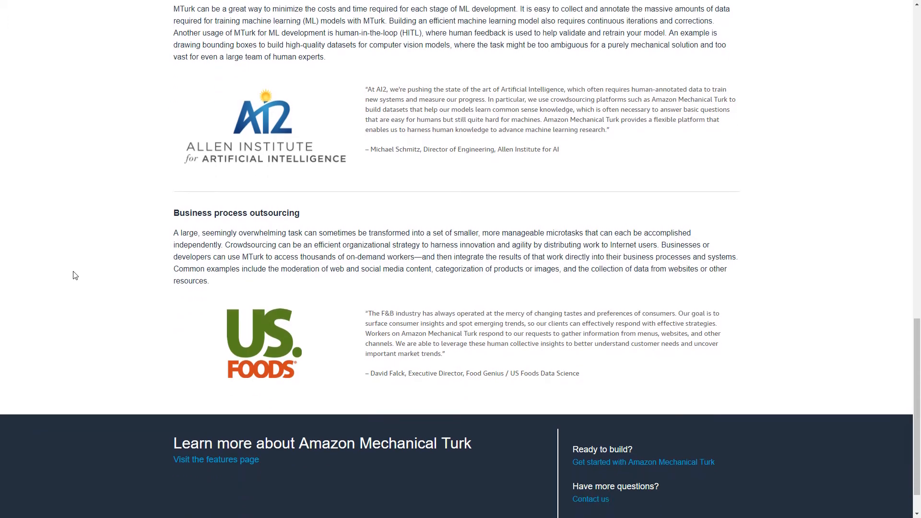
pyautogui.scroll(-3)
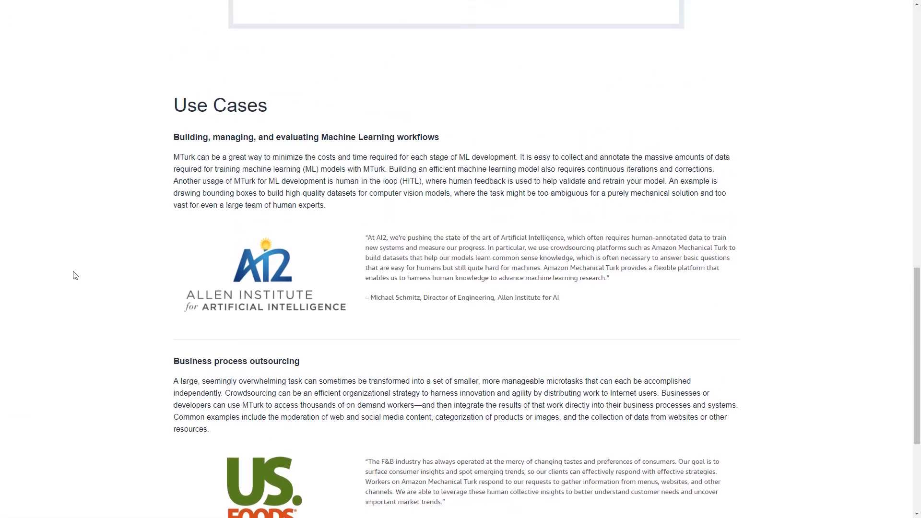
pyautogui.scroll(3)
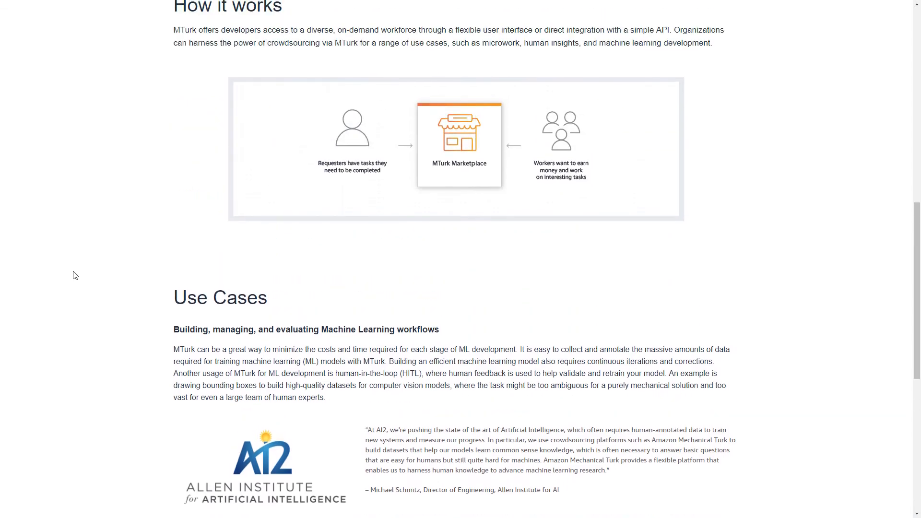
pyautogui.scroll(3)
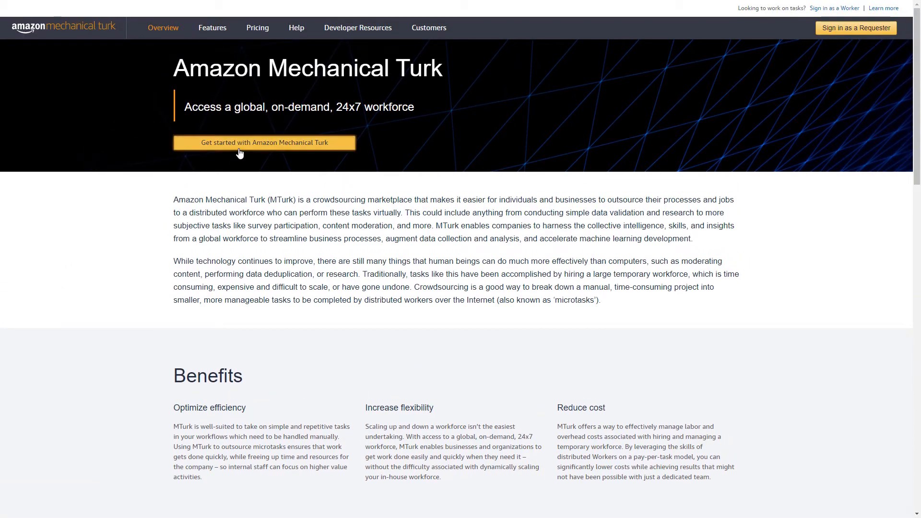
# Go to the Get Started page offering Requester or Worker account creation.
pyautogui.click(264, 142)
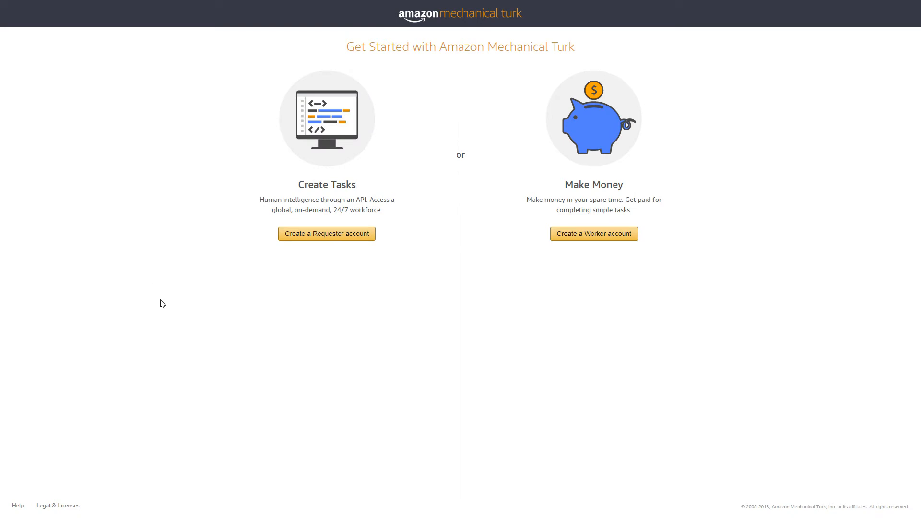
pyautogui.moveTo(543, 399)
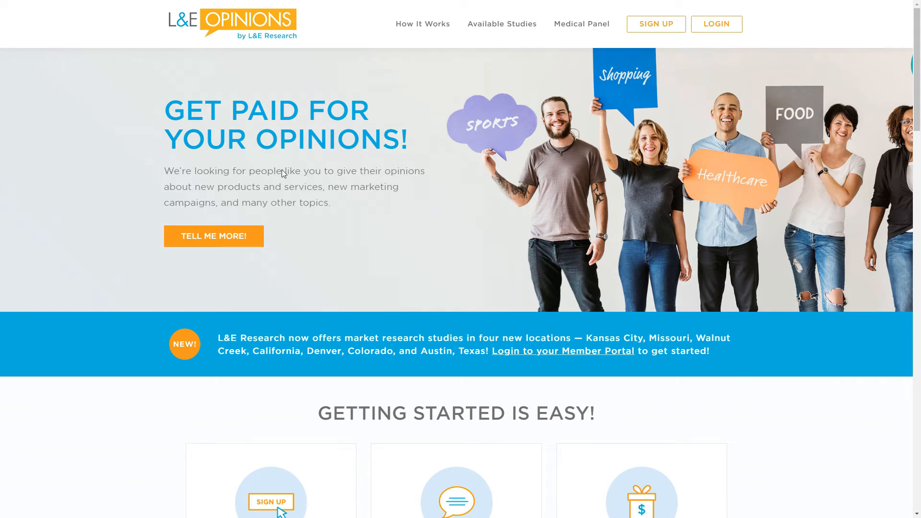
# Browse the L&E Opinions homepage past Getting Started and payout stats to the Find a Study Near You city list.
pyautogui.scroll(-3)
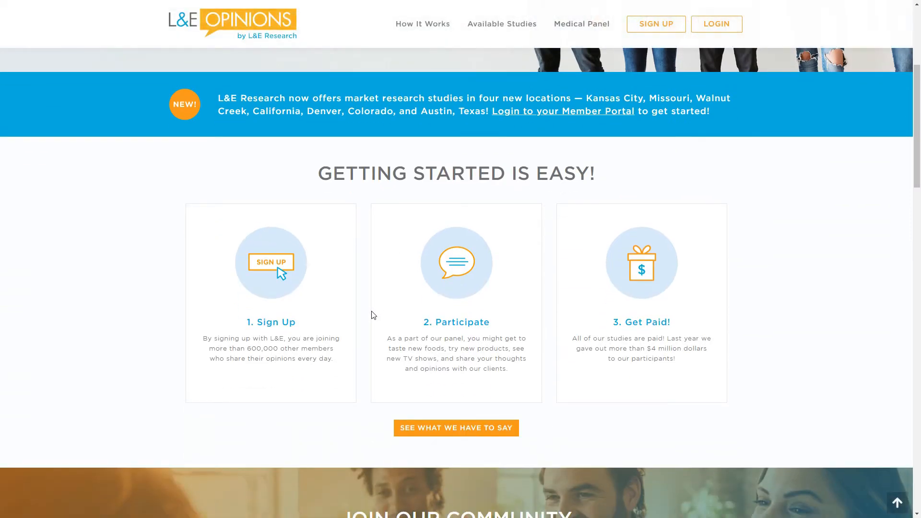
pyautogui.scroll(-3)
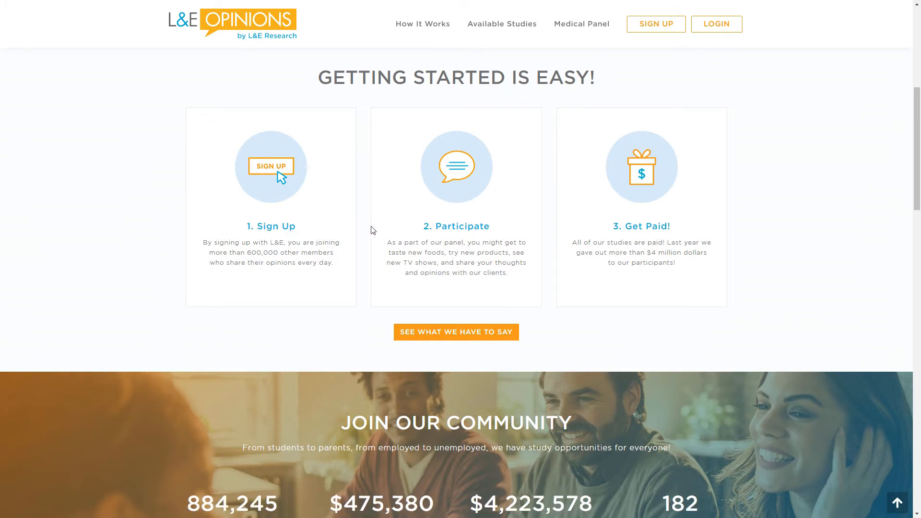
pyautogui.moveTo(404, 295)
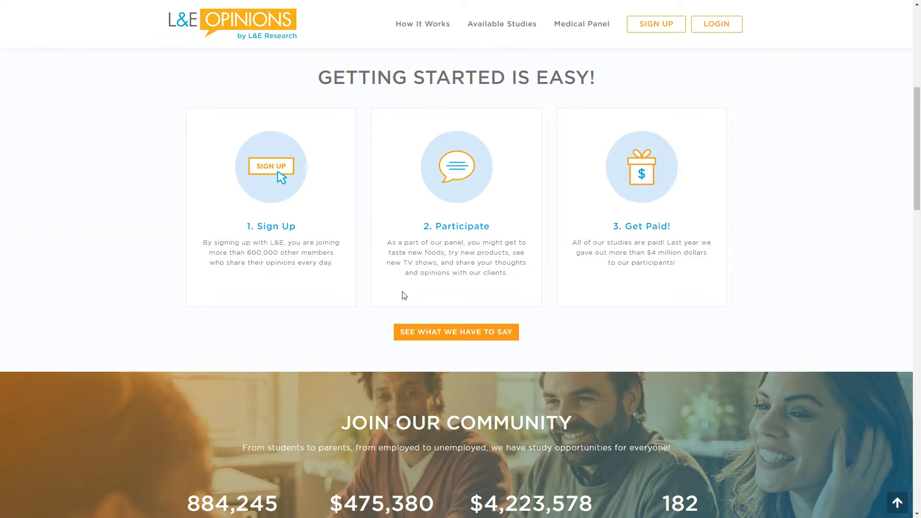
pyautogui.moveTo(687, 284)
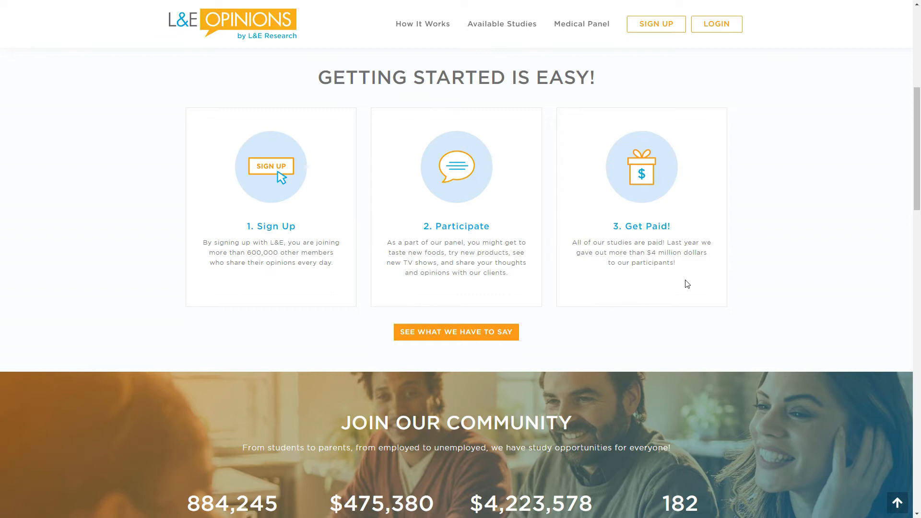
pyautogui.scroll(-3)
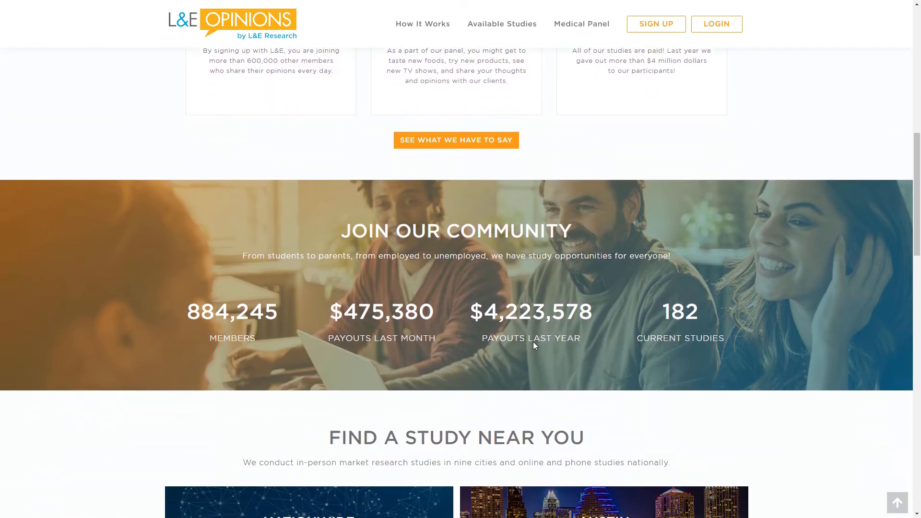
pyautogui.scroll(-3)
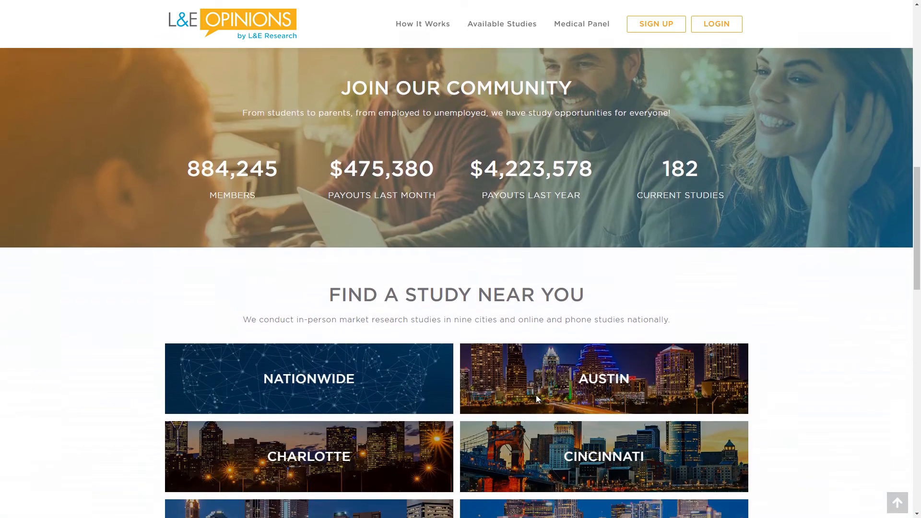
pyautogui.scroll(-3)
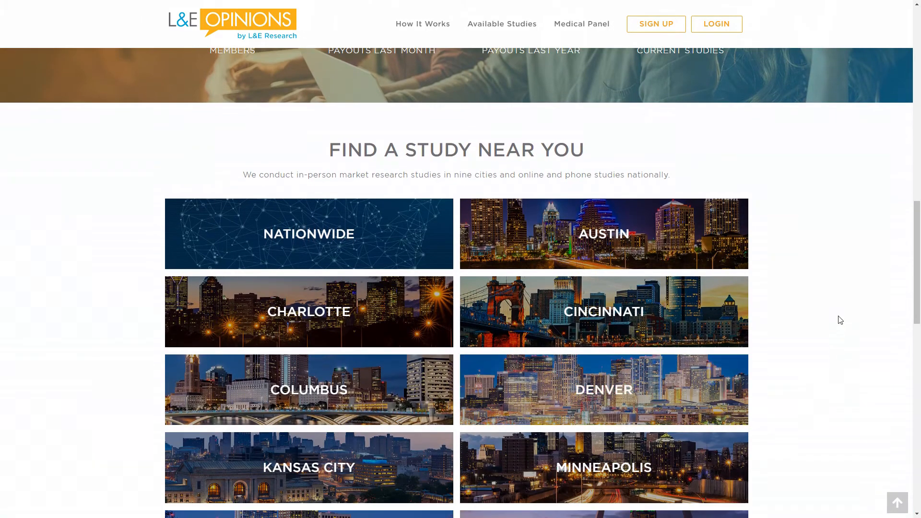
pyautogui.scroll(-3)
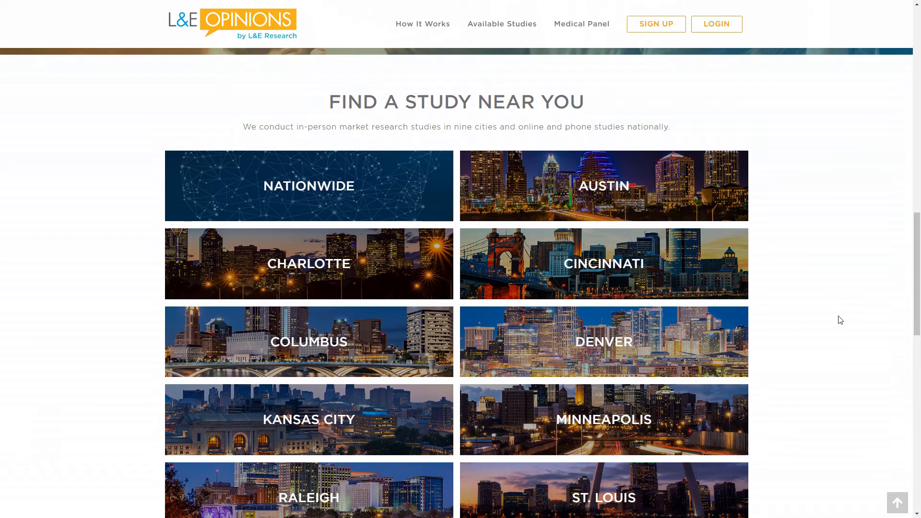
pyautogui.scroll(-3)
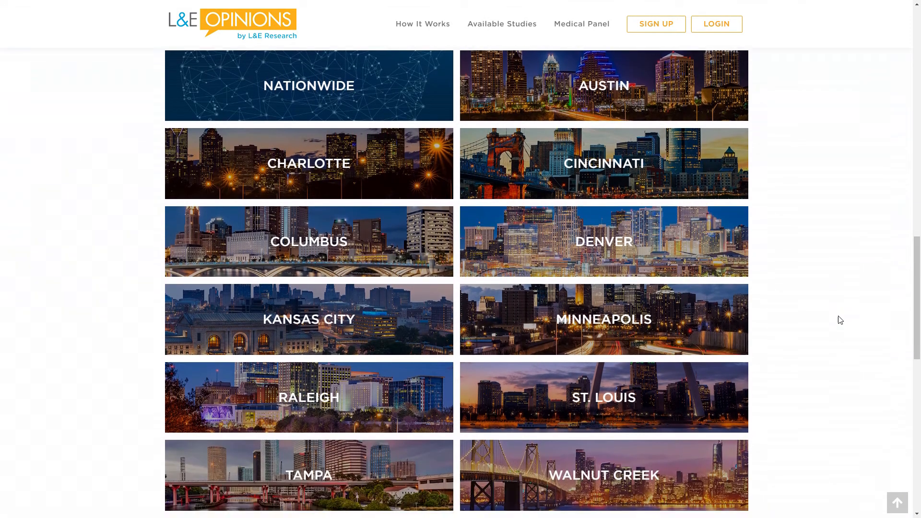
pyautogui.scroll(-3)
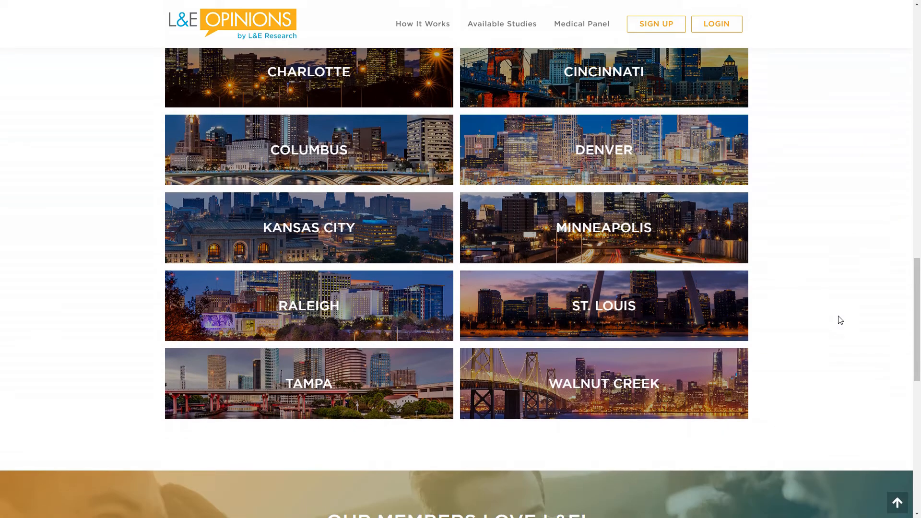
pyautogui.scroll(3)
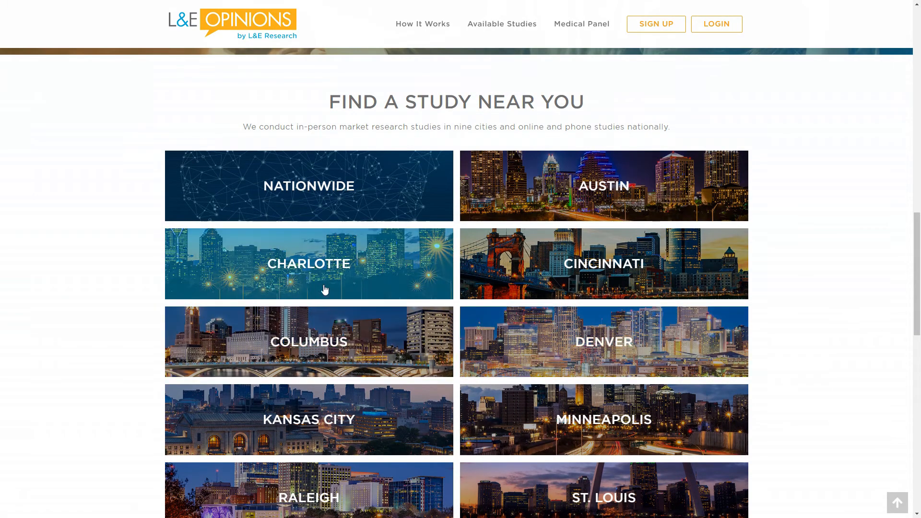
pyautogui.click(308, 263)
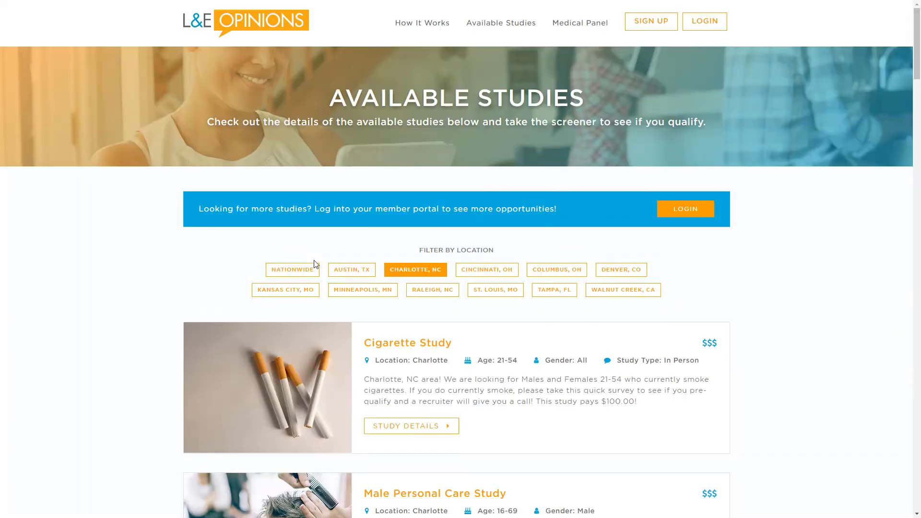
pyautogui.scroll(-3)
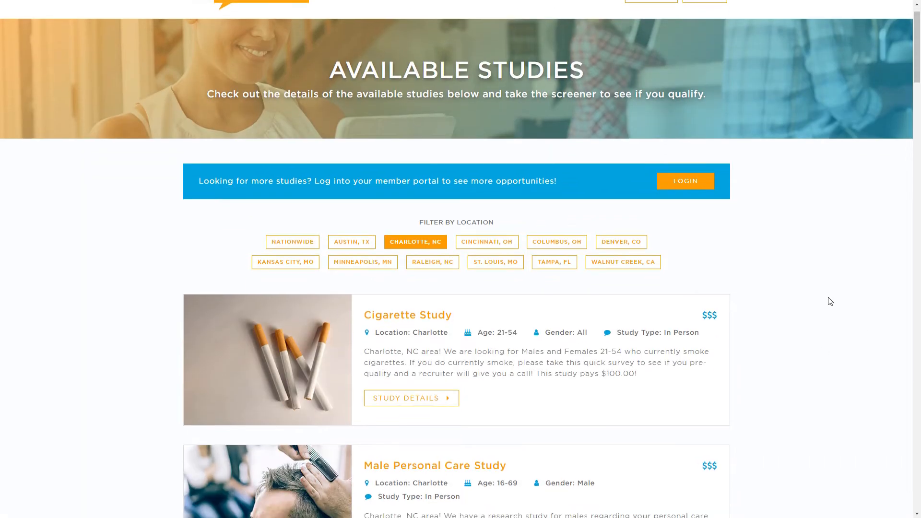
pyautogui.scroll(-3)
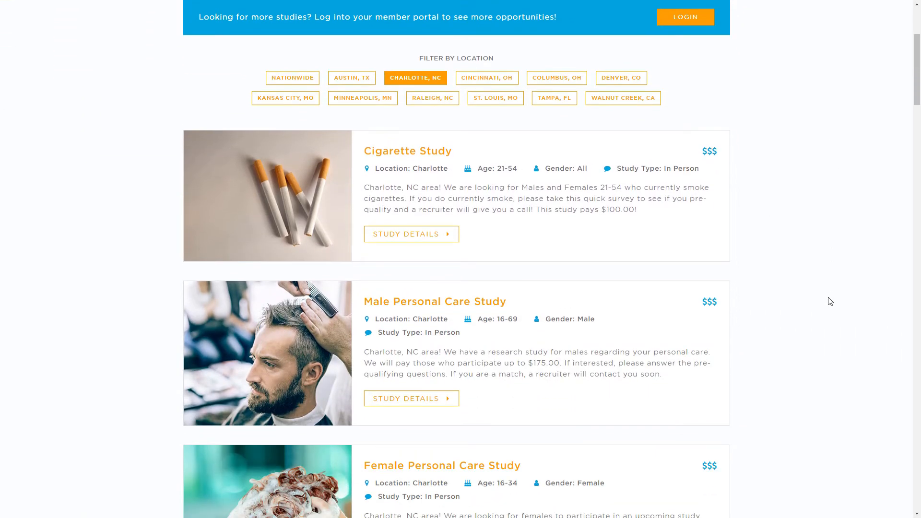
pyautogui.scroll(-3)
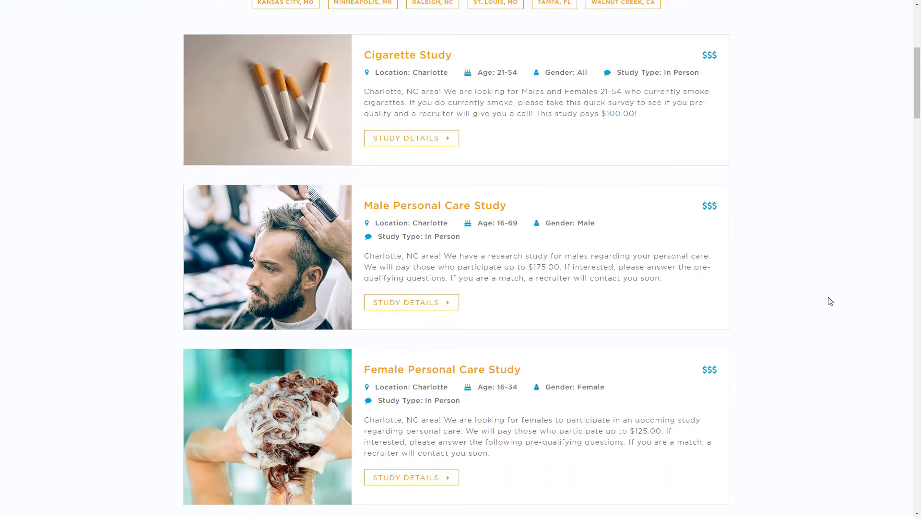
pyautogui.scroll(-3)
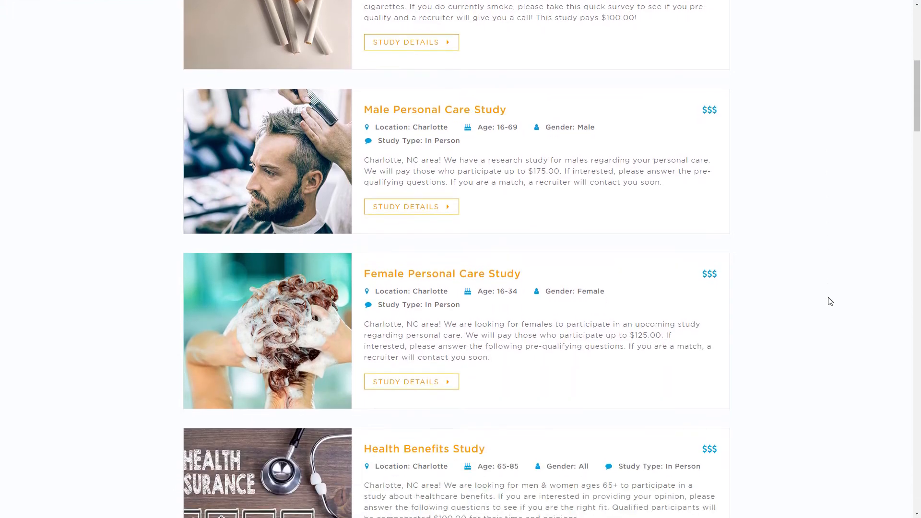
pyautogui.scroll(-3)
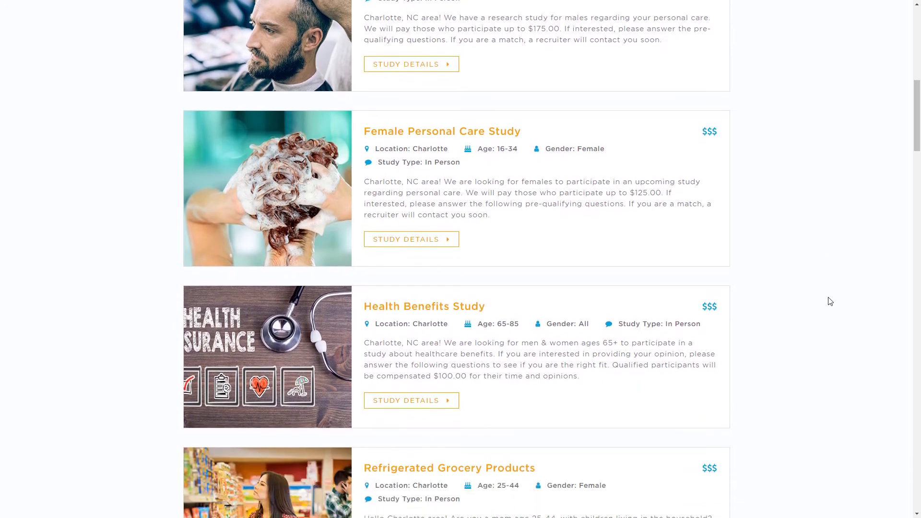
pyautogui.scroll(-3)
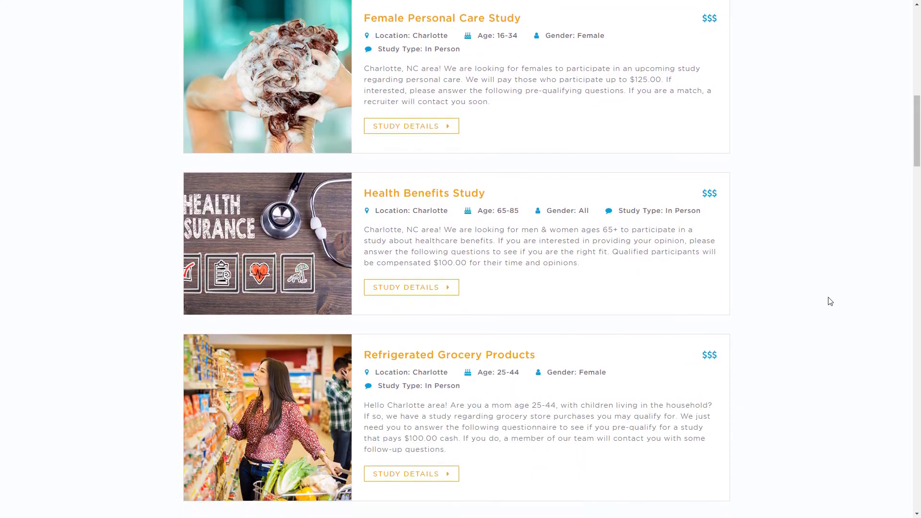
pyautogui.scroll(-3)
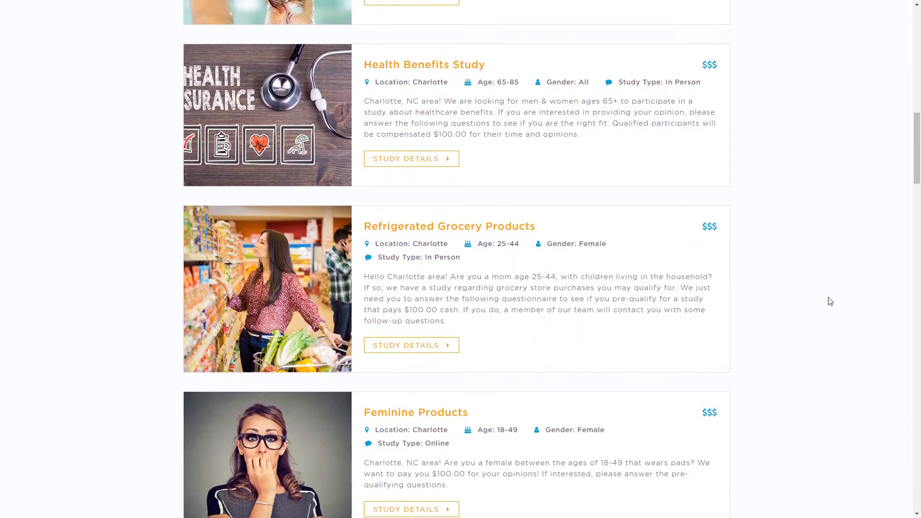
pyautogui.scroll(-3)
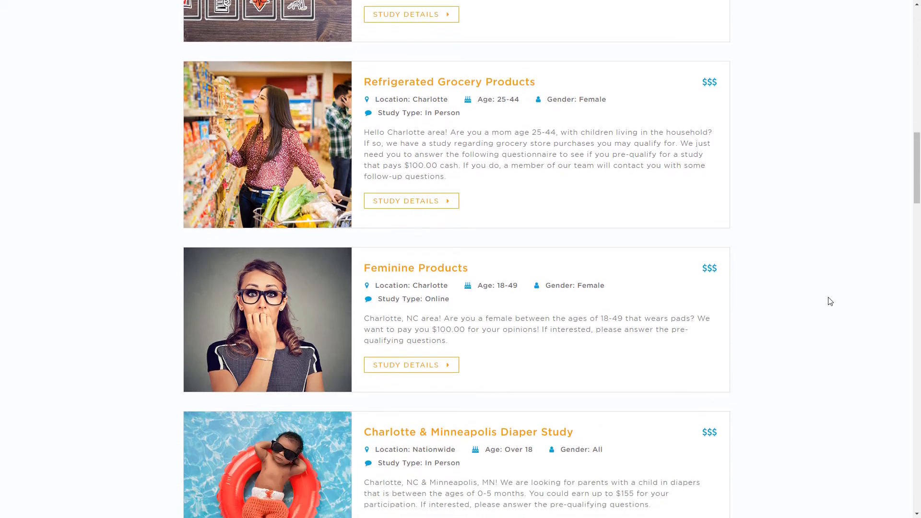
pyautogui.scroll(-3)
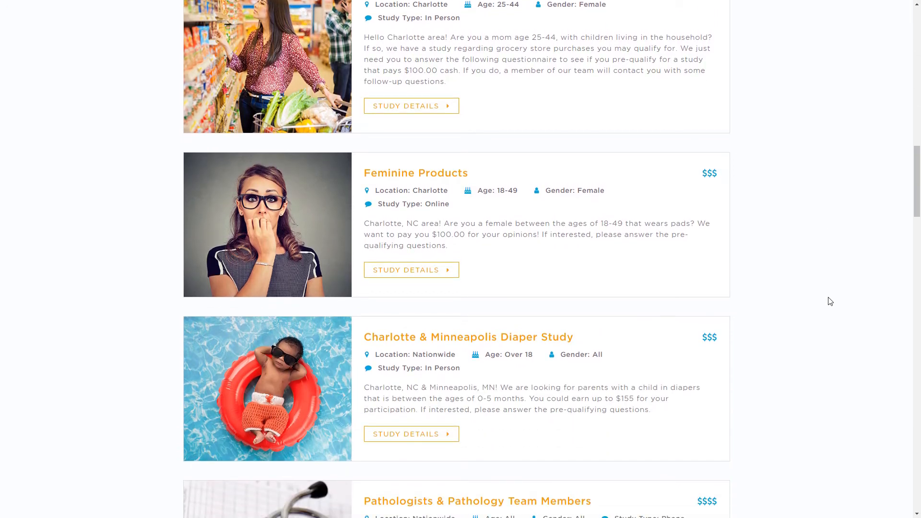
pyautogui.scroll(-3)
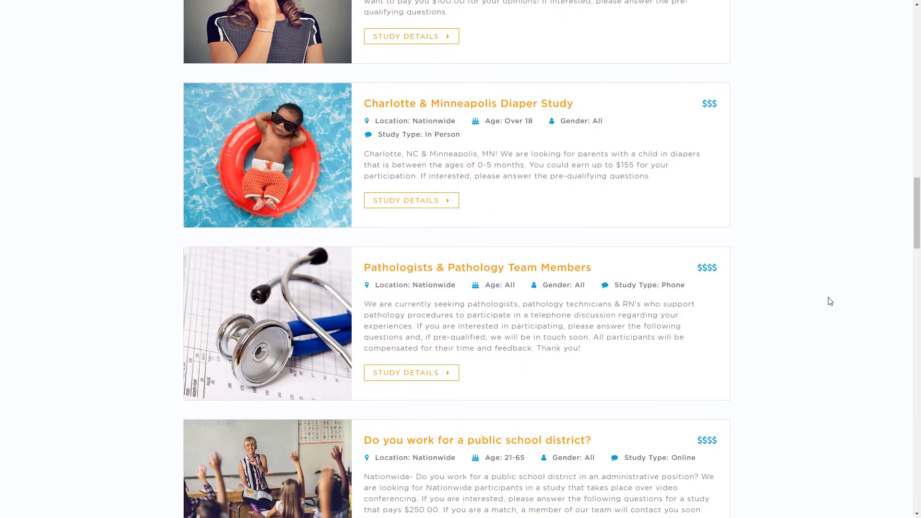
pyautogui.scroll(-3)
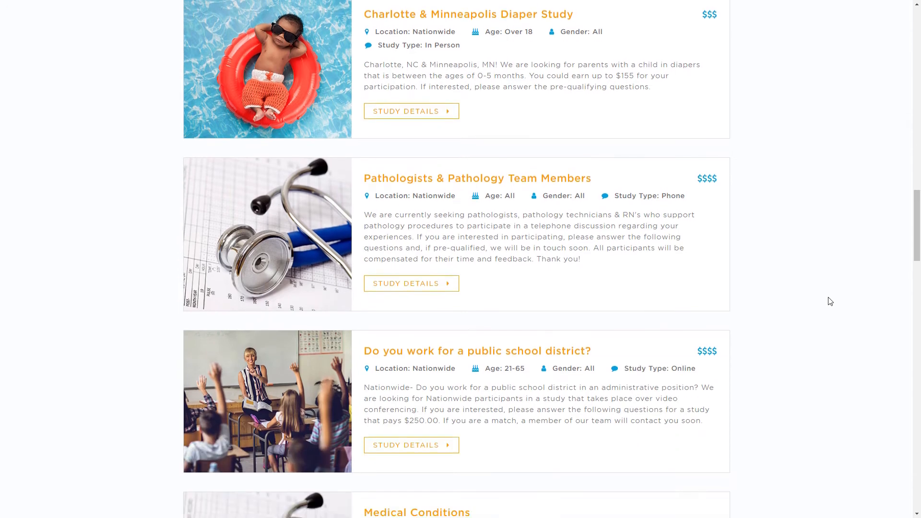
pyautogui.scroll(-3)
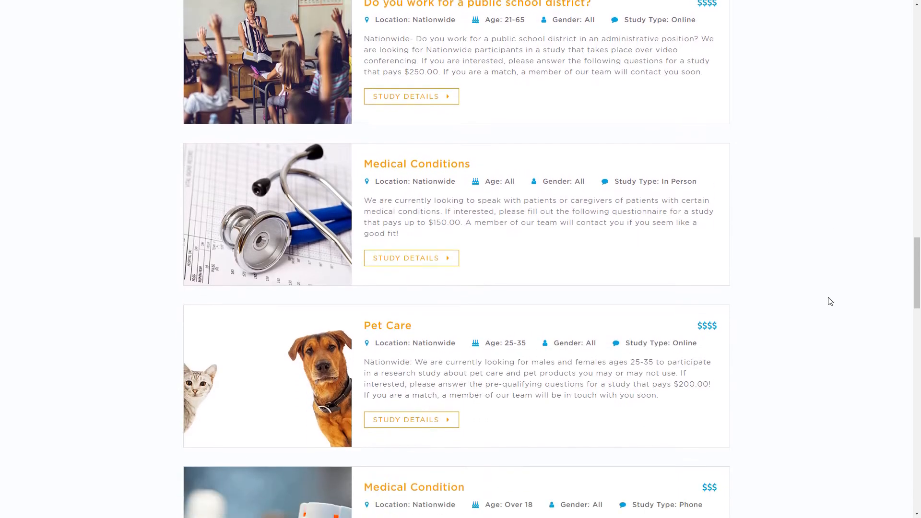
pyautogui.scroll(-3)
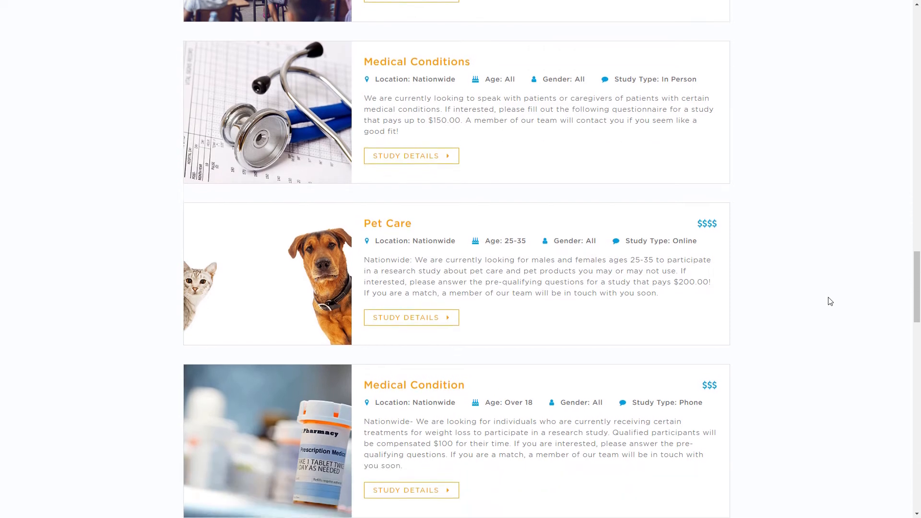
pyautogui.scroll(-3)
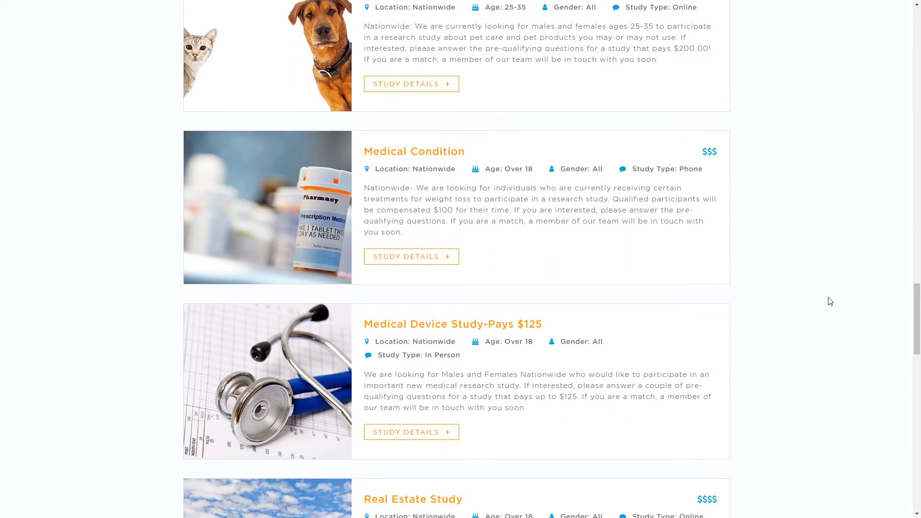
pyautogui.scroll(-3)
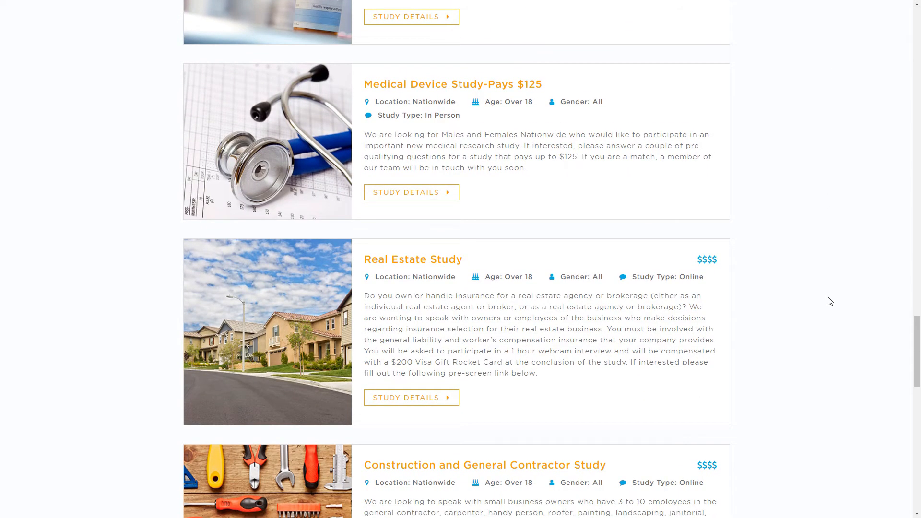
pyautogui.scroll(-3)
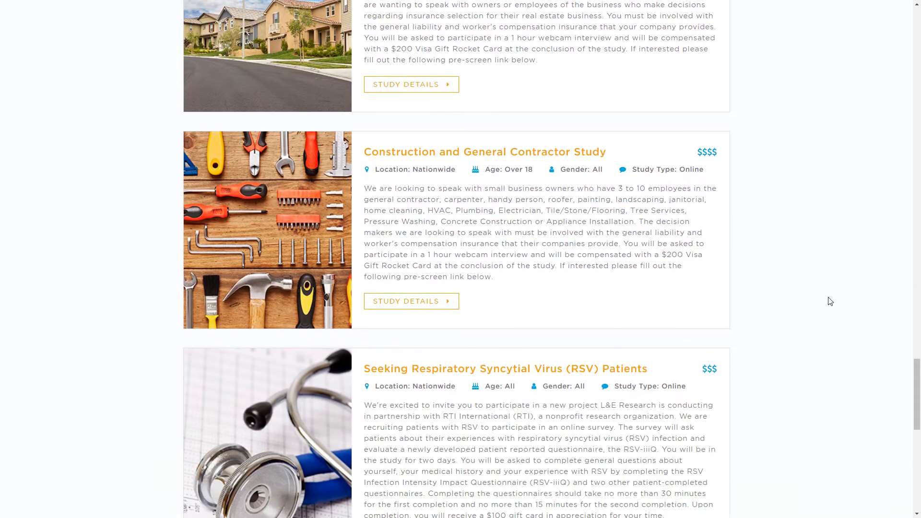
pyautogui.scroll(-3)
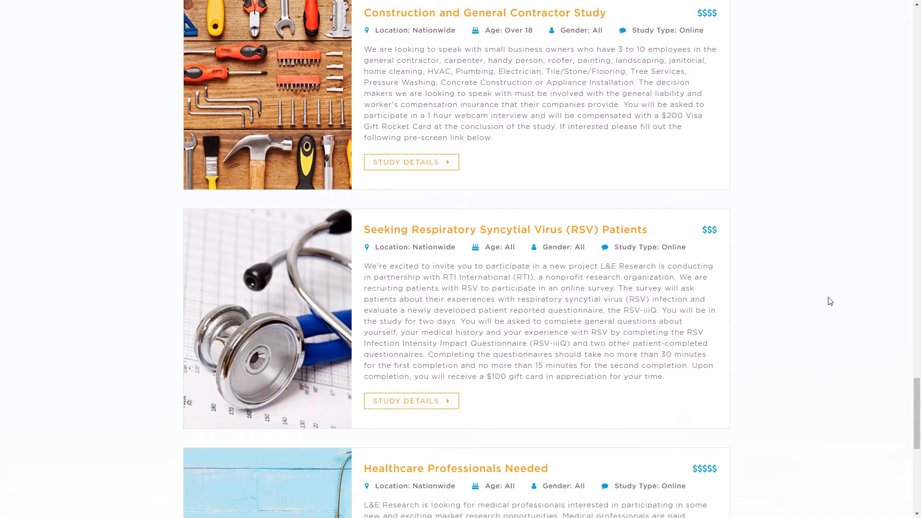
pyautogui.scroll(-3)
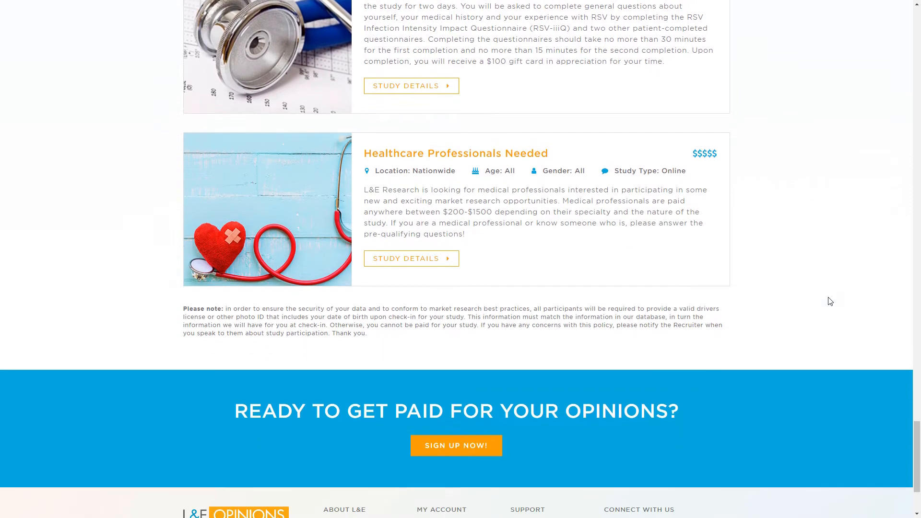
pyautogui.scroll(-3)
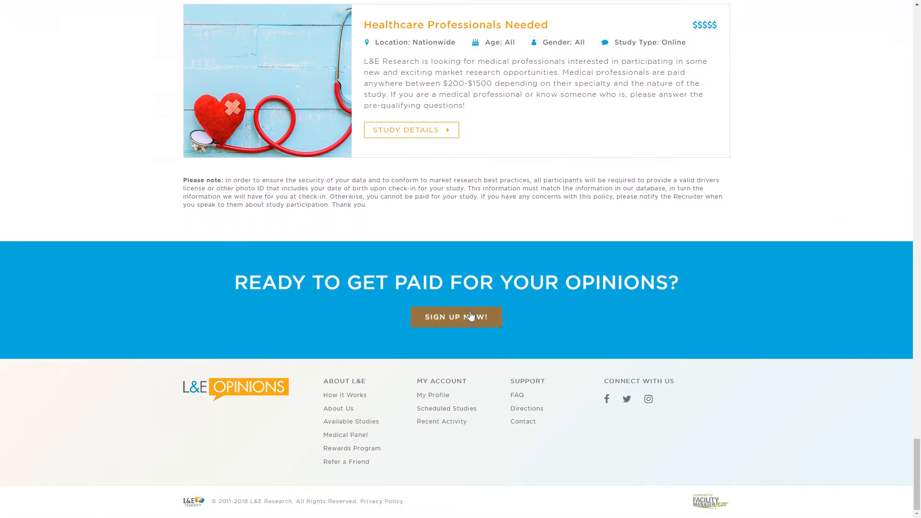
# Start new-member registration via SIGN UP NOW! and view the first account-setup step.
pyautogui.click(457, 317)
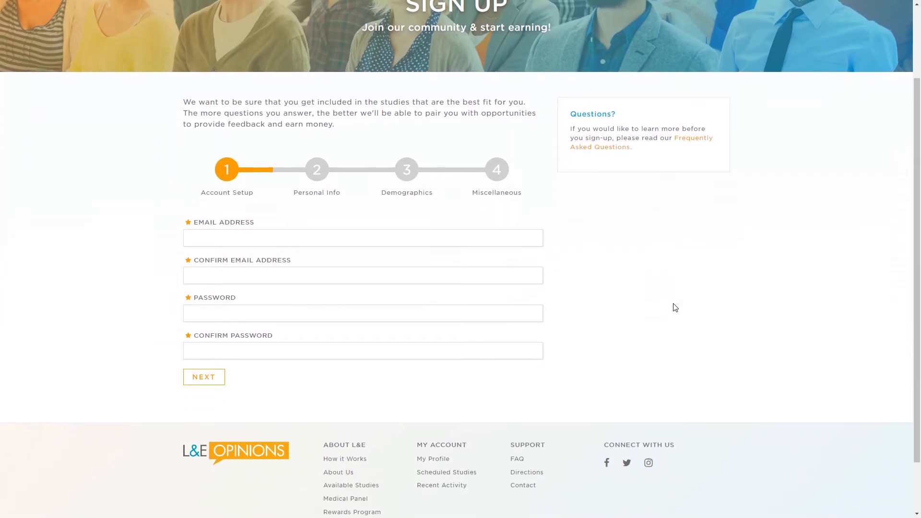
pyautogui.scroll(3)
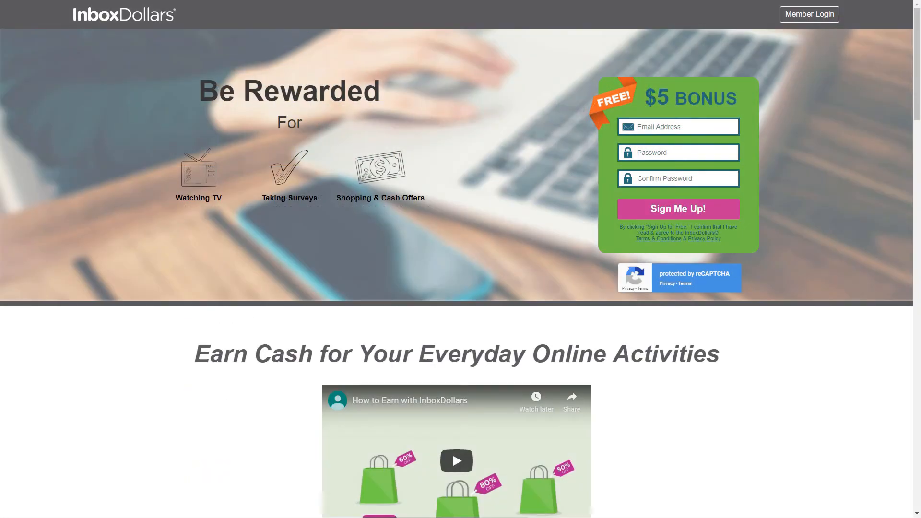
pyautogui.click(677, 126)
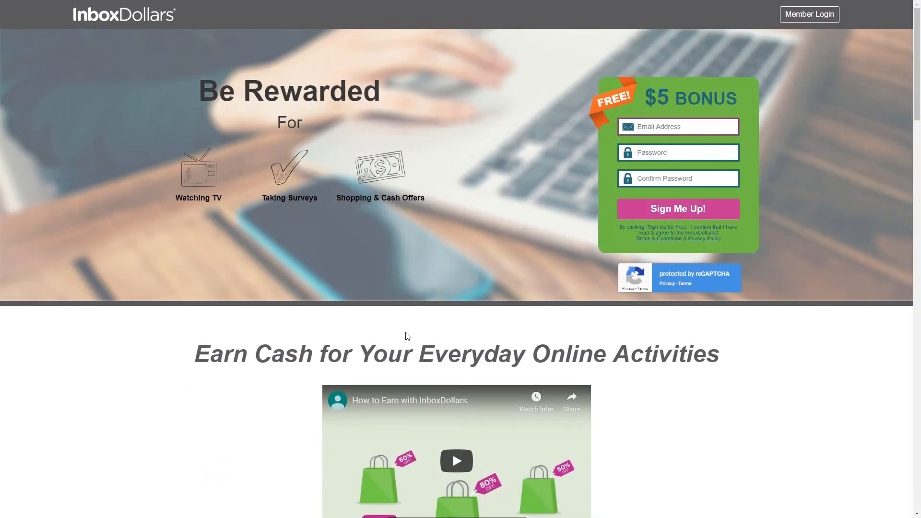
pyautogui.scroll(-3)
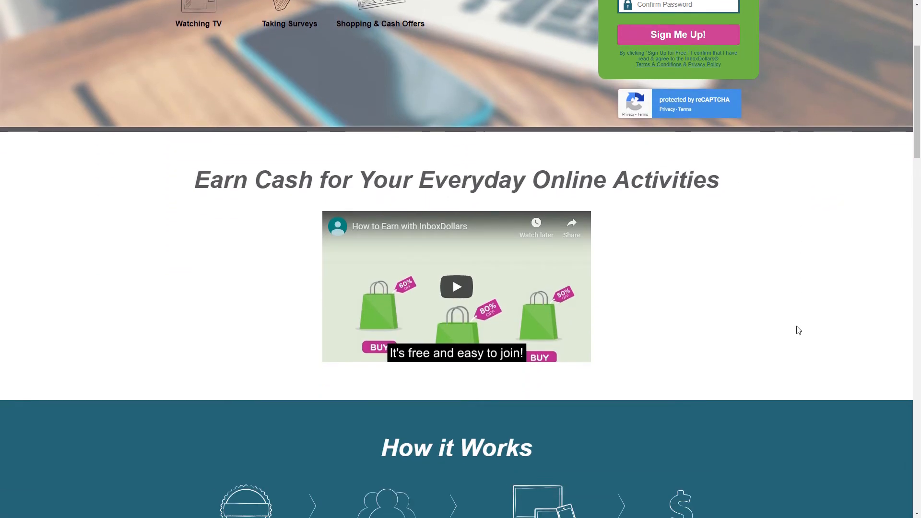
pyautogui.scroll(-3)
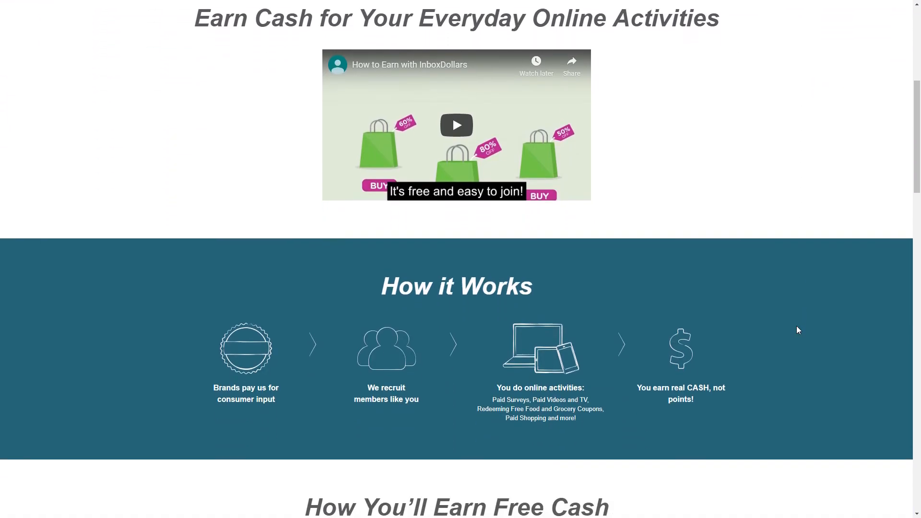
pyautogui.scroll(-3)
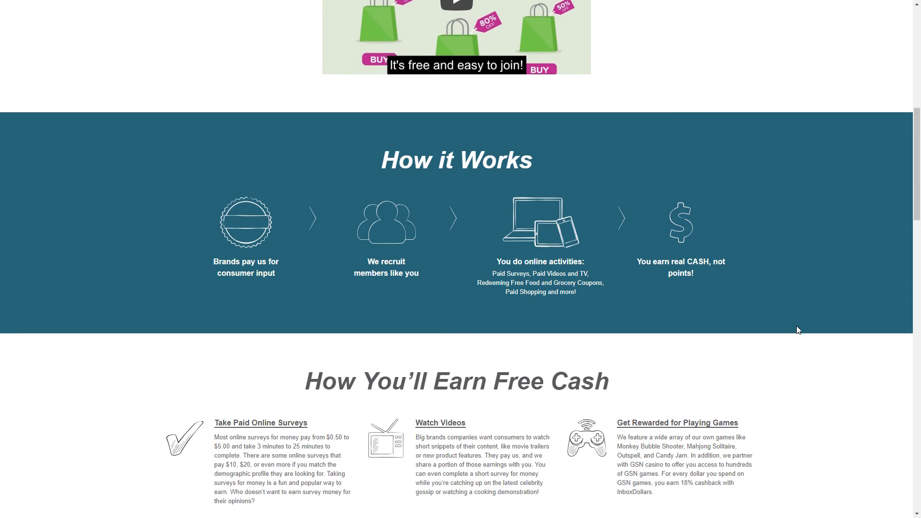
pyautogui.scroll(-3)
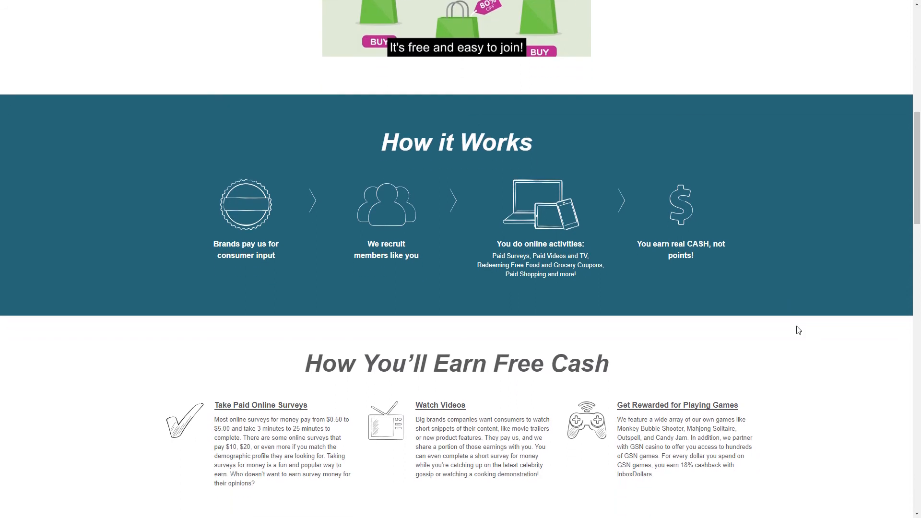
pyautogui.scroll(-3)
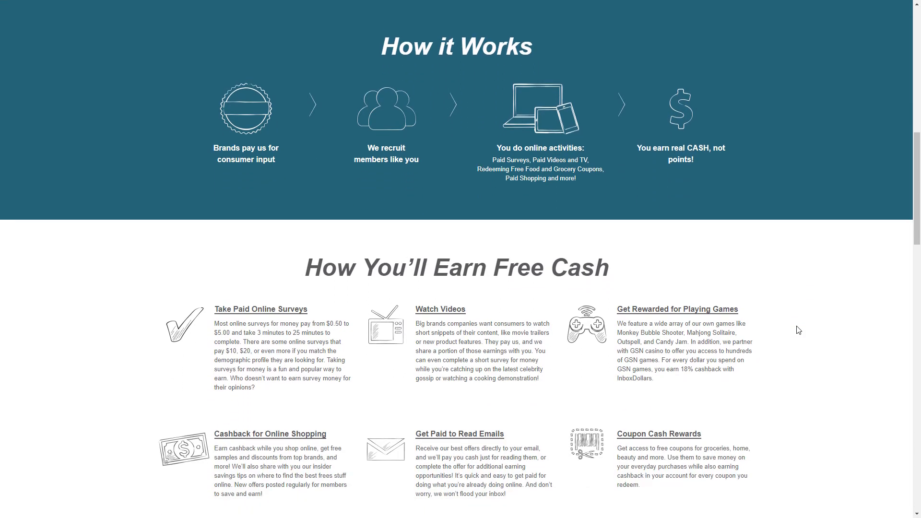
pyautogui.scroll(-3)
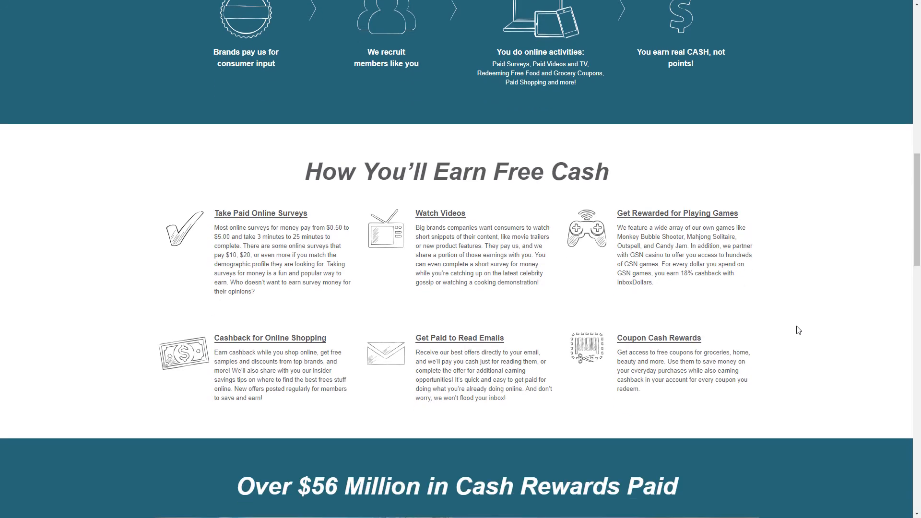
pyautogui.scroll(-3)
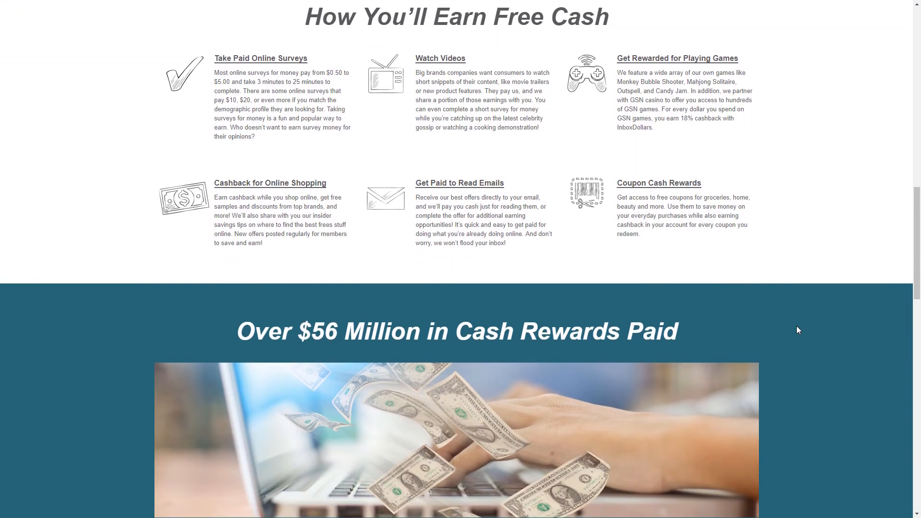
pyautogui.scroll(-3)
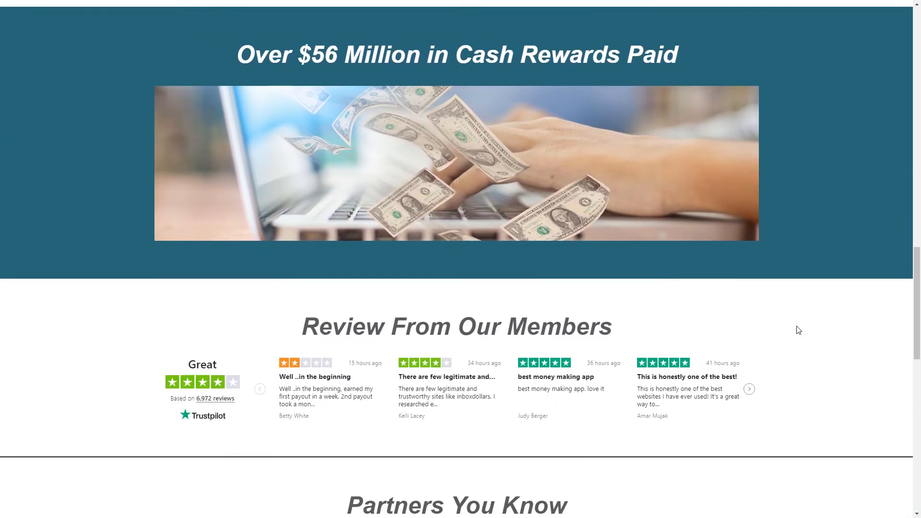
pyautogui.scroll(-3)
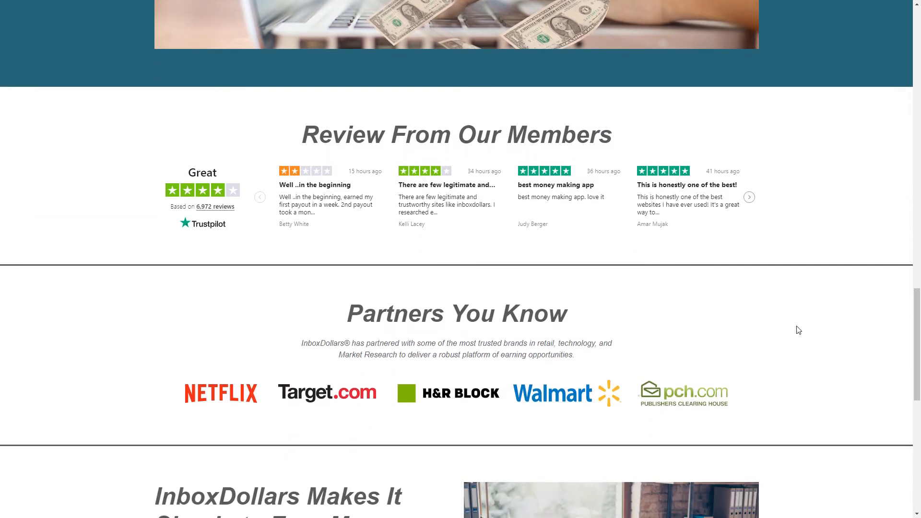
pyautogui.scroll(-3)
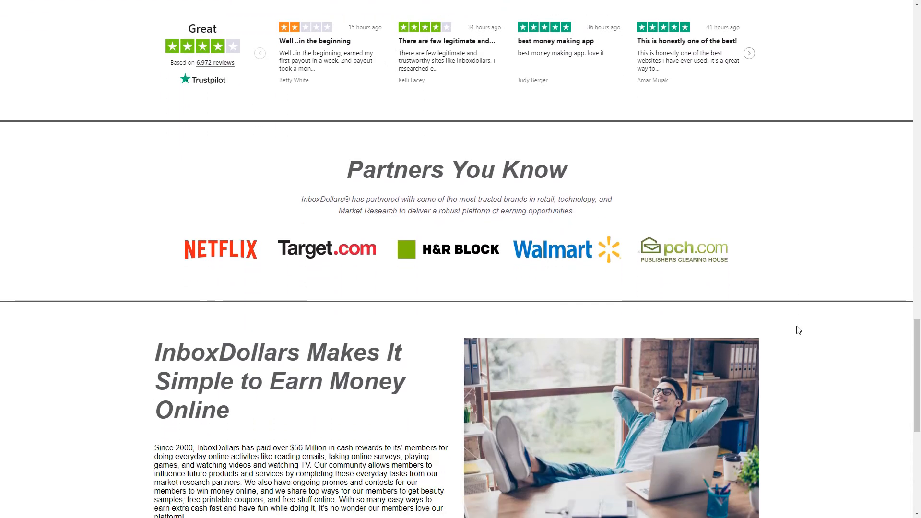
pyautogui.scroll(-3)
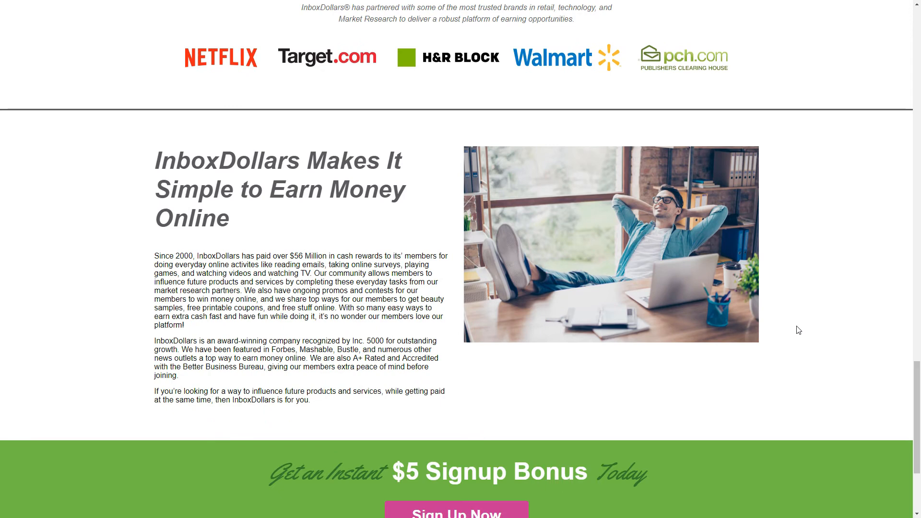
pyautogui.scroll(-3)
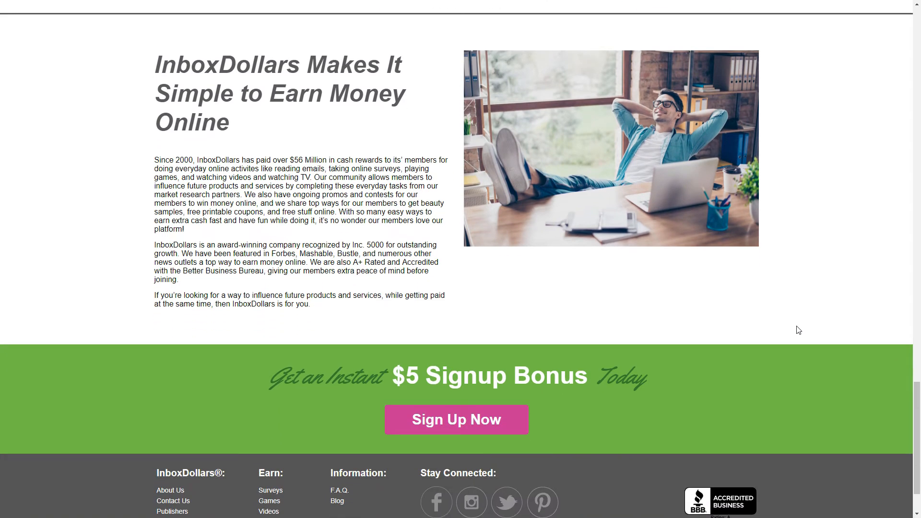
pyautogui.scroll(3)
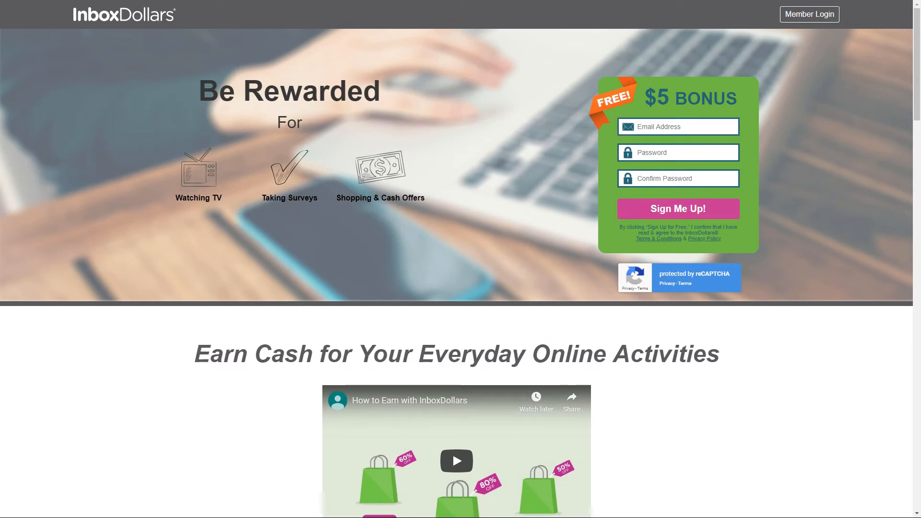
# Scroll the InboxDollars dashboard through Latest Offers to Most Popular Offers and the footer.
pyautogui.click(678, 209)
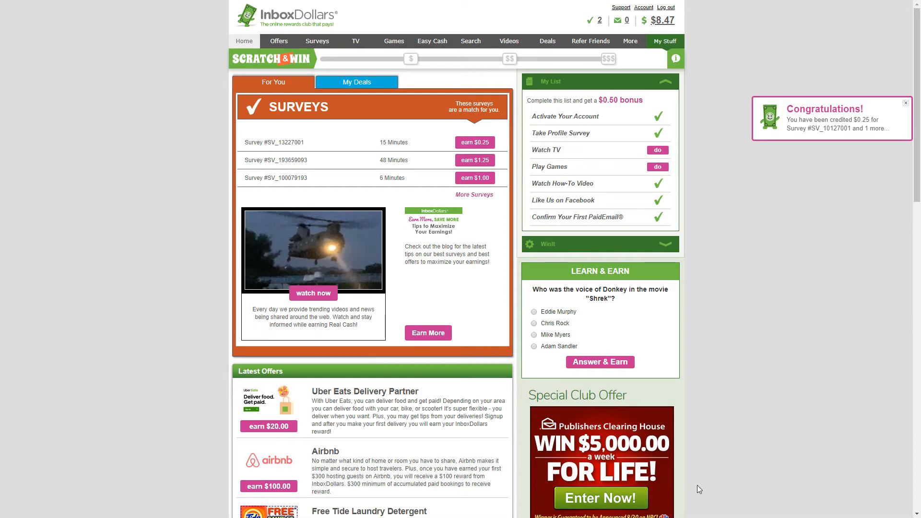
pyautogui.click(629, 41)
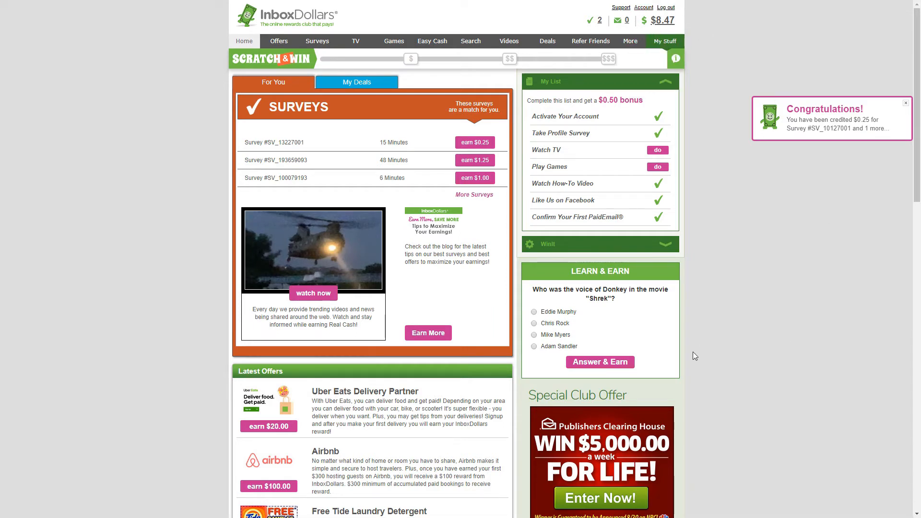
pyautogui.moveTo(703, 318)
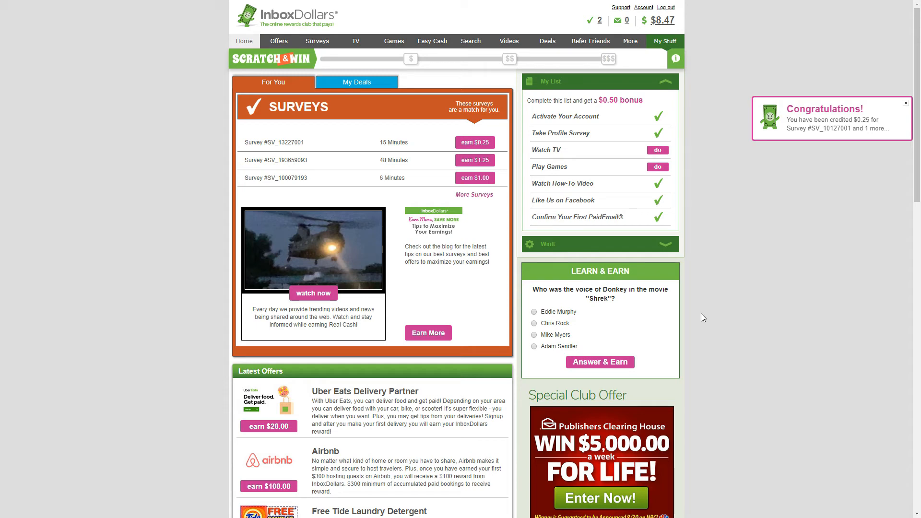
pyautogui.scroll(-3)
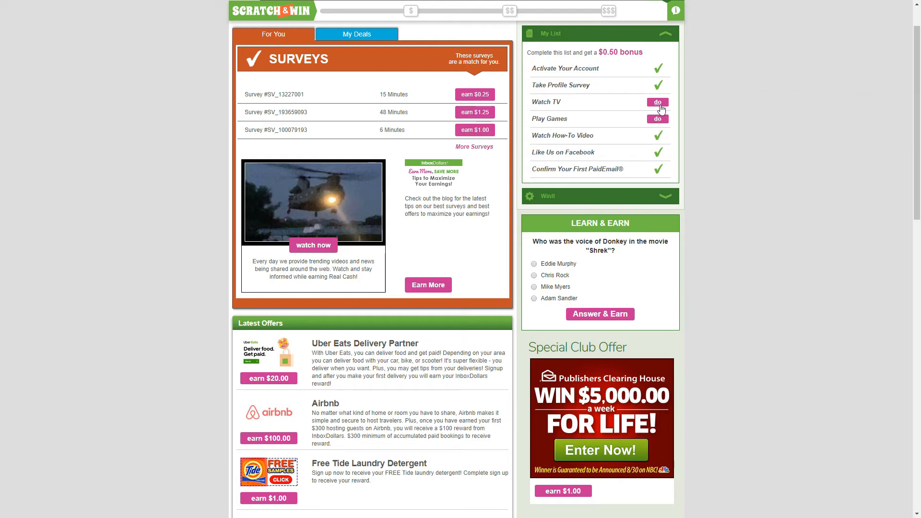
pyautogui.scroll(-3)
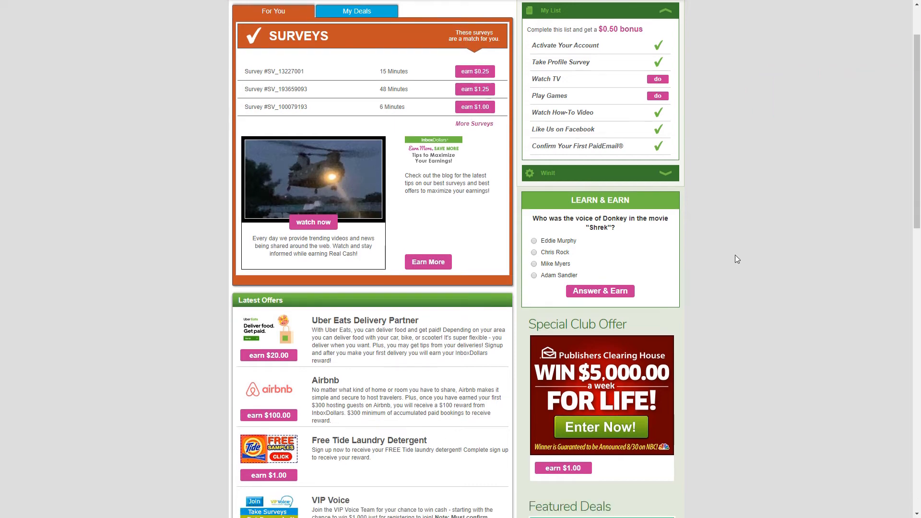
pyautogui.scroll(-3)
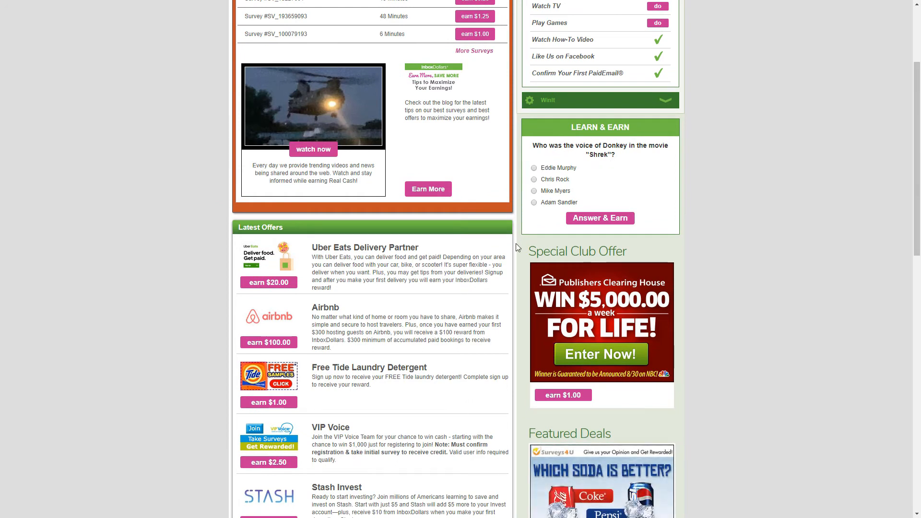
pyautogui.scroll(-3)
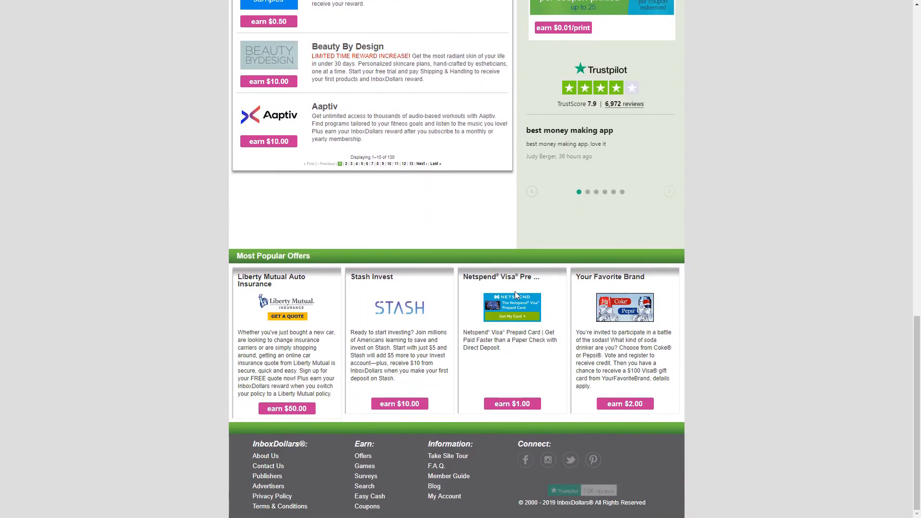
pyautogui.scroll(3)
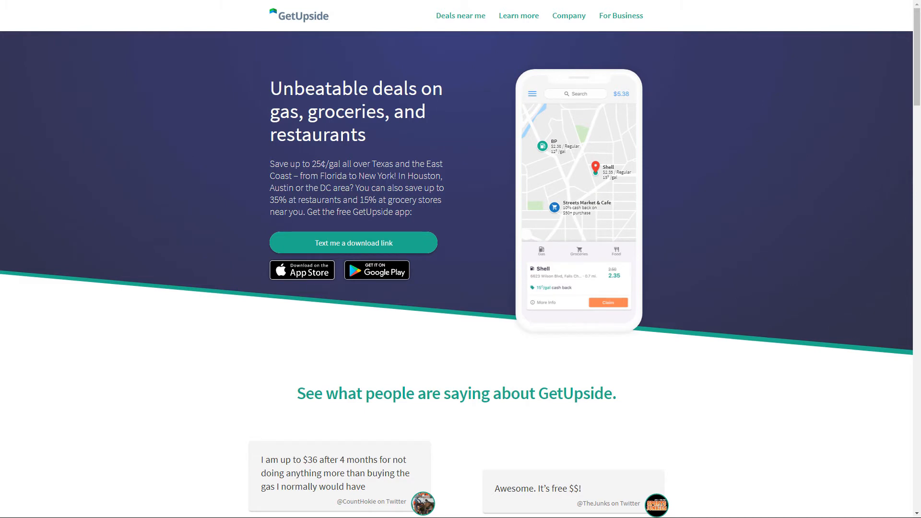
pyautogui.moveTo(404, 467)
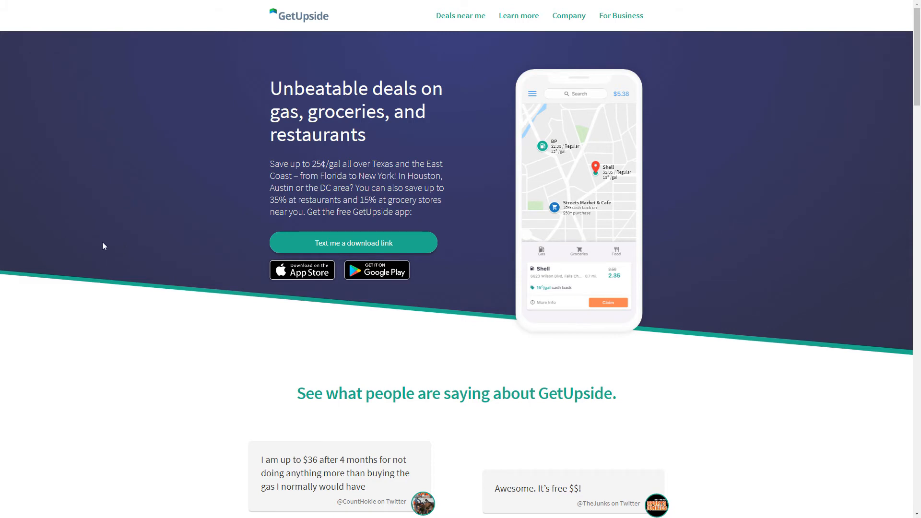
pyautogui.moveTo(108, 236)
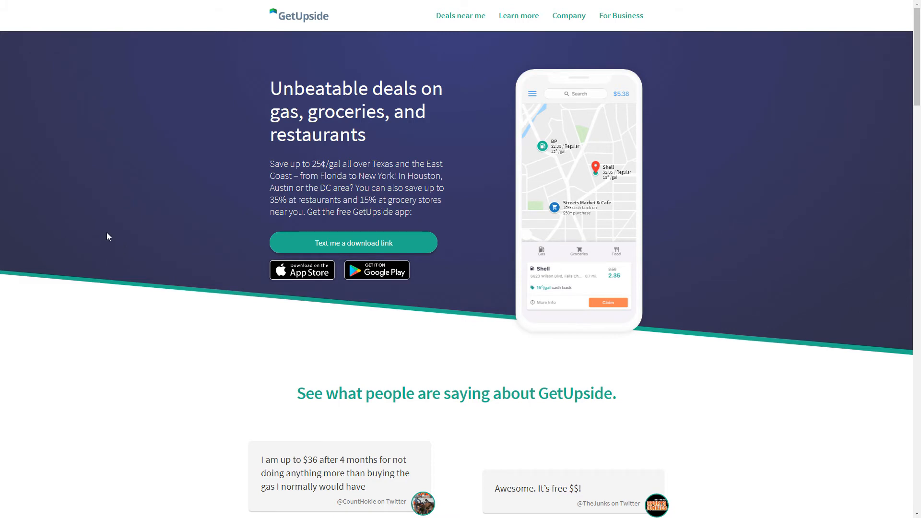
pyautogui.moveTo(231, 180)
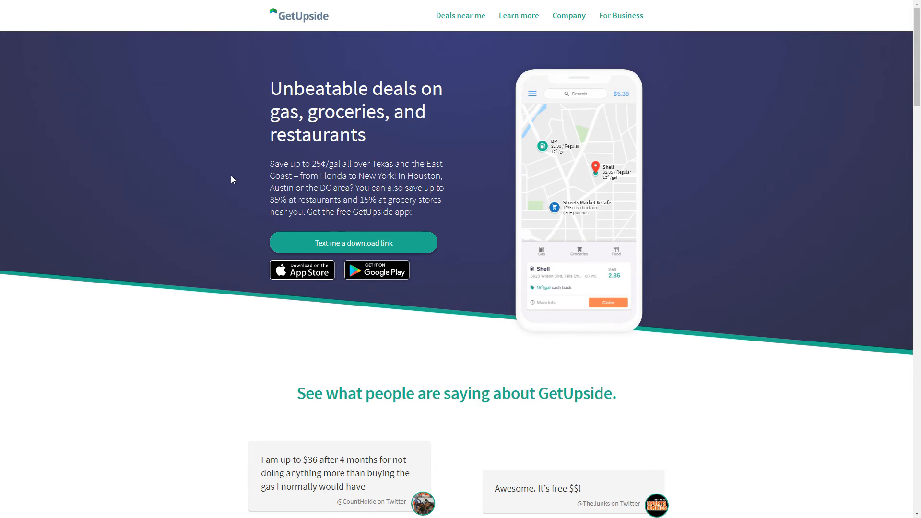
# Scroll the GetUpside landing page down to the 'See what people are saying' testimonials.
pyautogui.scroll(-3)
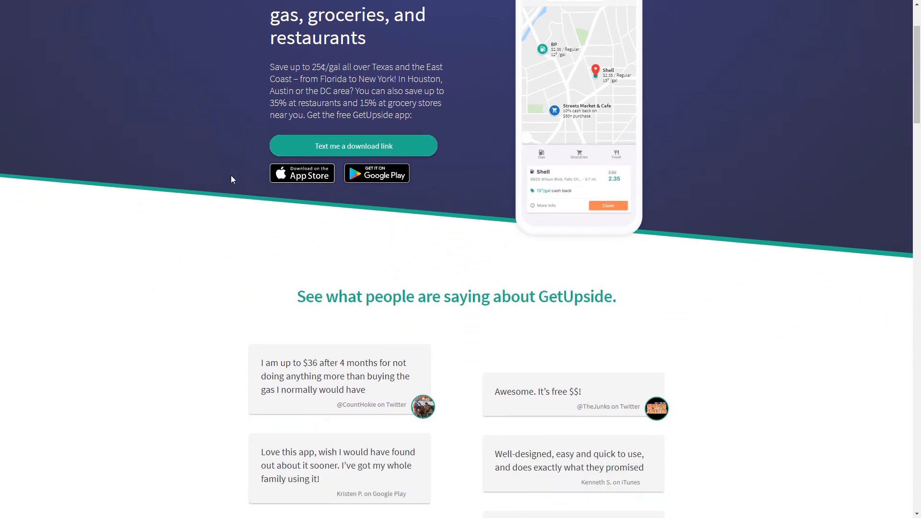
pyautogui.scroll(-3)
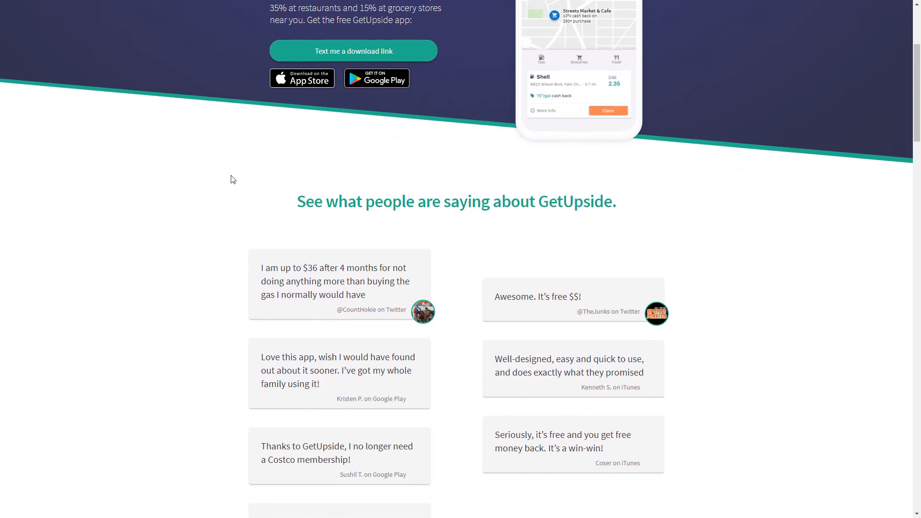
pyautogui.scroll(-3)
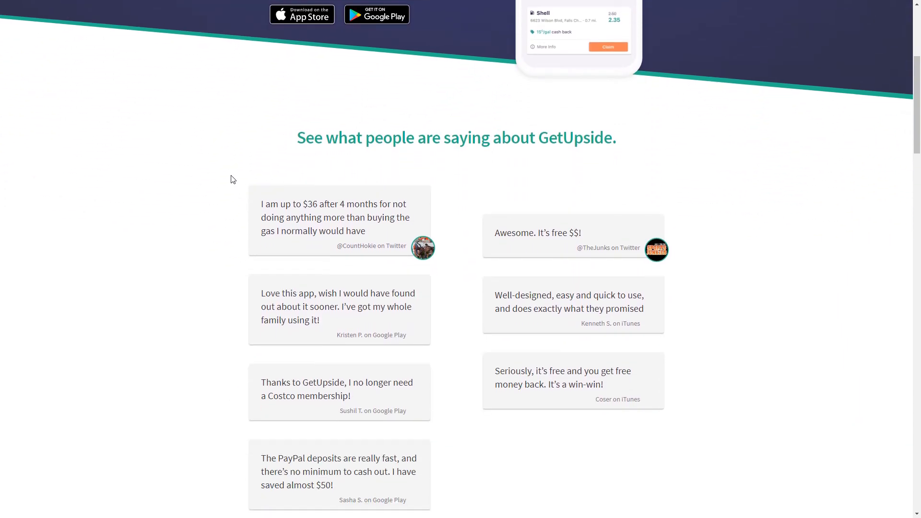
pyautogui.scroll(-3)
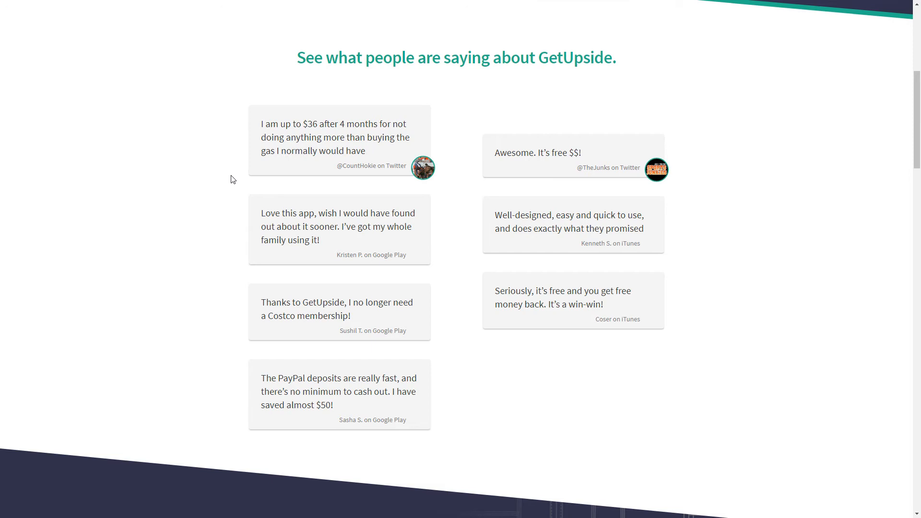
# Scroll past 'What's the deal?' for gas, groceries and restaurants to 'How does it work?'.
pyautogui.scroll(-3)
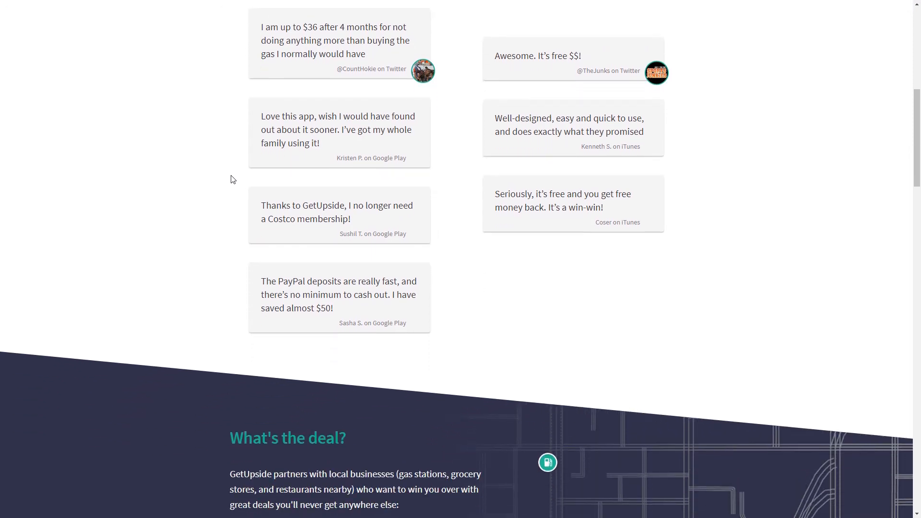
pyautogui.scroll(-3)
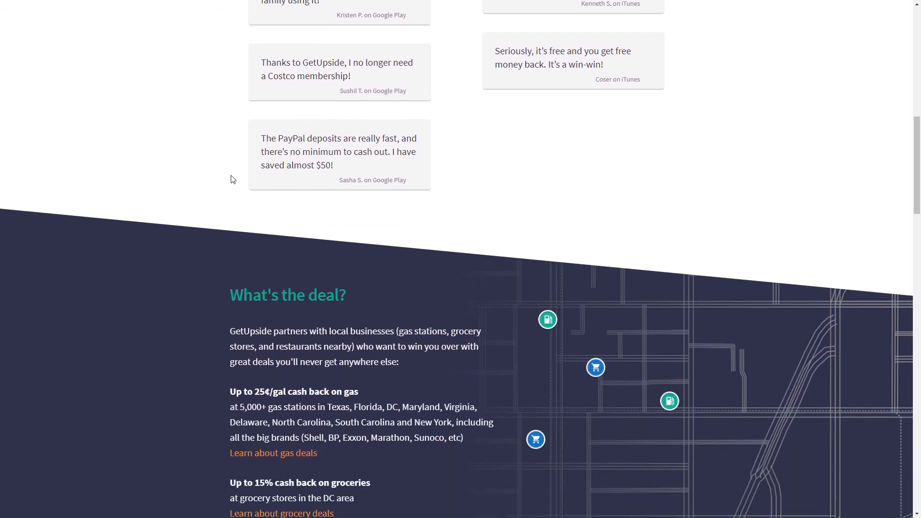
pyautogui.scroll(-3)
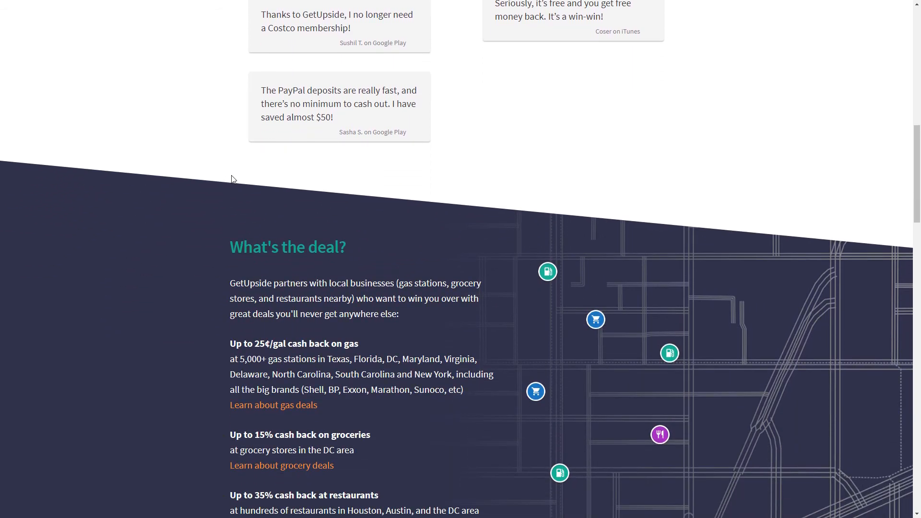
pyautogui.scroll(-3)
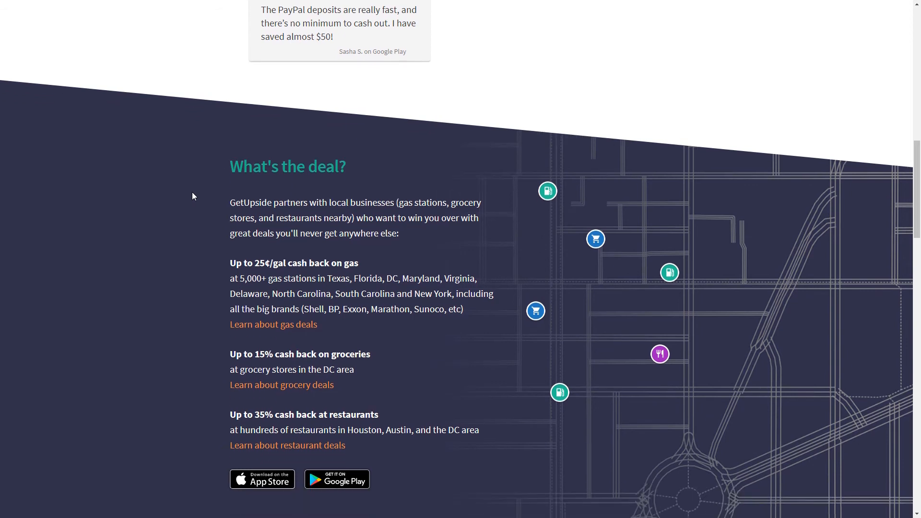
pyautogui.scroll(-3)
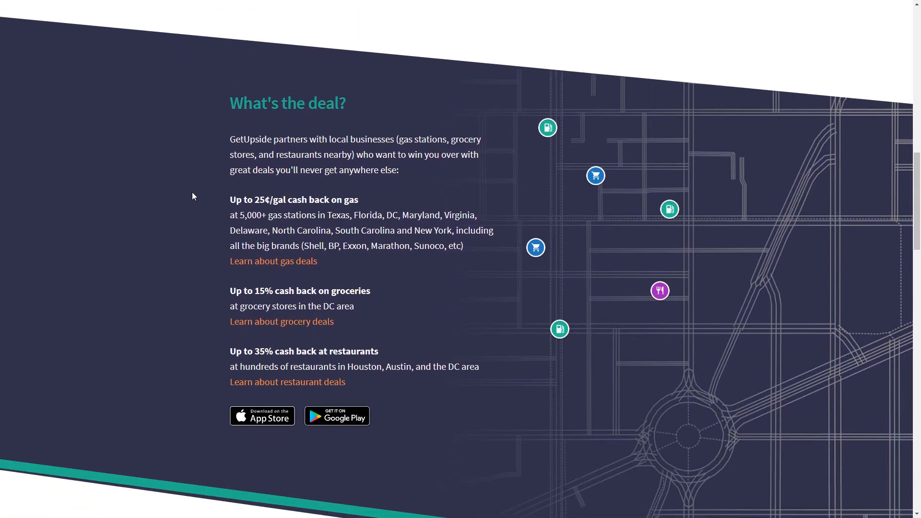
pyautogui.scroll(-3)
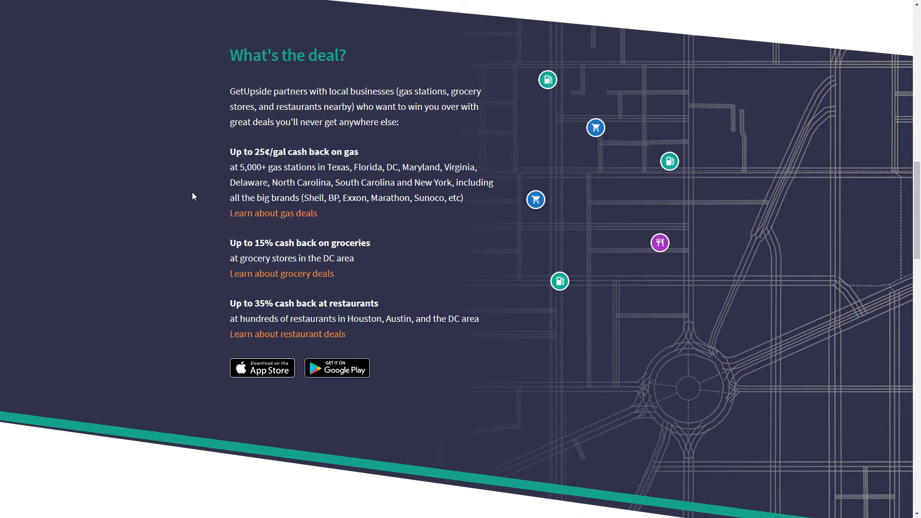
pyautogui.scroll(-3)
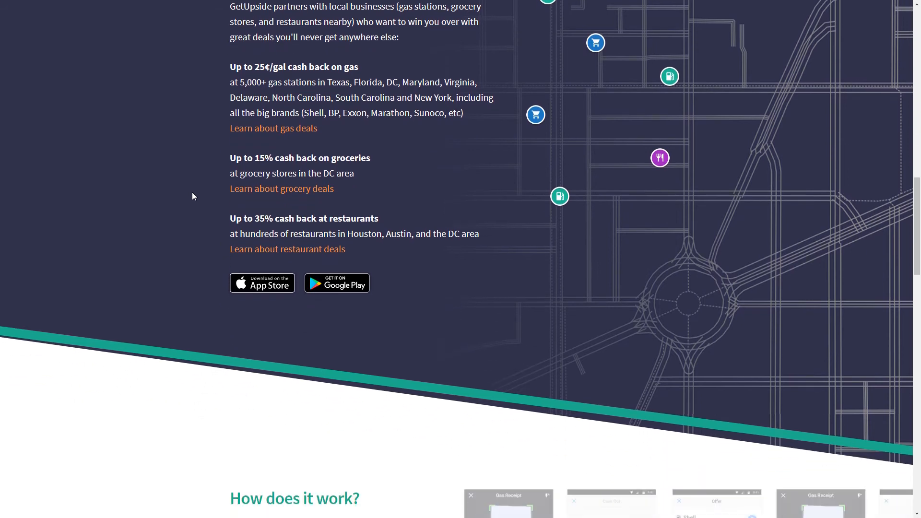
pyautogui.scroll(-3)
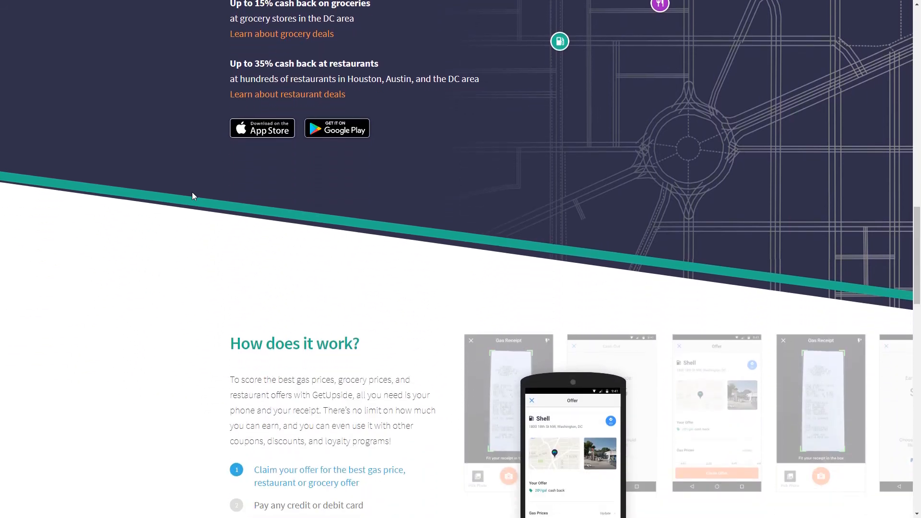
pyautogui.scroll(-3)
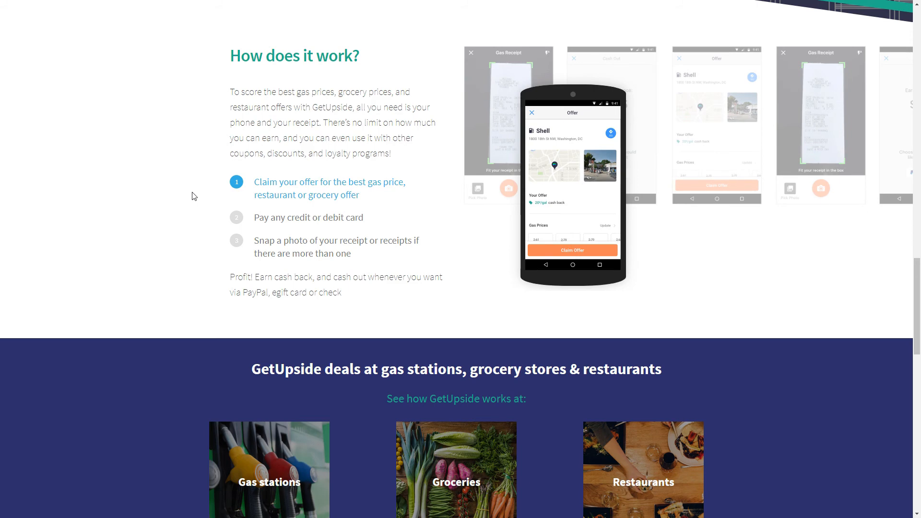
# Scroll down to the deal categories and the 'In the Press' publication logos.
pyautogui.scroll(-3)
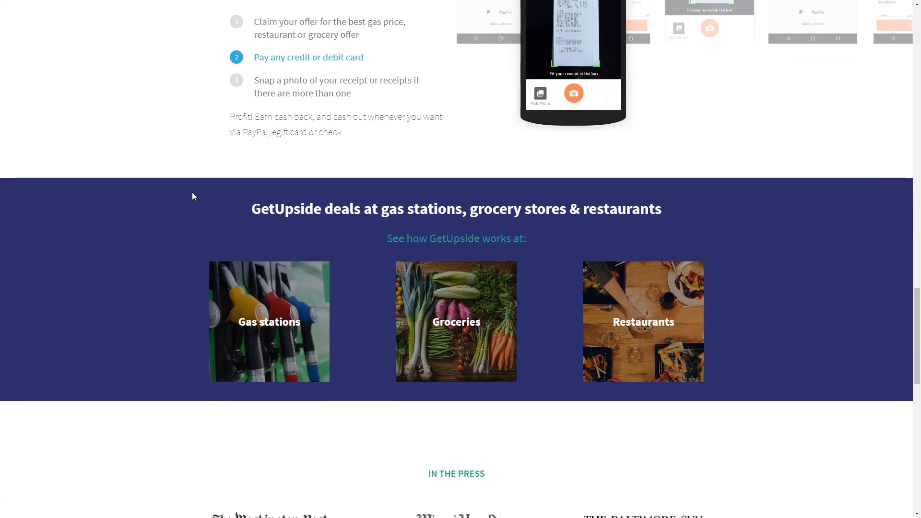
pyautogui.scroll(-3)
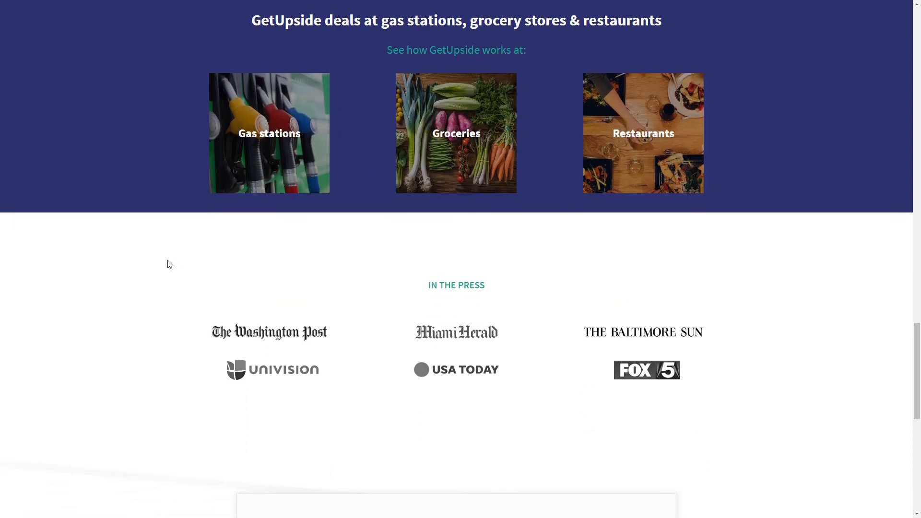